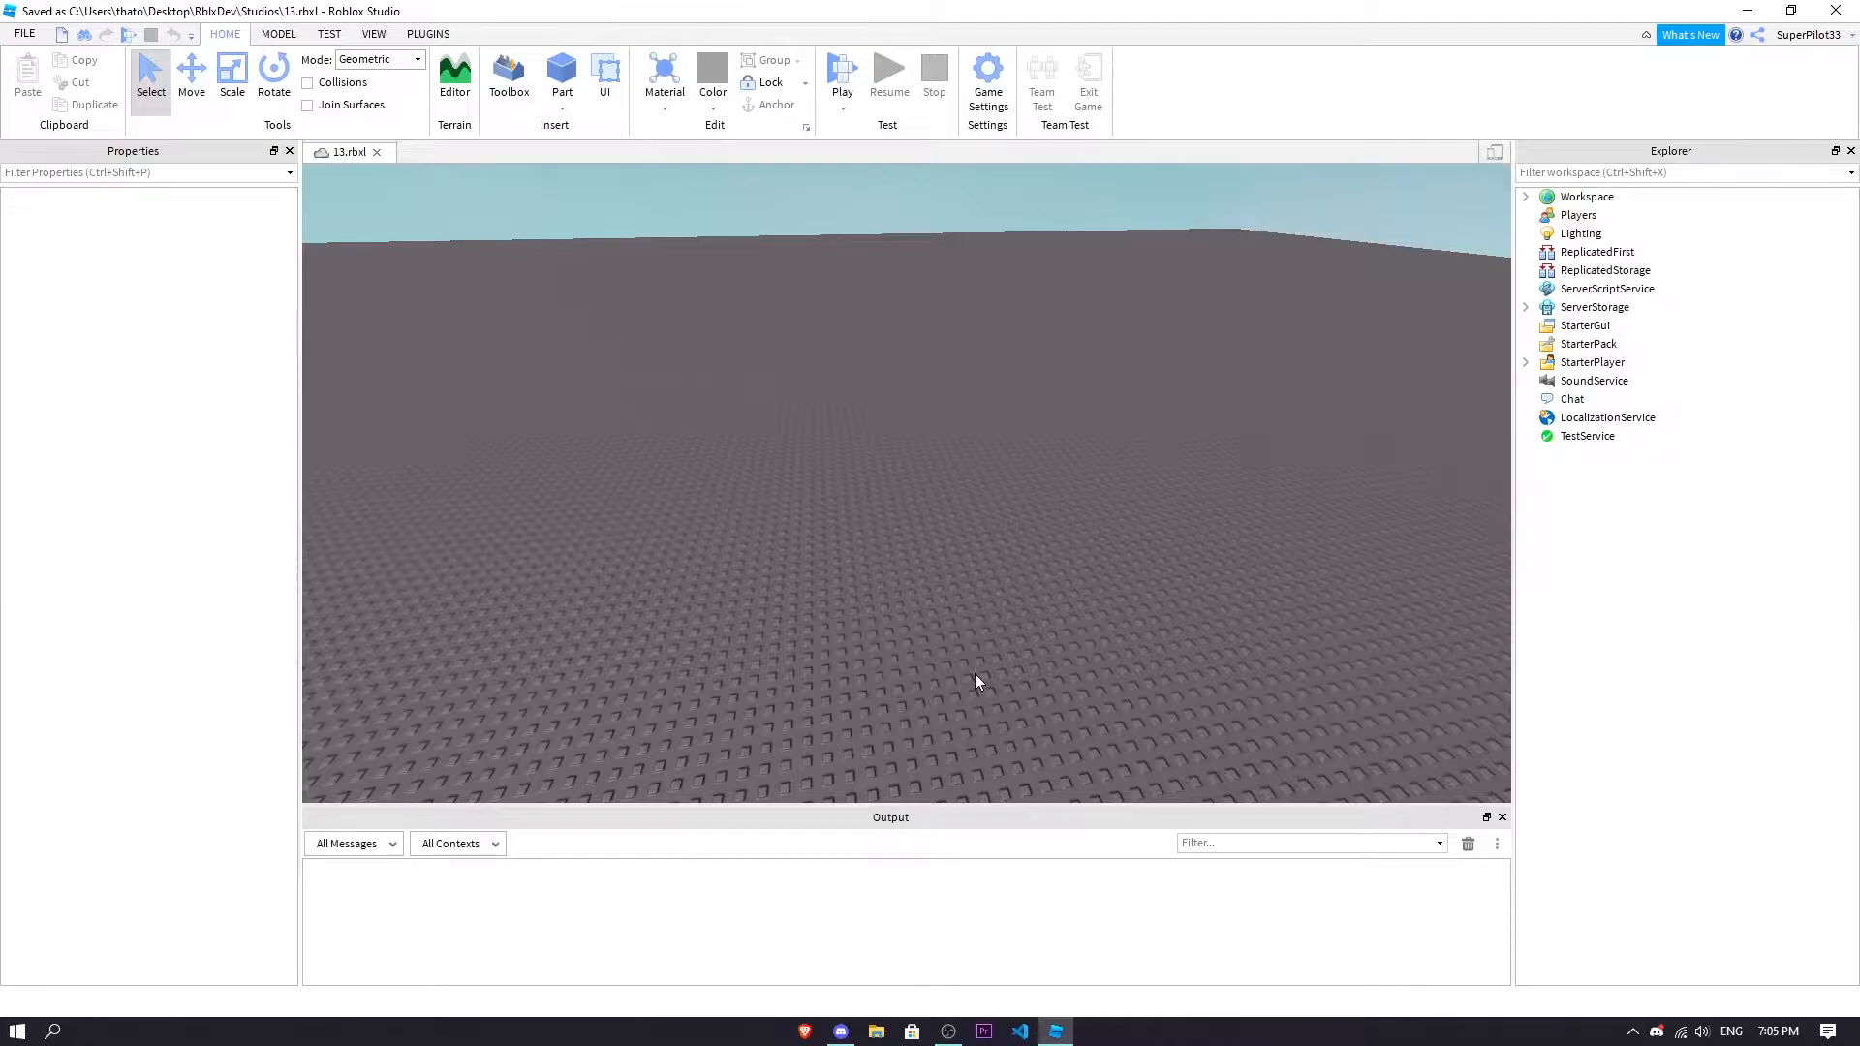
mouse_move(1607, 288)
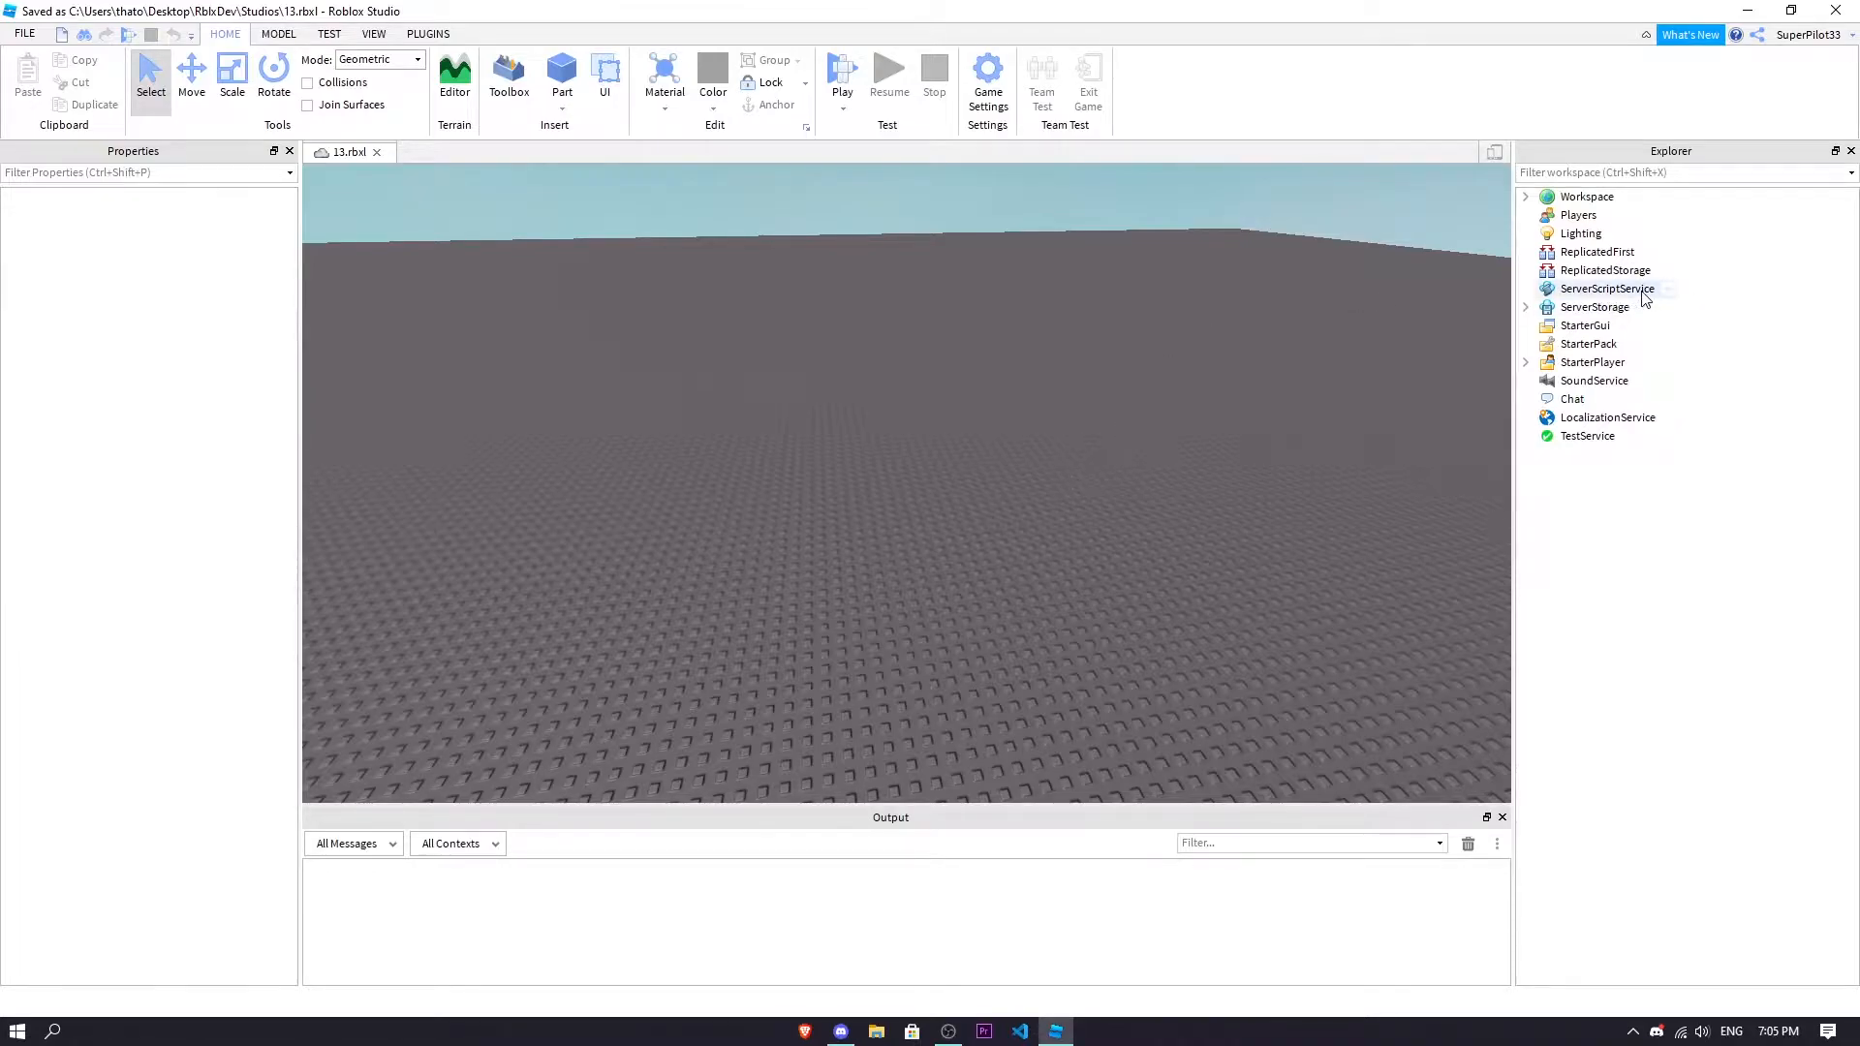
Insert a new Script into ServerScriptService and rename it, typing 'Script'
left_click(1607, 289)
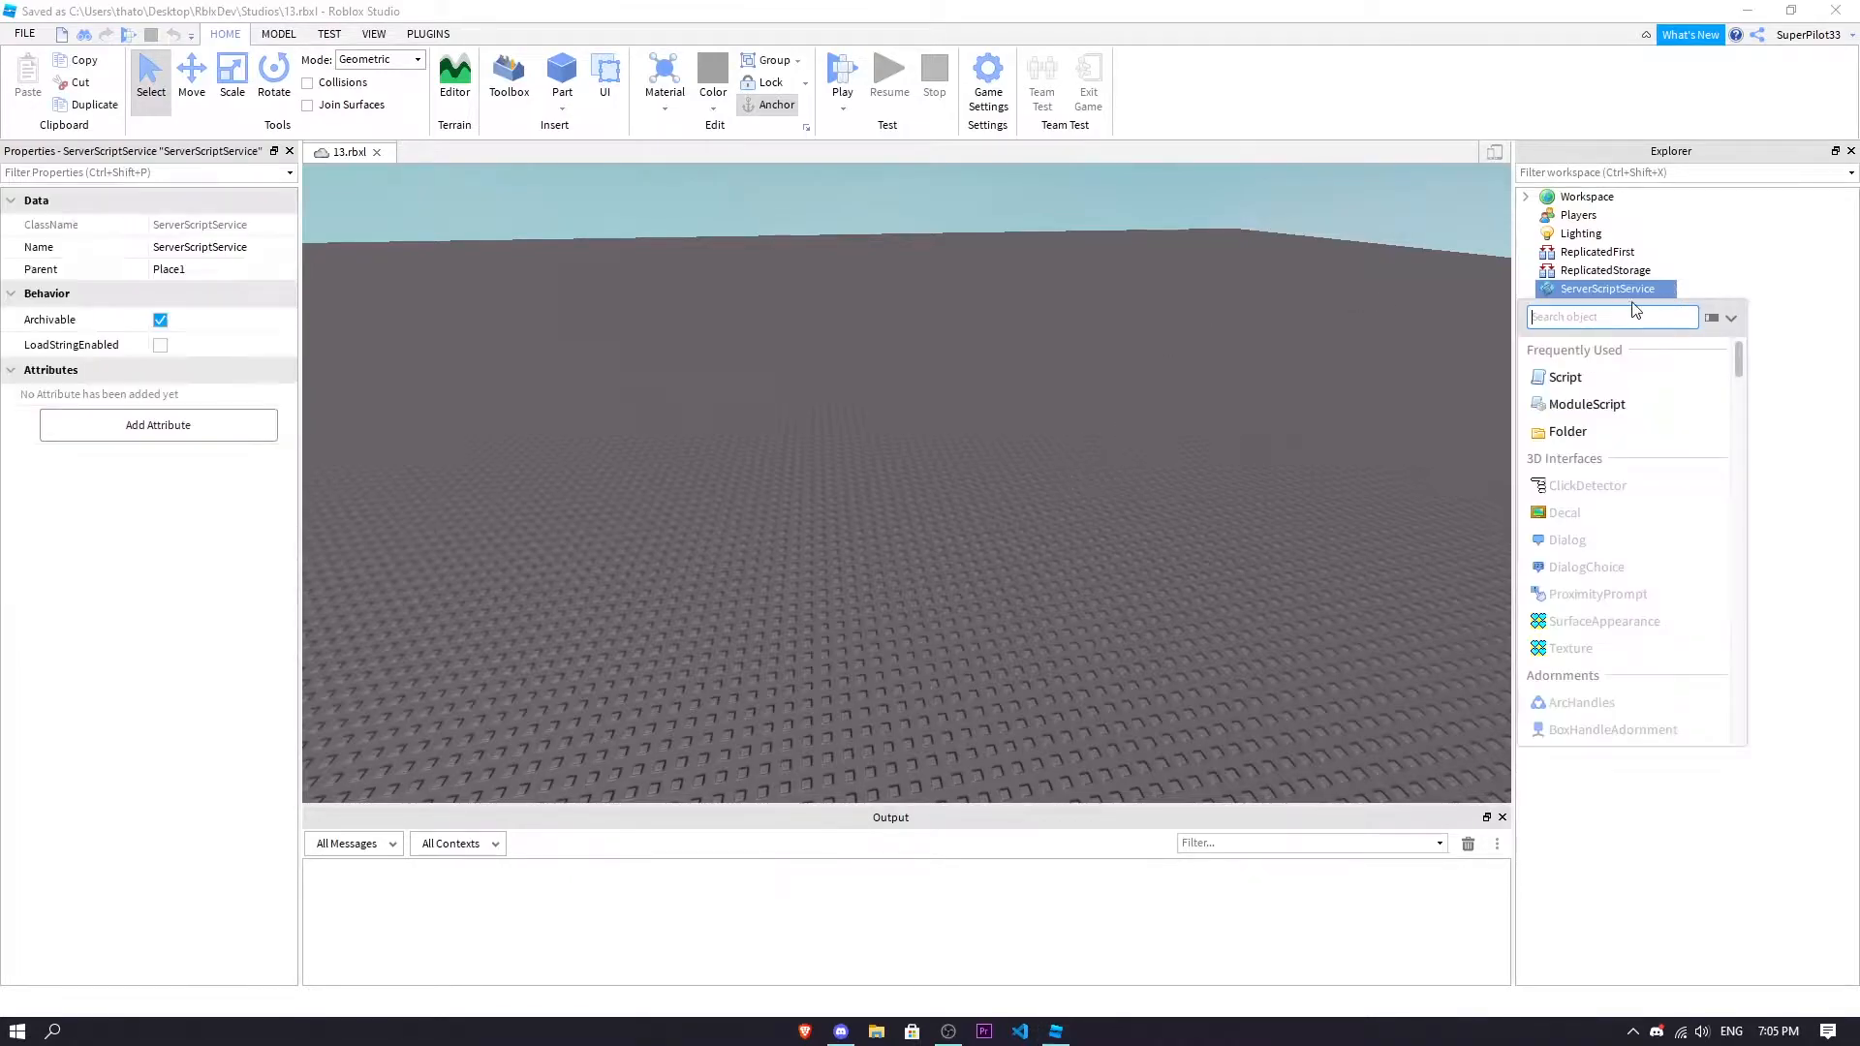
left_click(1565, 376)
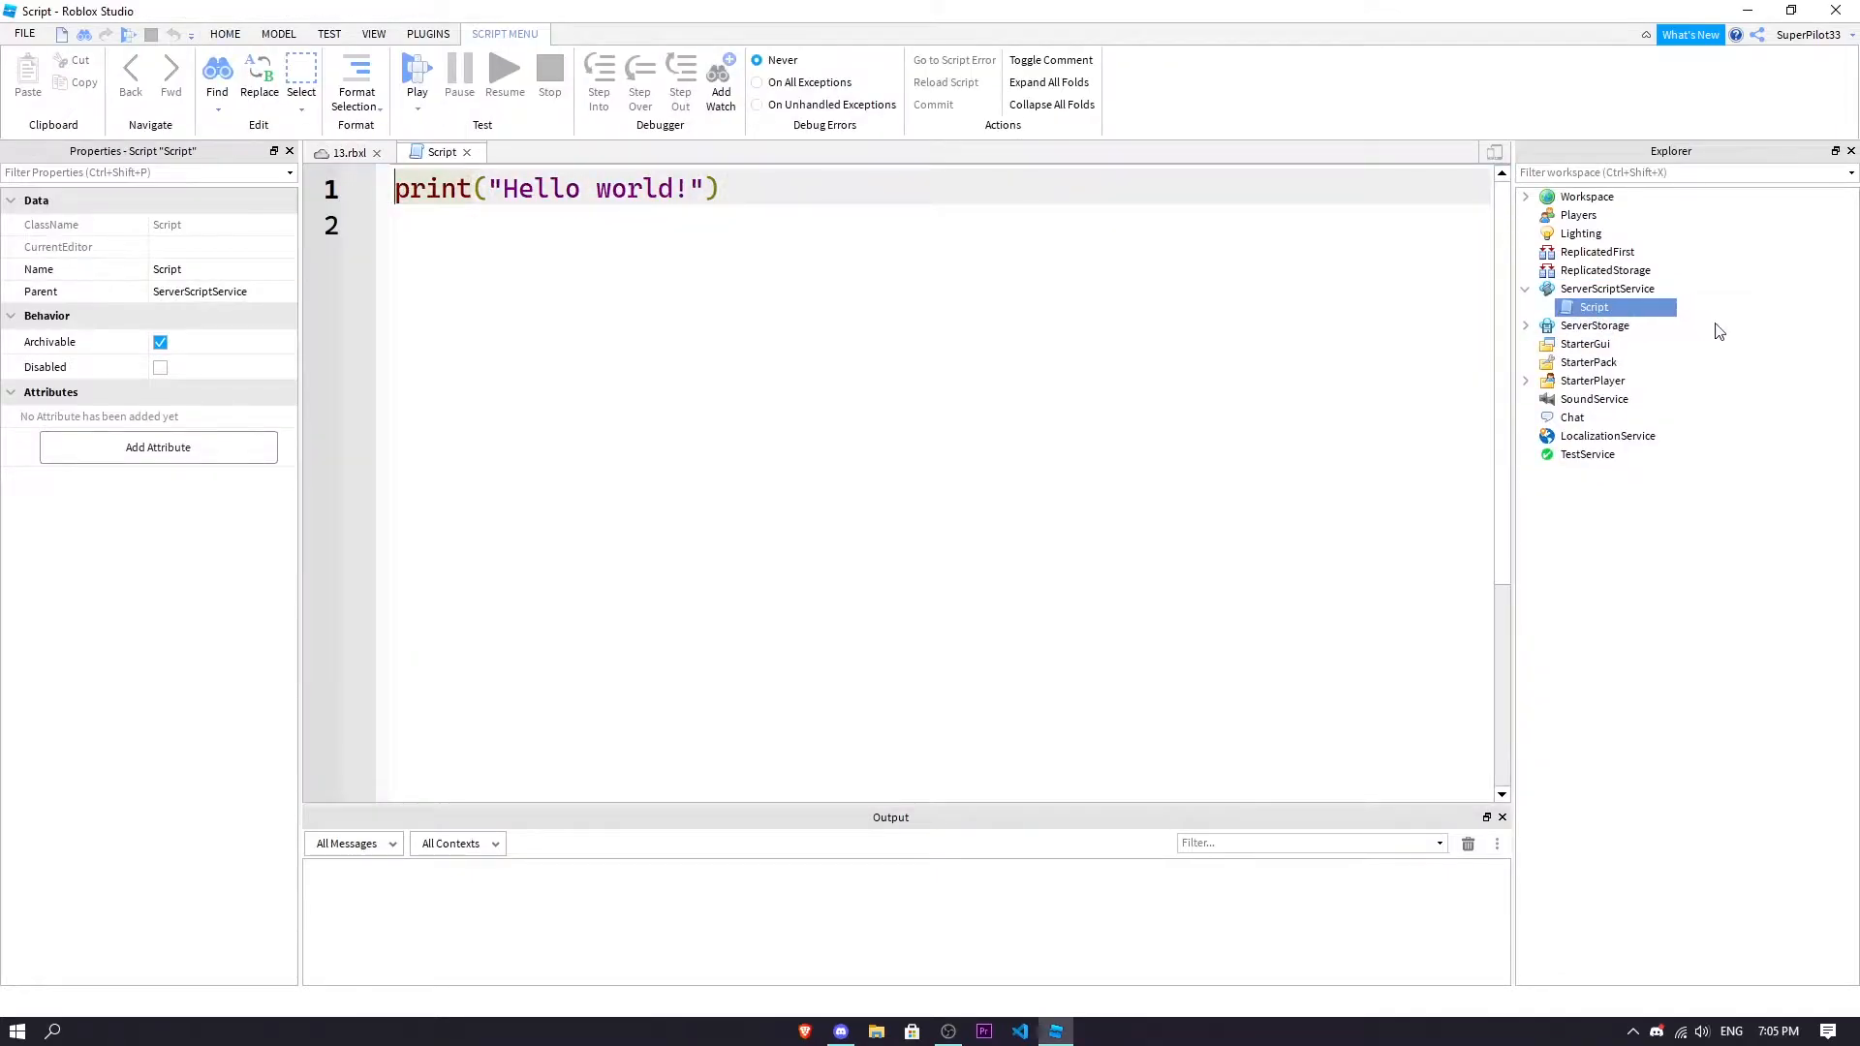
double_click(1593, 307)
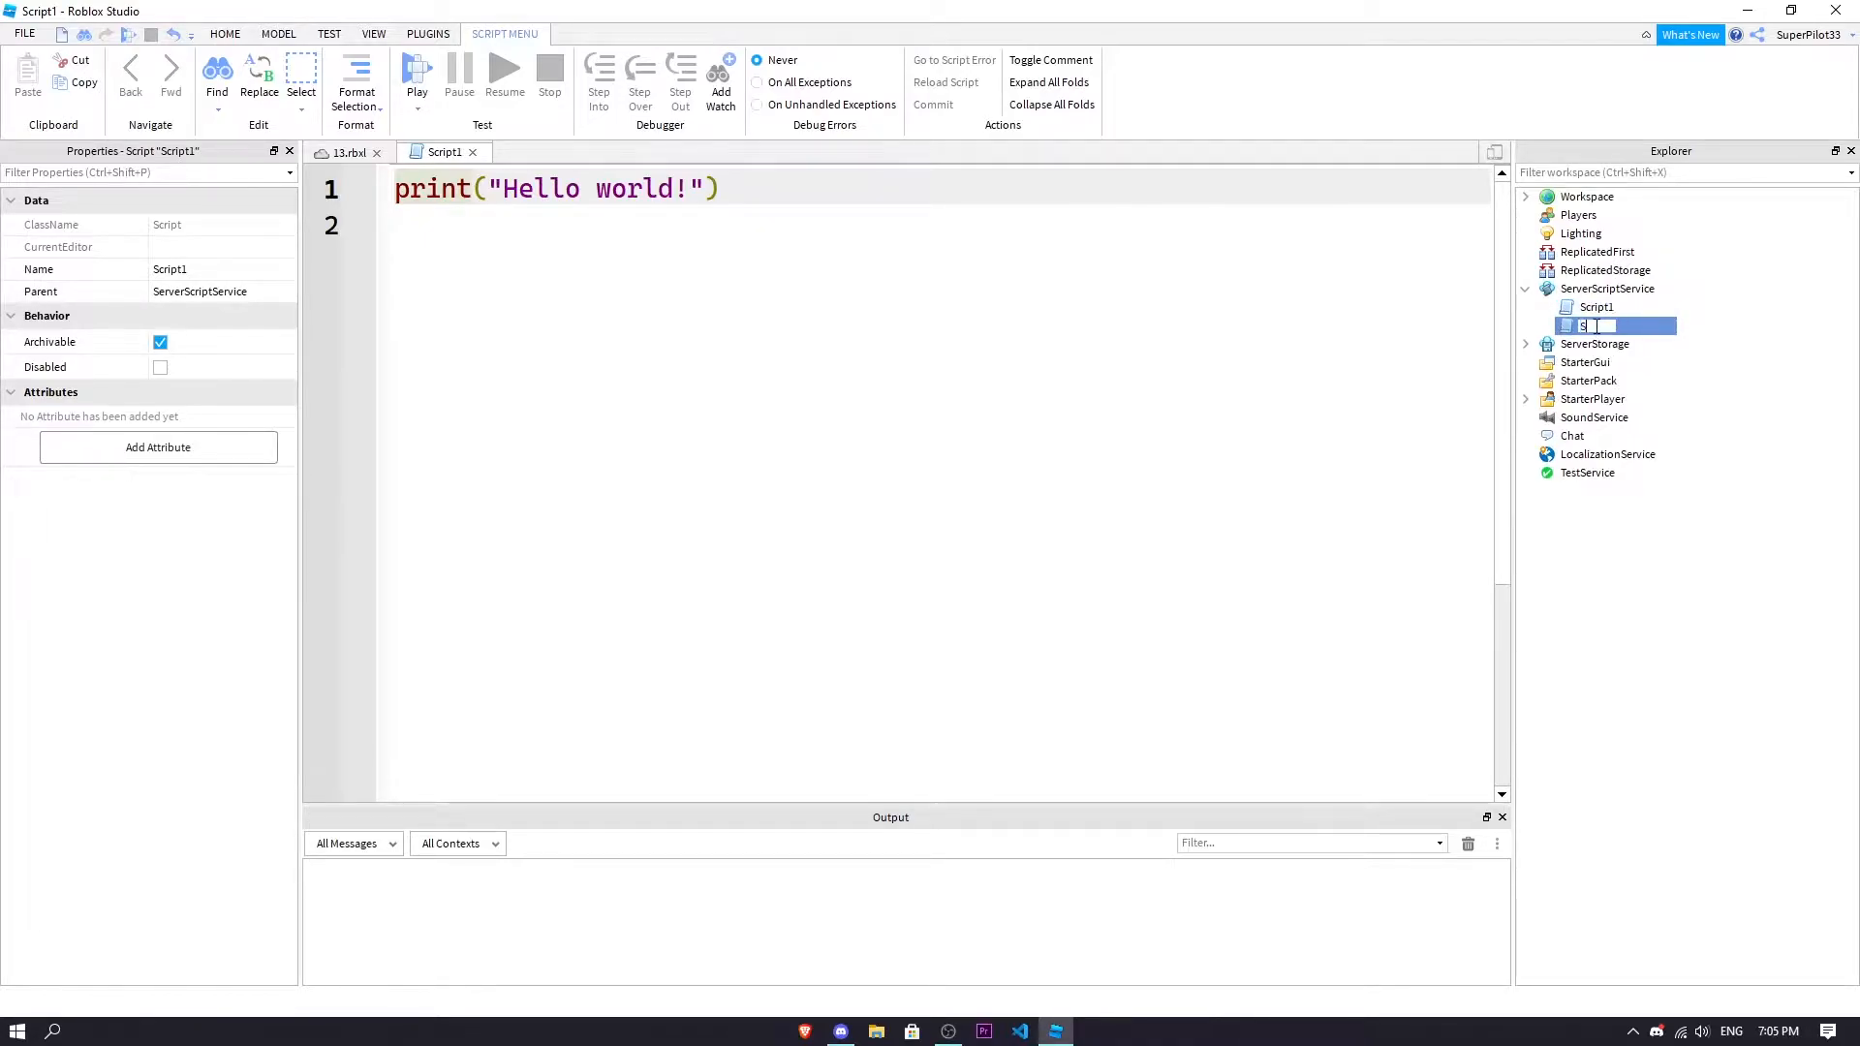
type("Script2")
type("Intval")
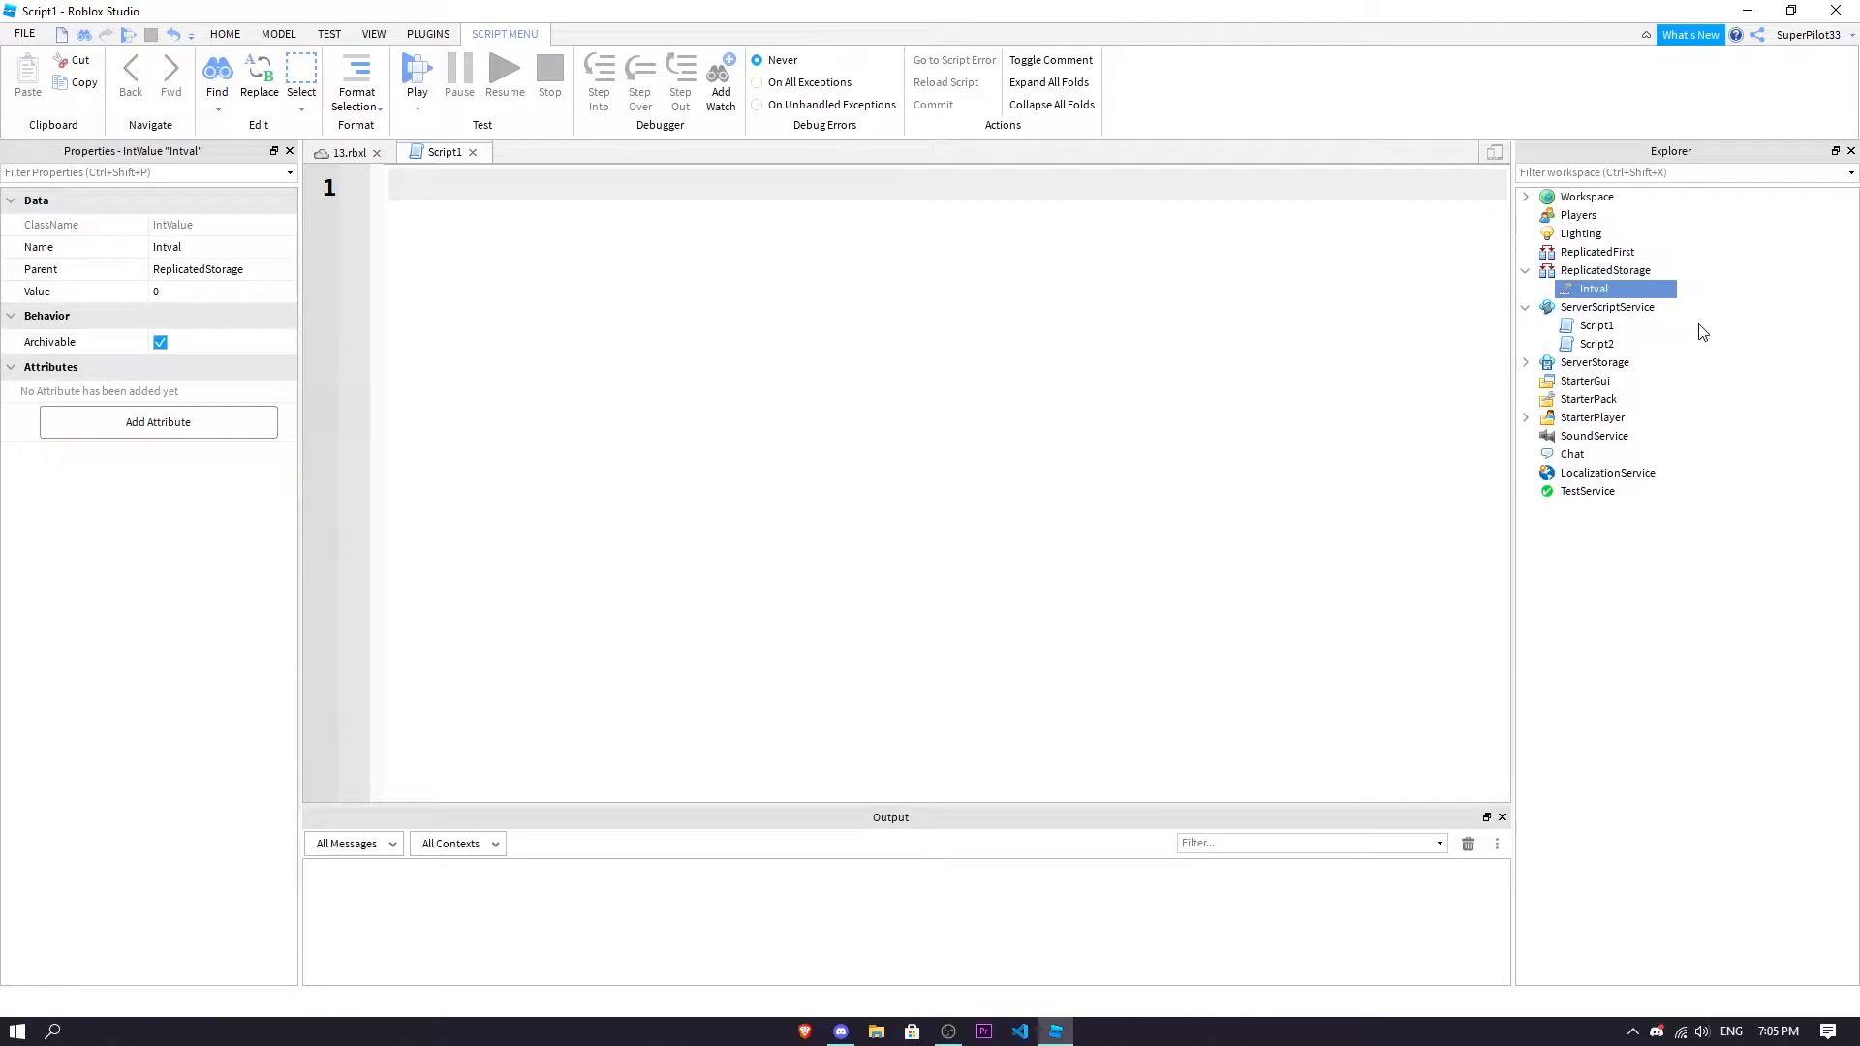
In Script1, write a repeat loop printing 1 with an empty until condition
left_click(1596, 325)
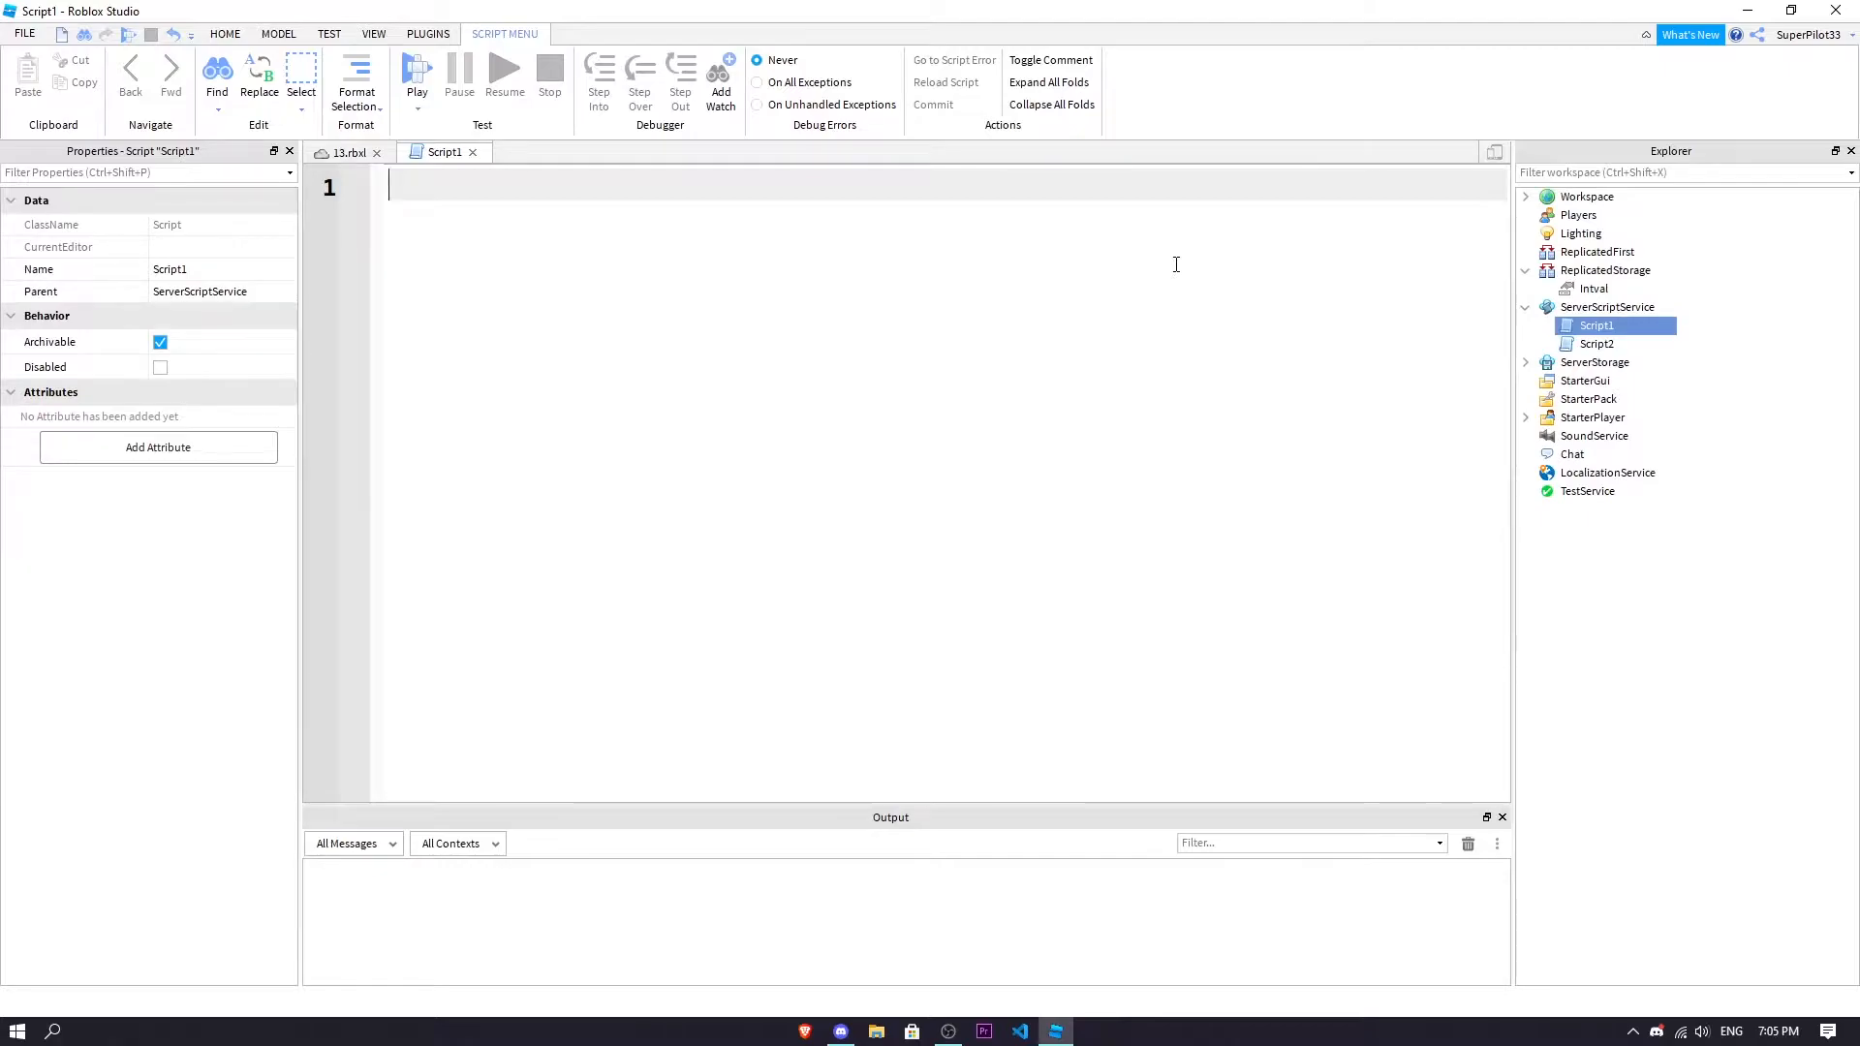
type("re")
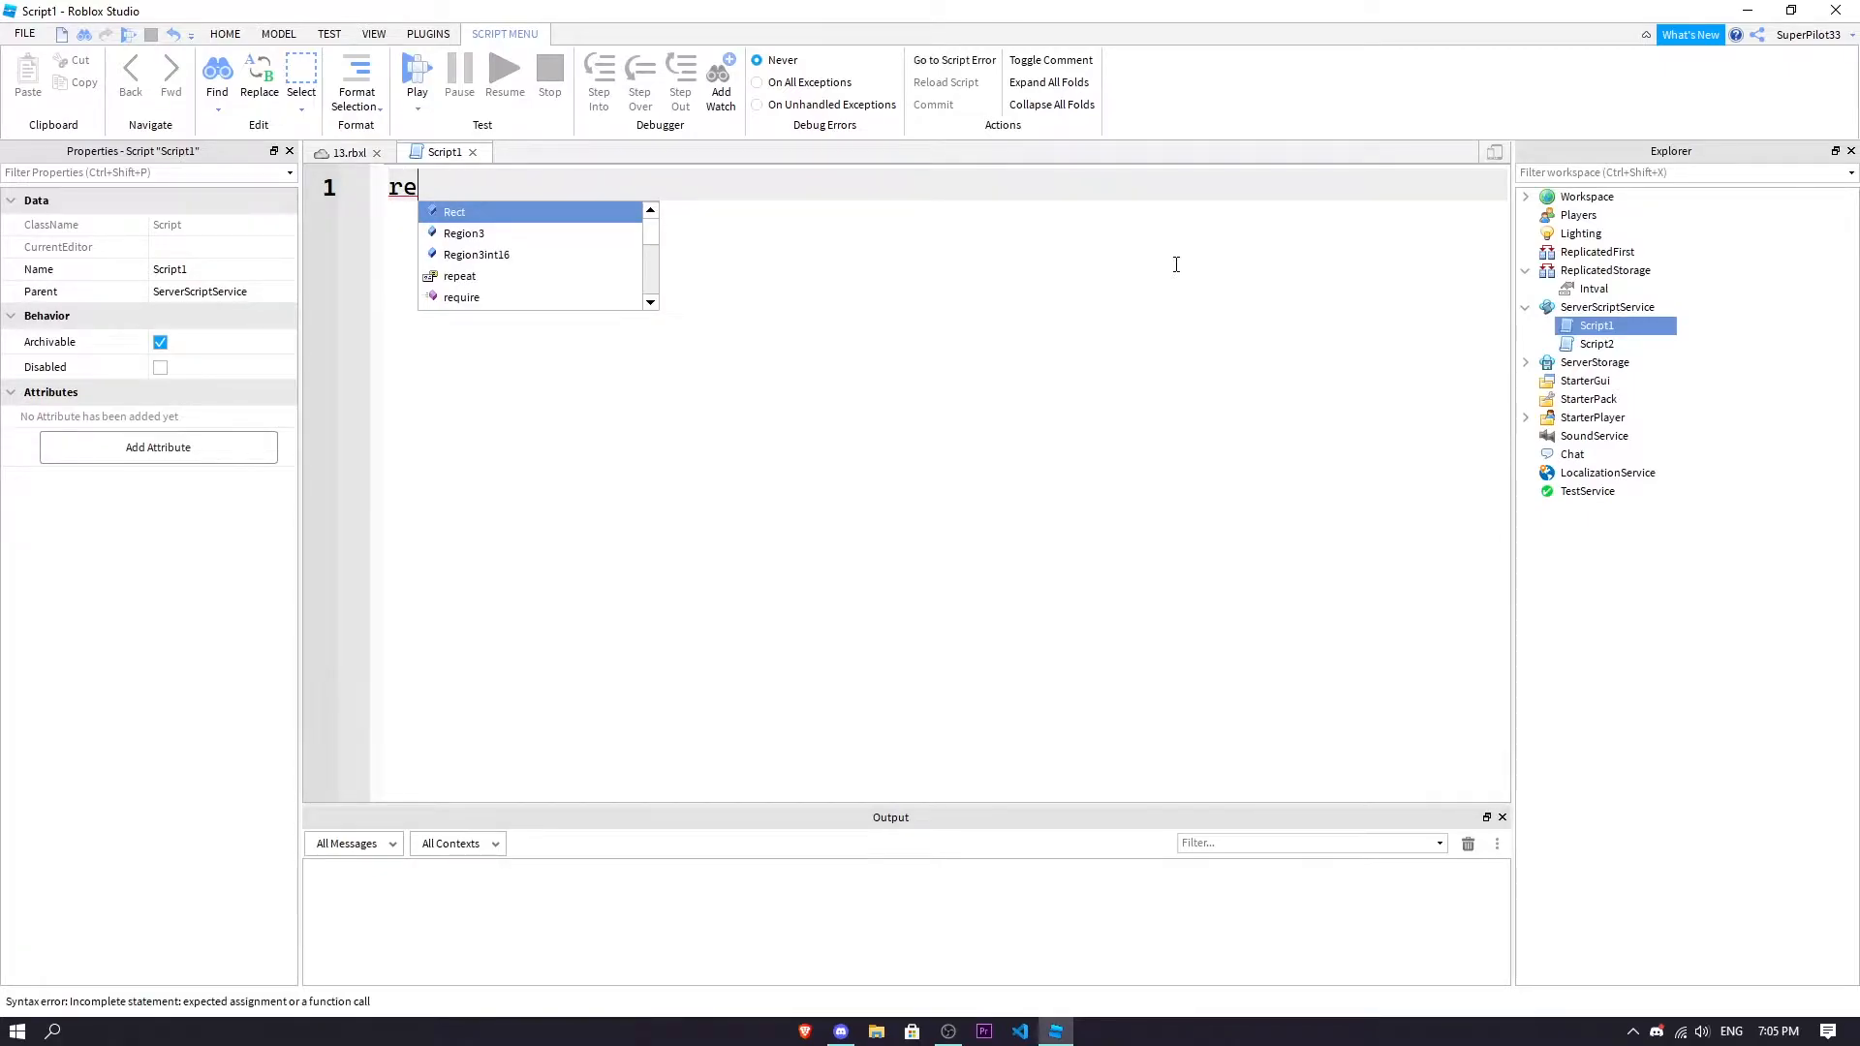
type("peat")
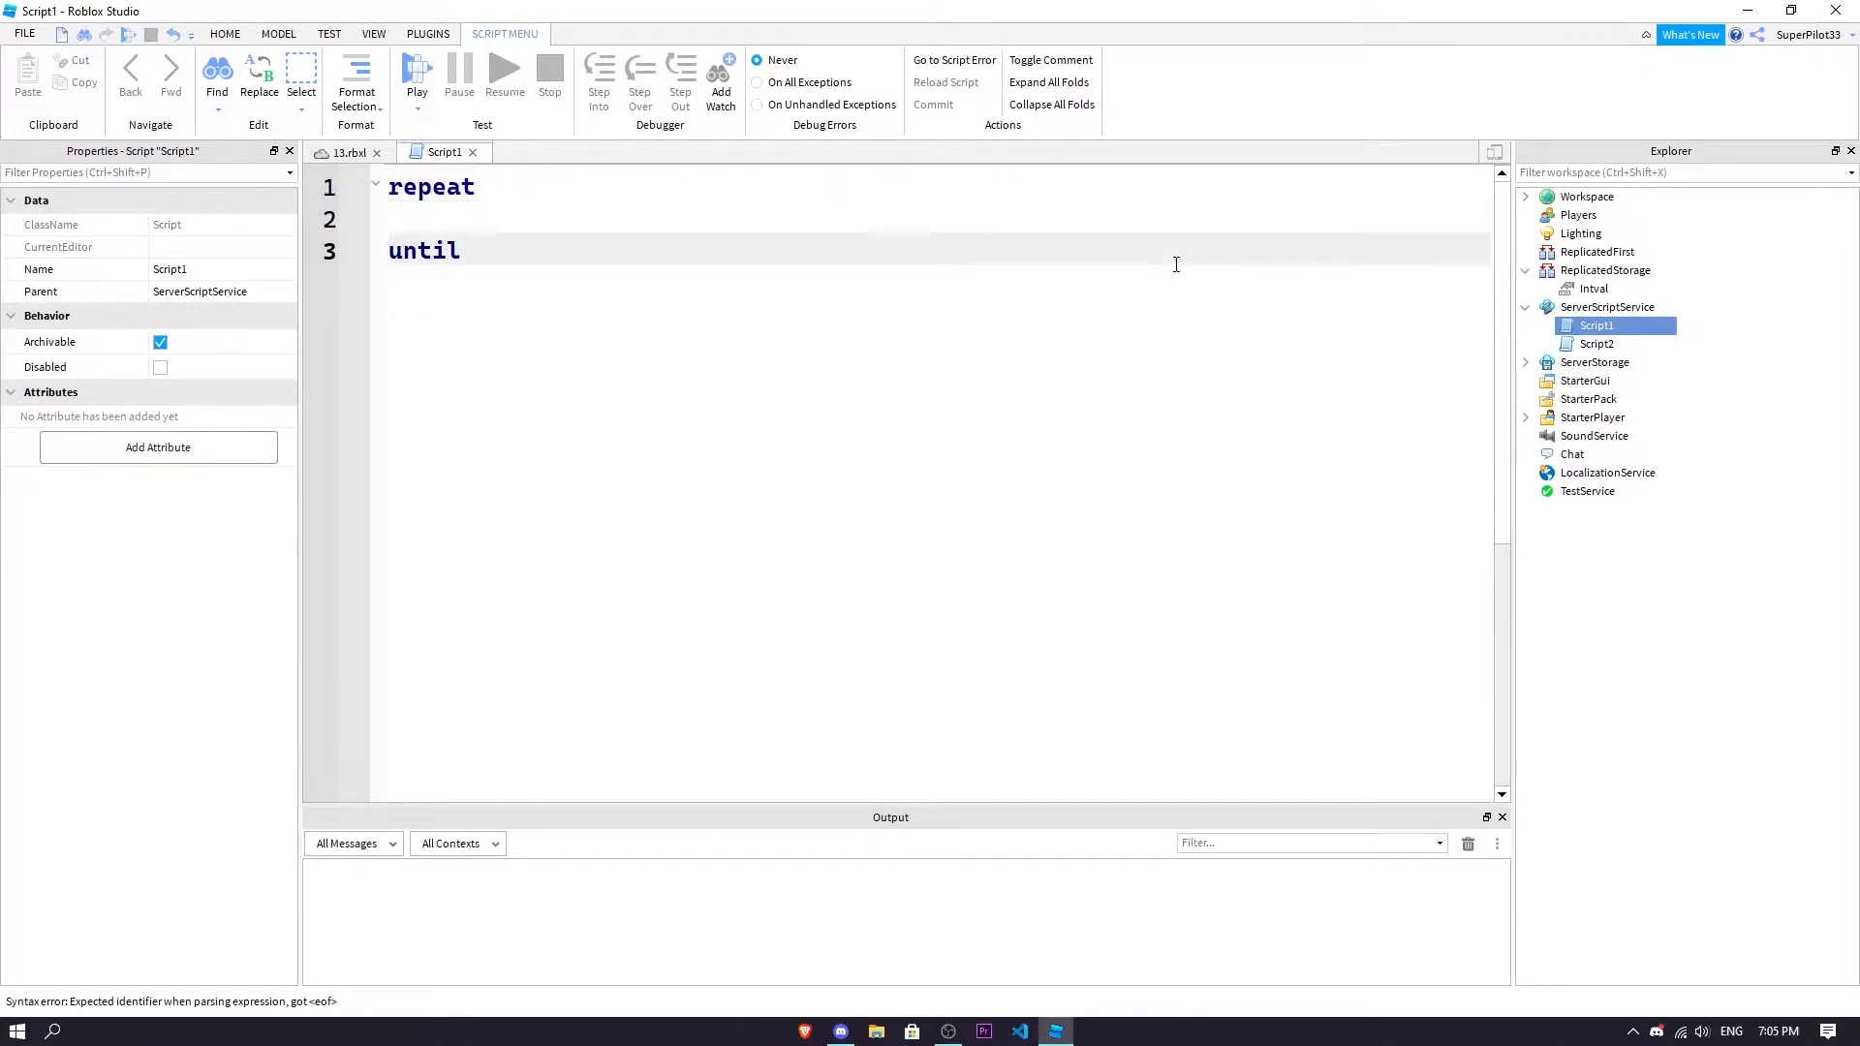
left_click(463, 250)
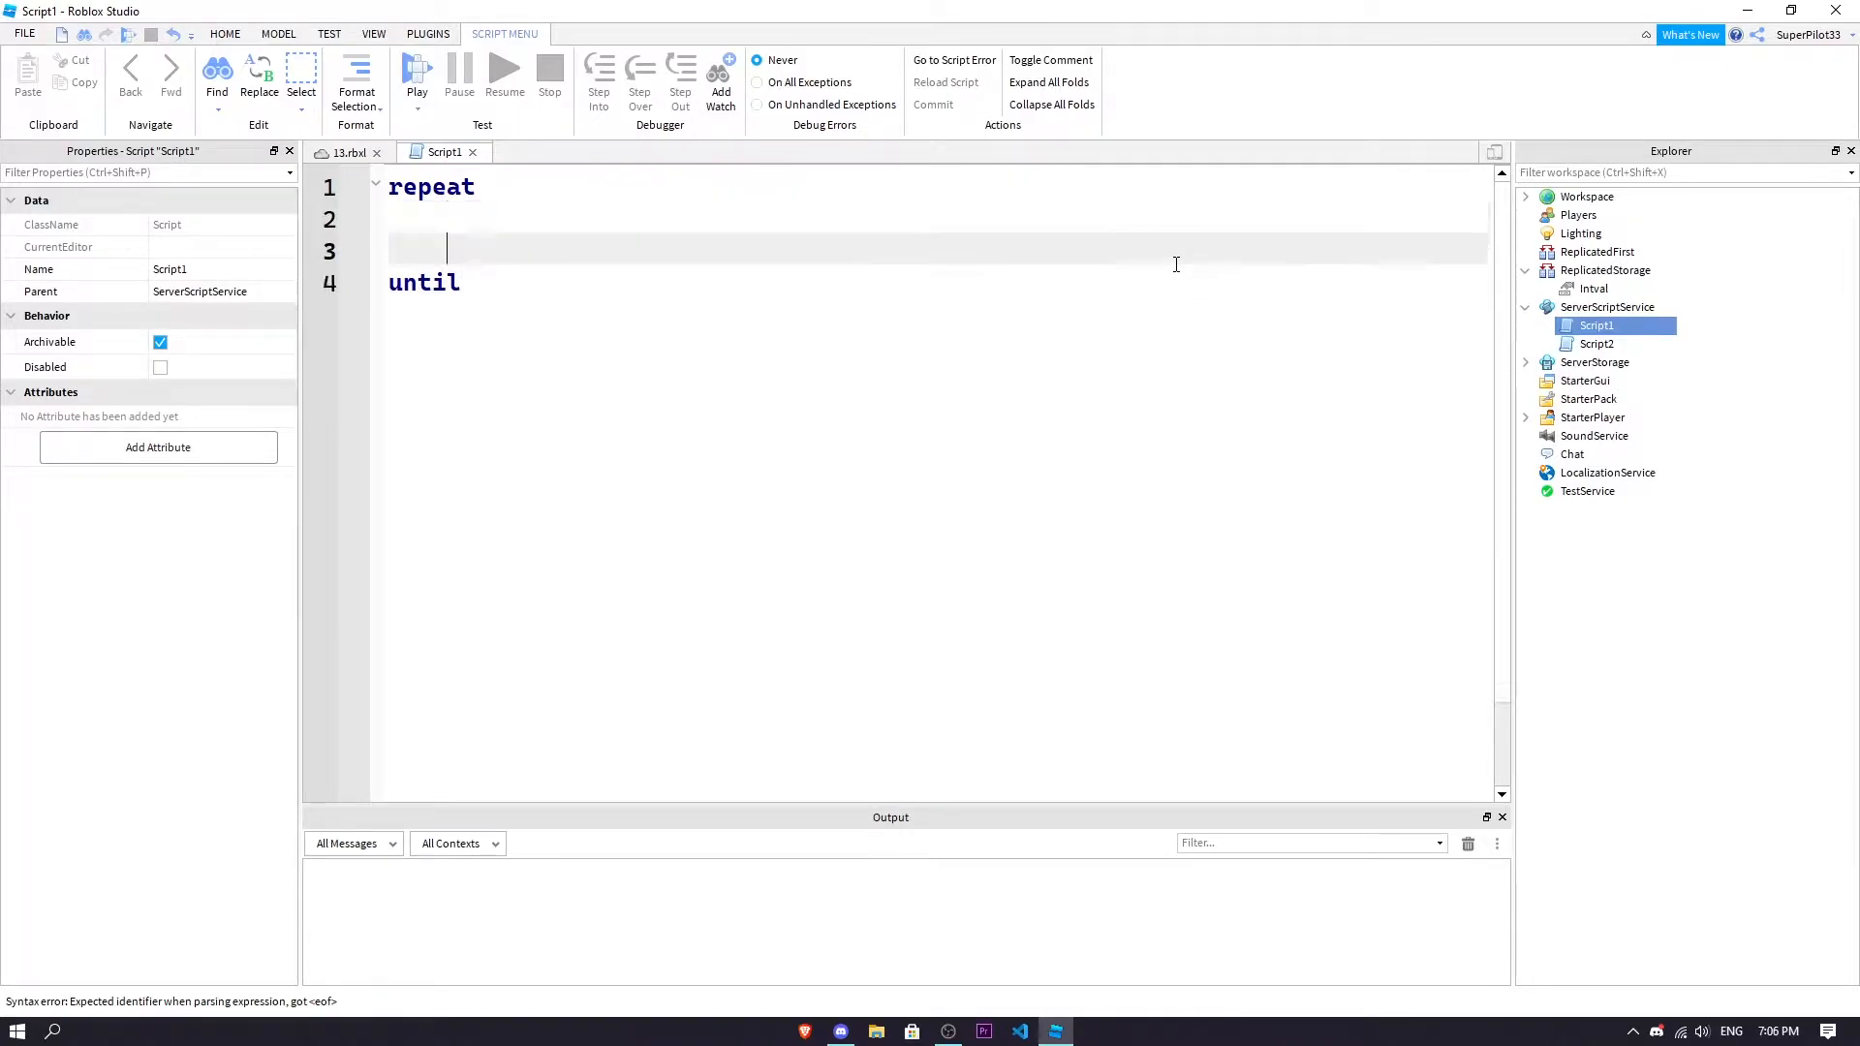
key("Return")
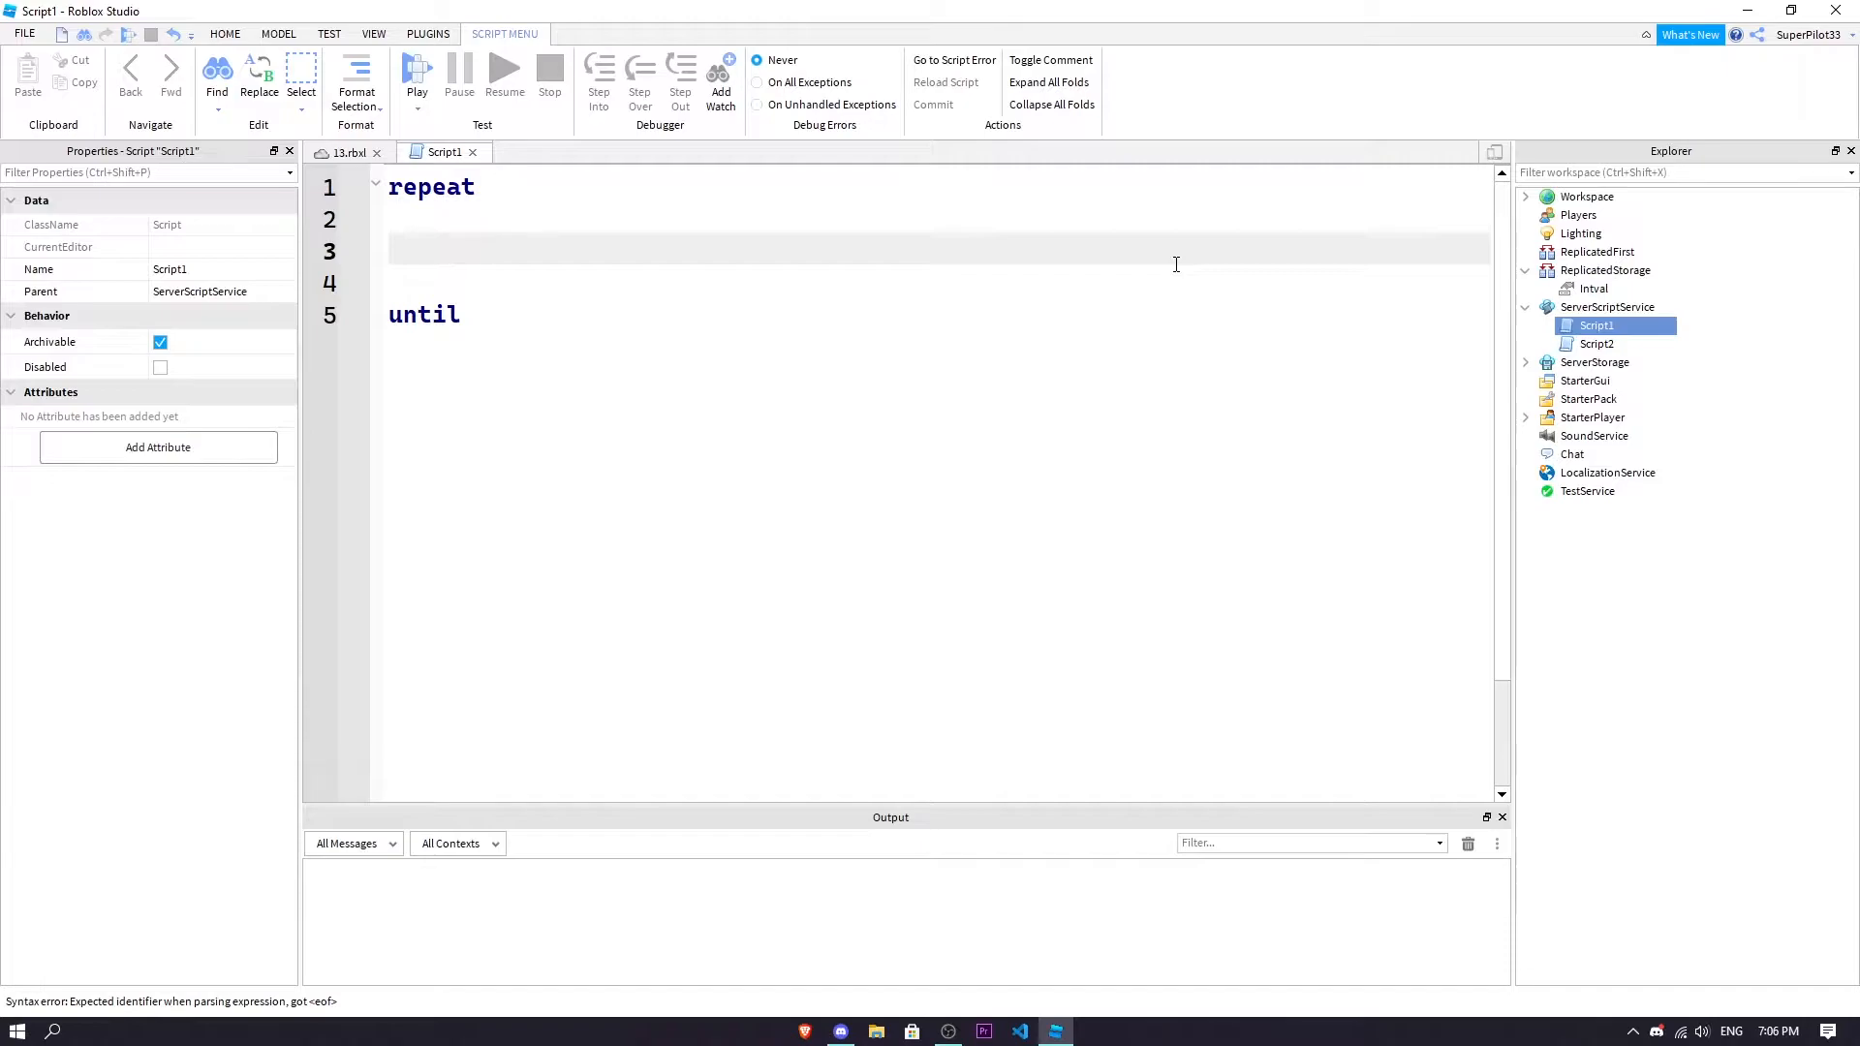
type("print")
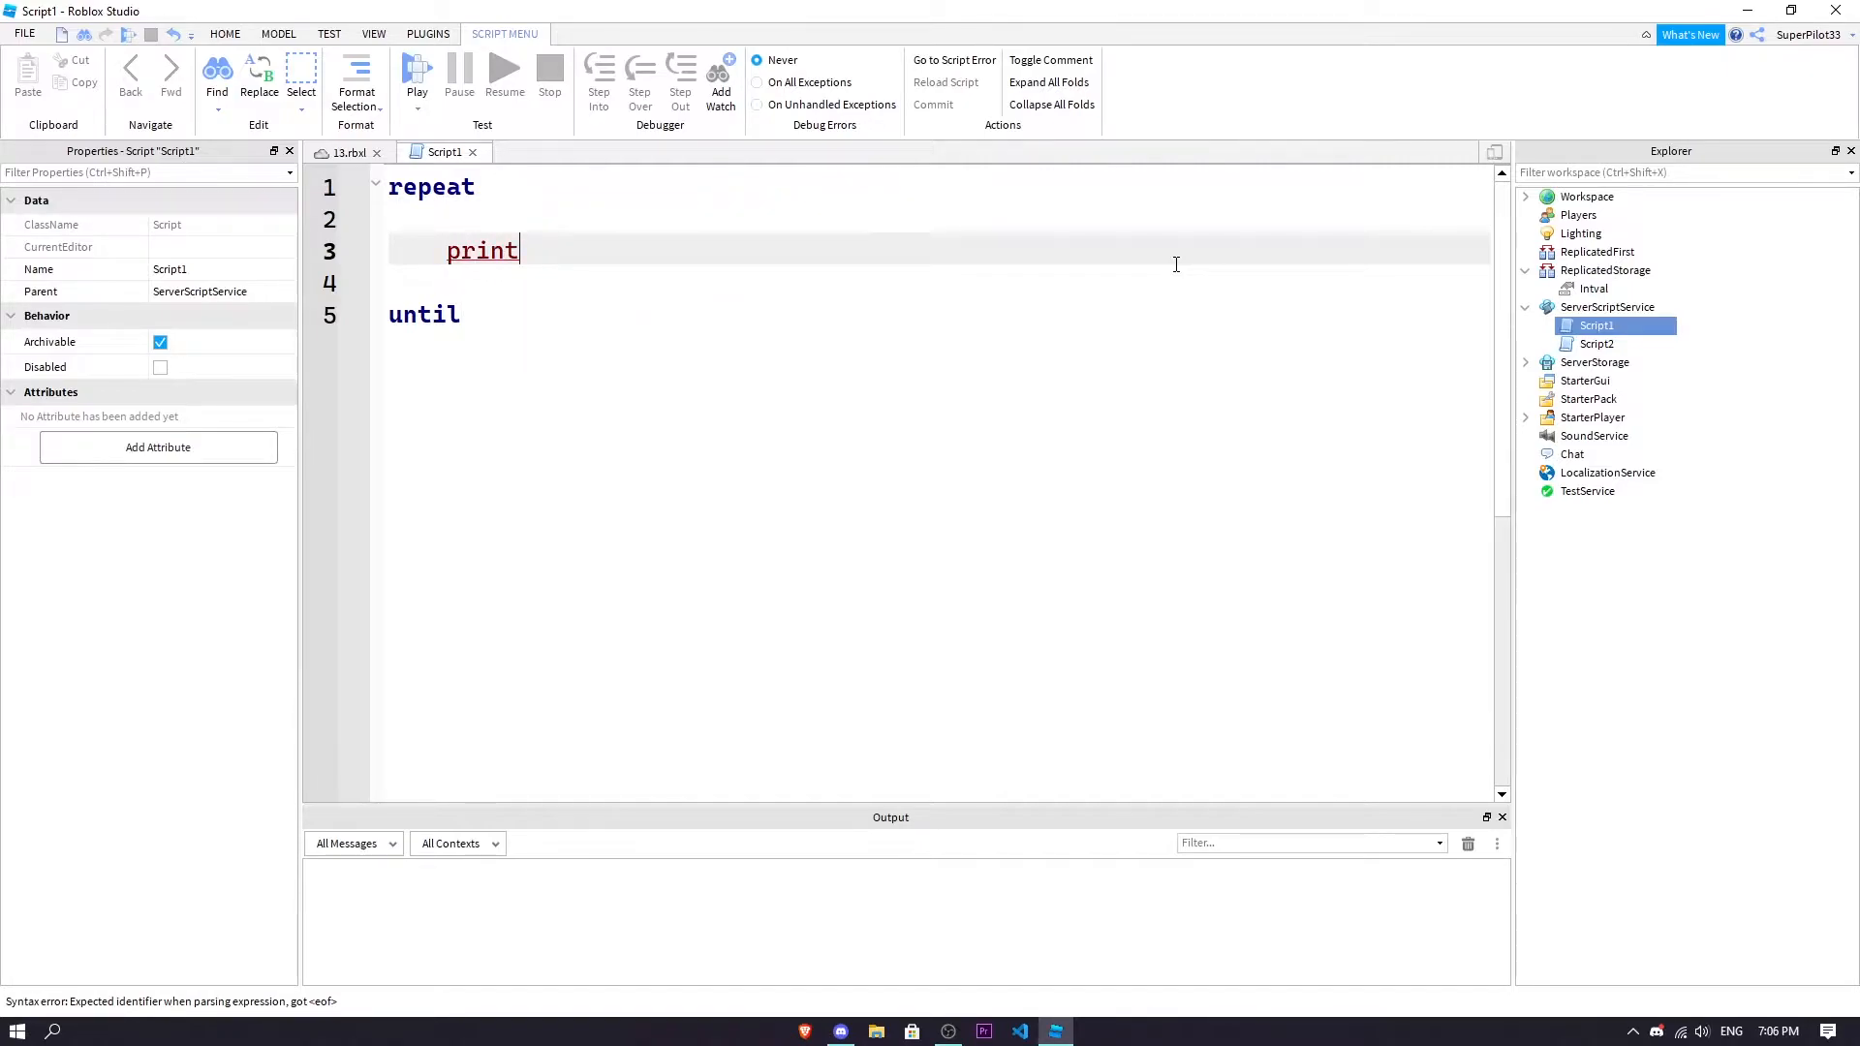
type("(1)")
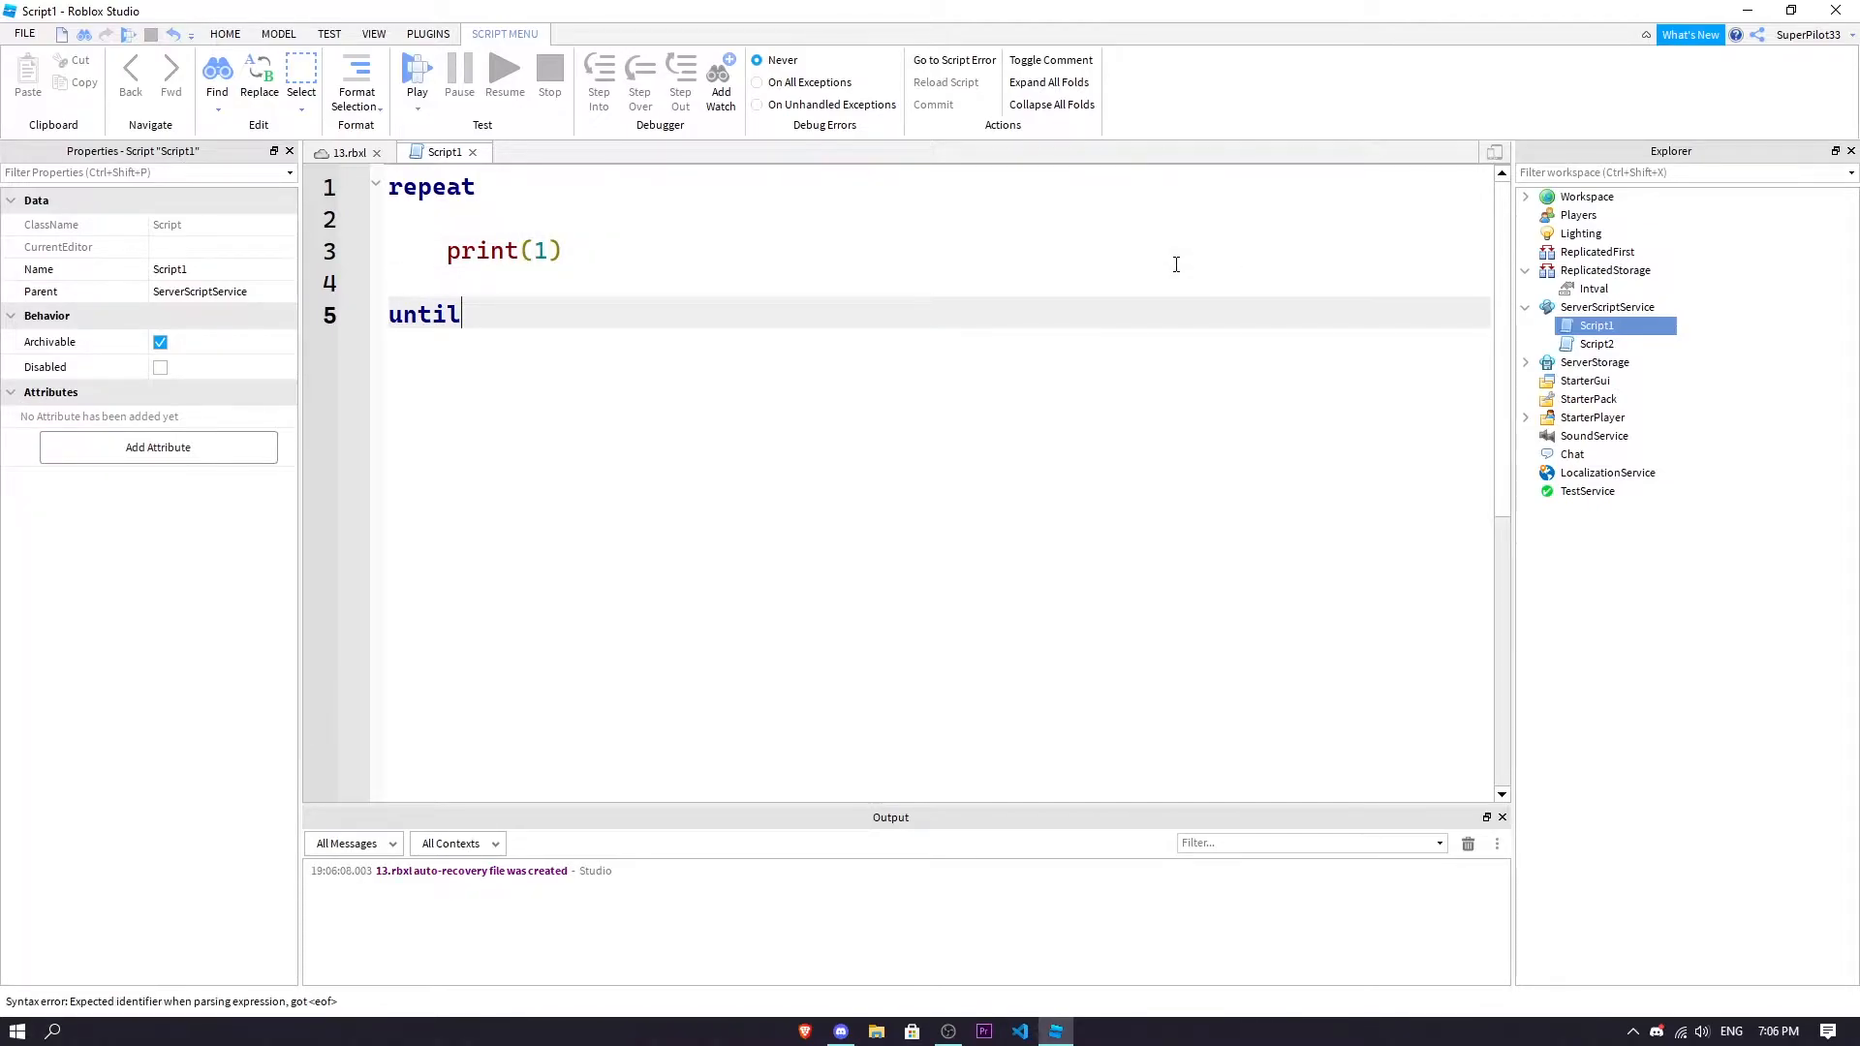
Play-test the game, then jump to Script1's empty-until syntax error from Output
left_click(416, 71)
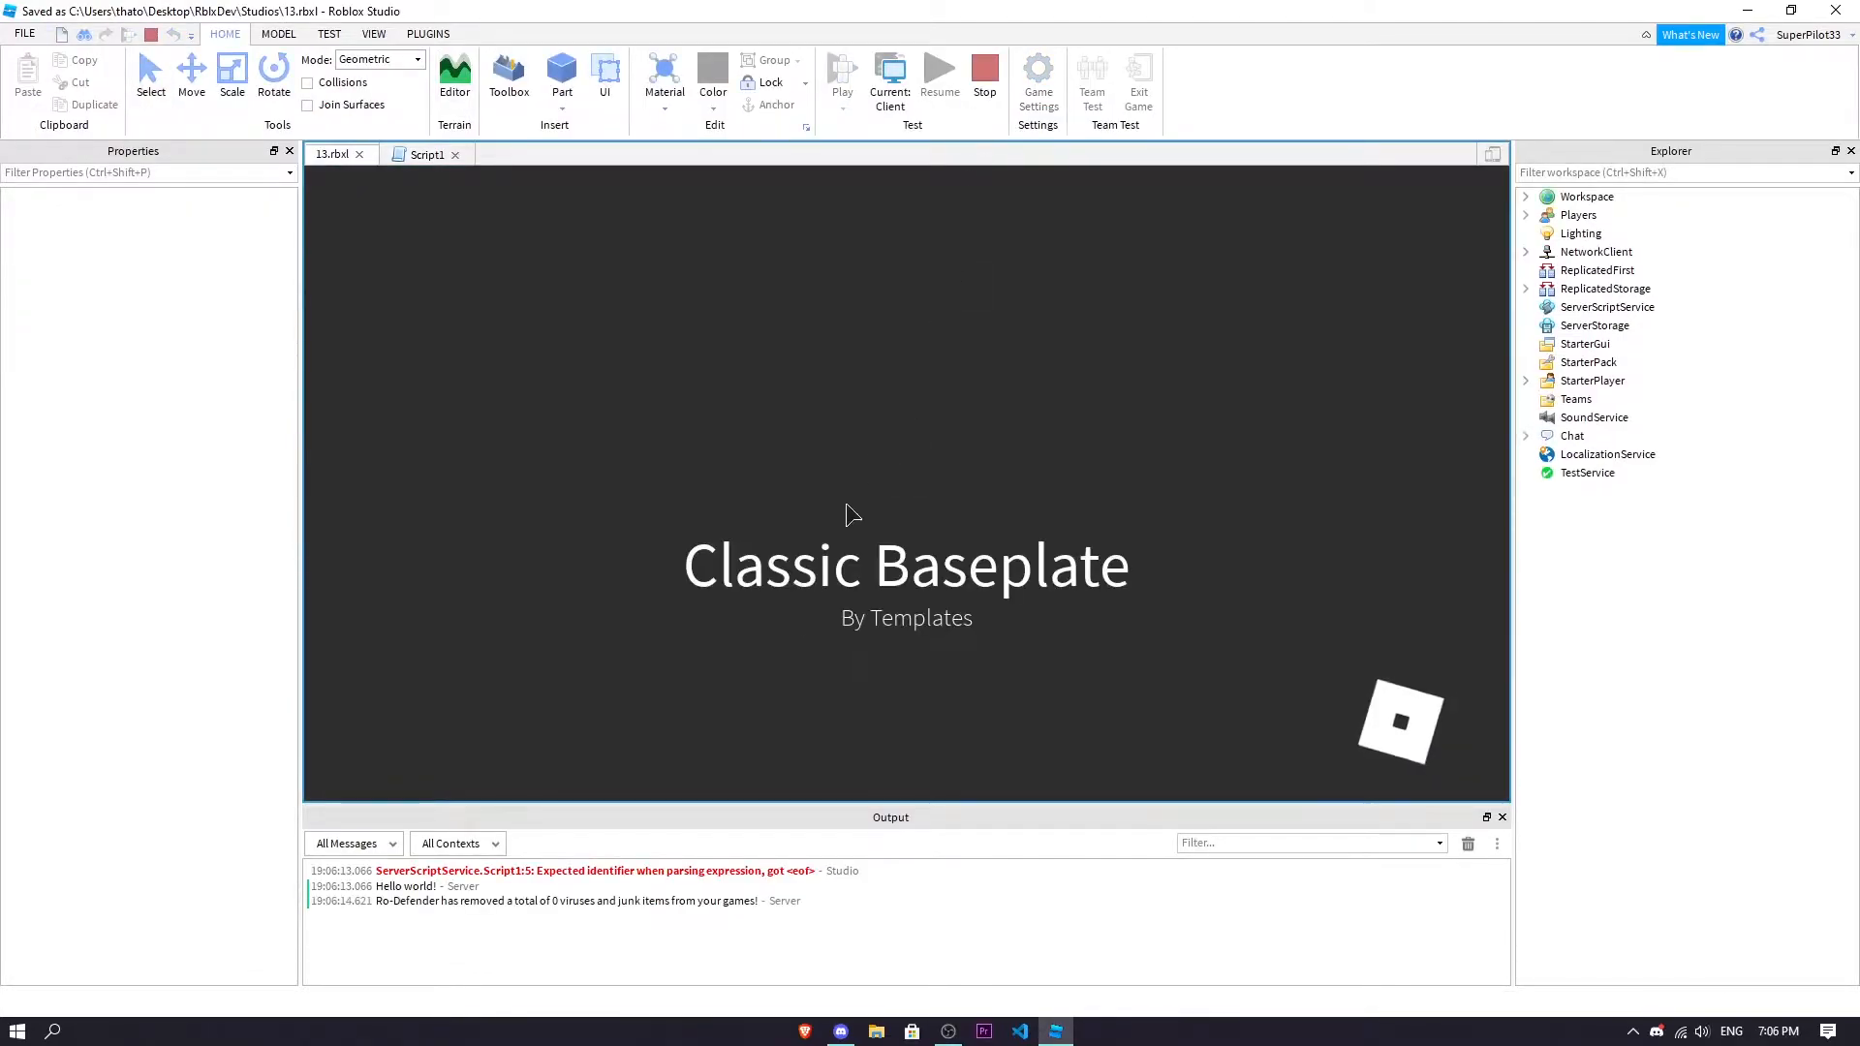
left_click(841, 74)
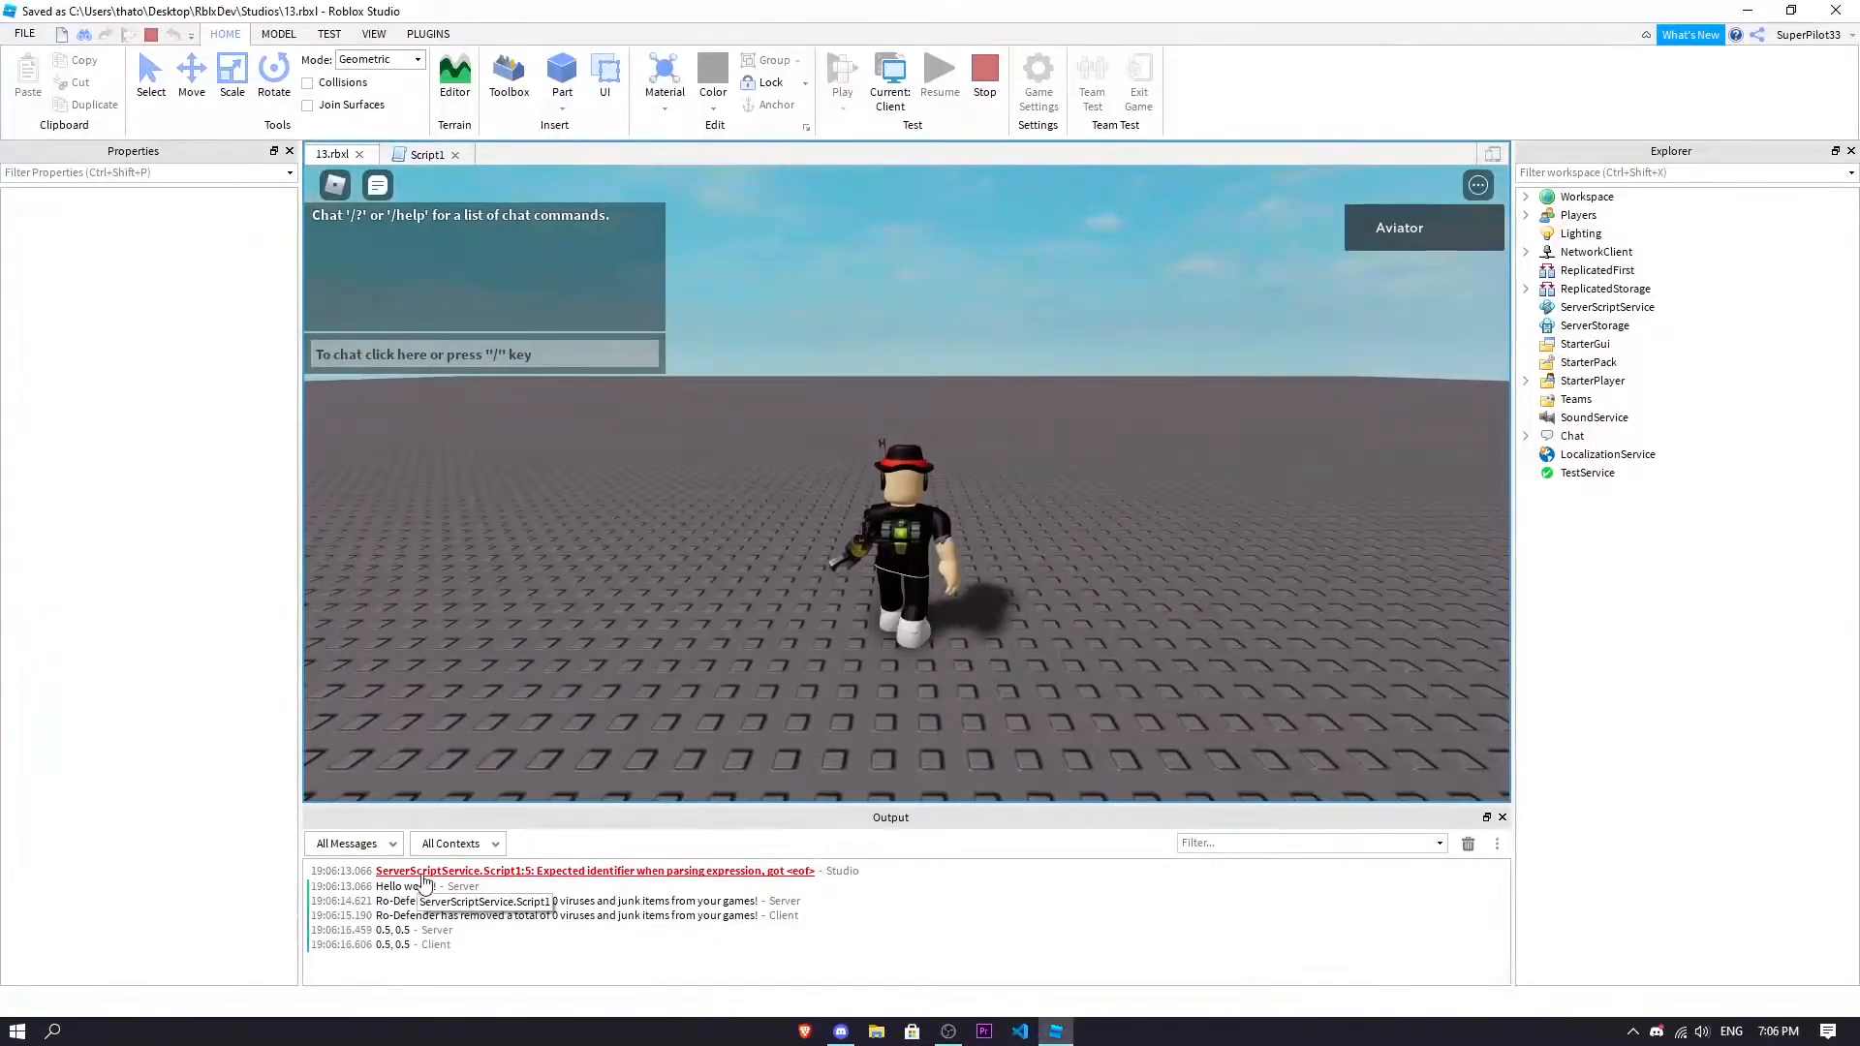
left_click(429, 154)
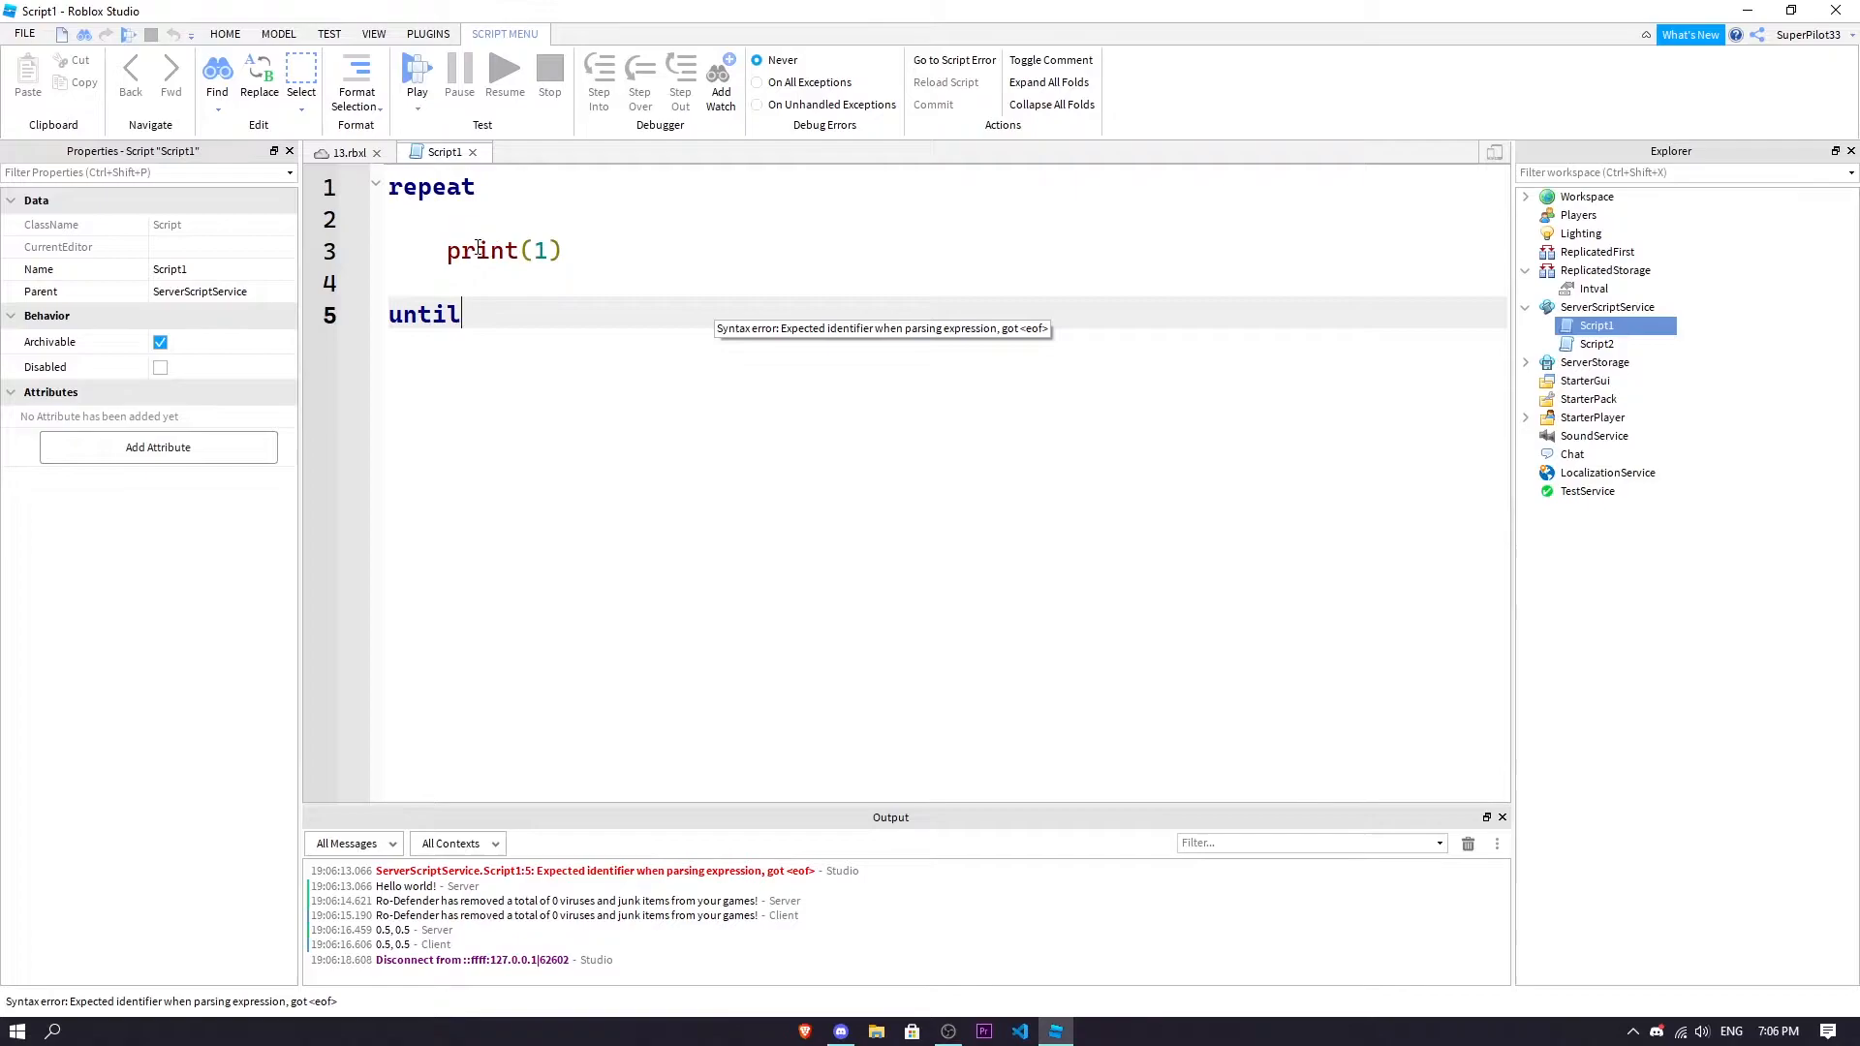
Add wait() to the loop and end it with until game.ReplicatedStorage.Intval.Value == 1
type("wait(")
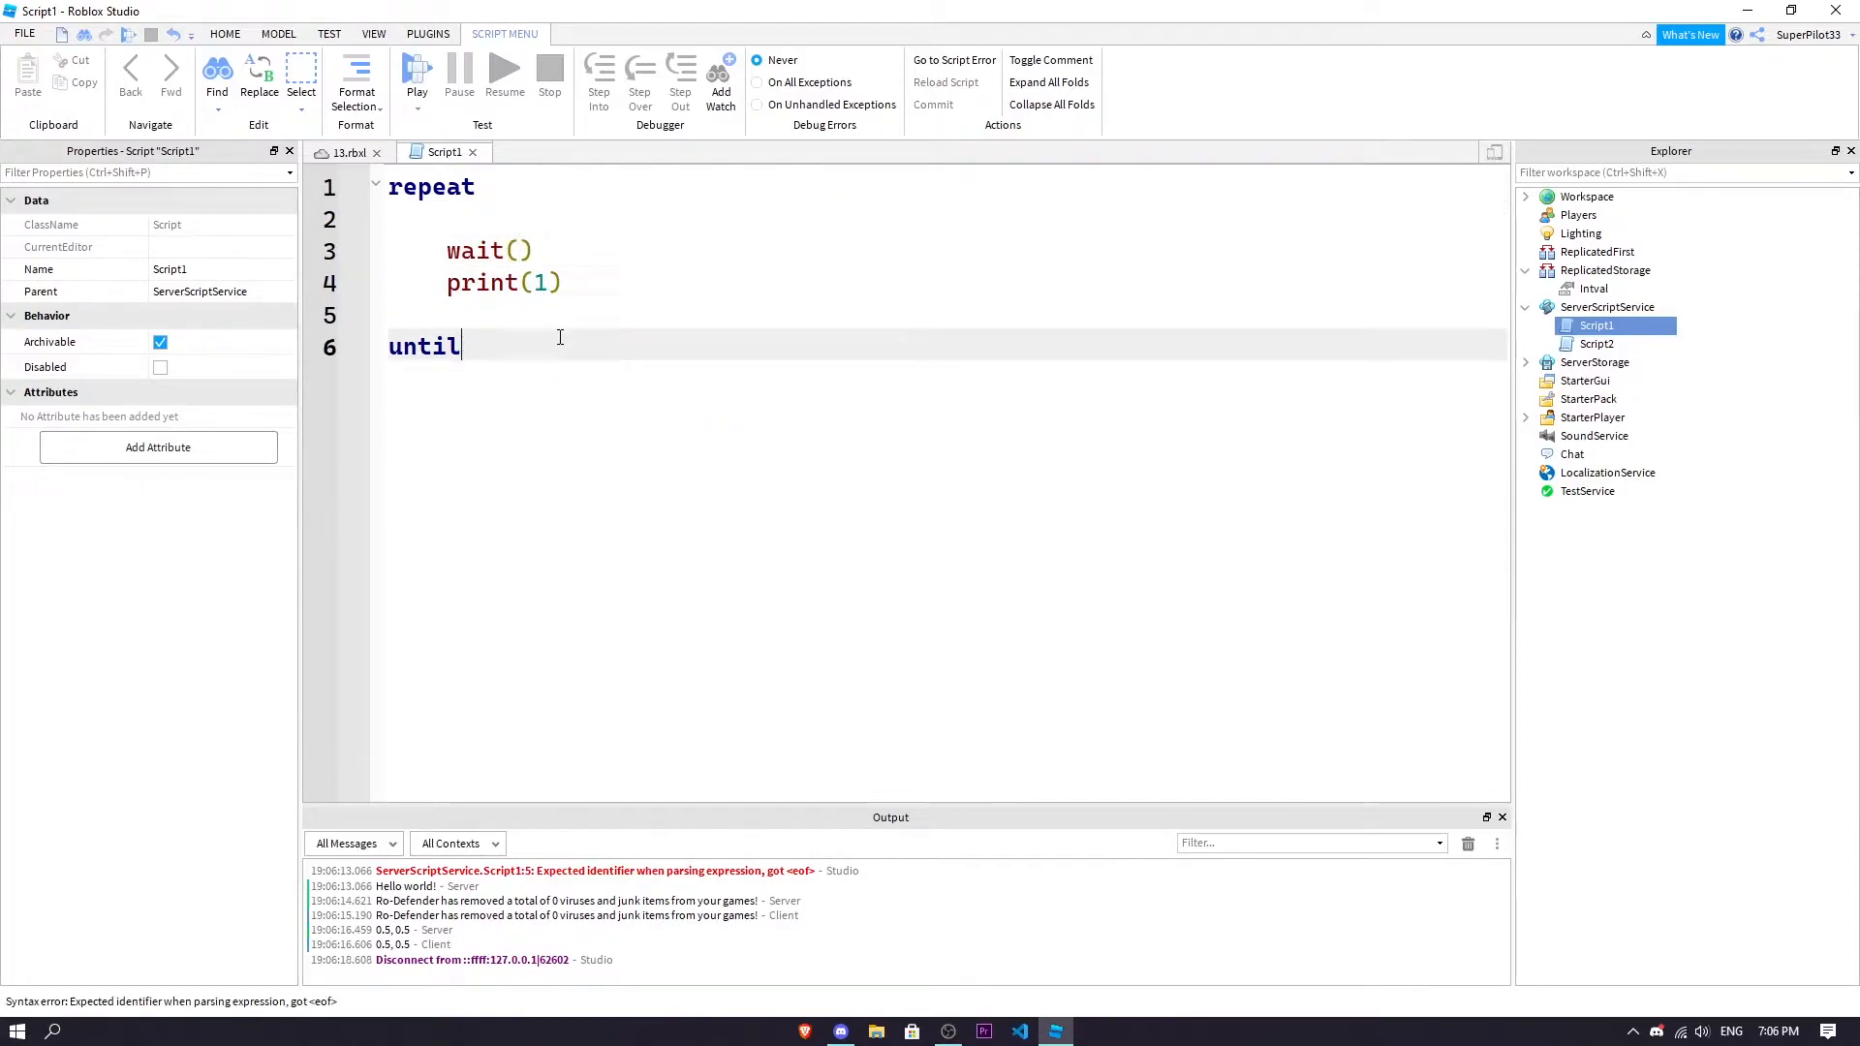
mouse_move(725, 330)
type(" game.")
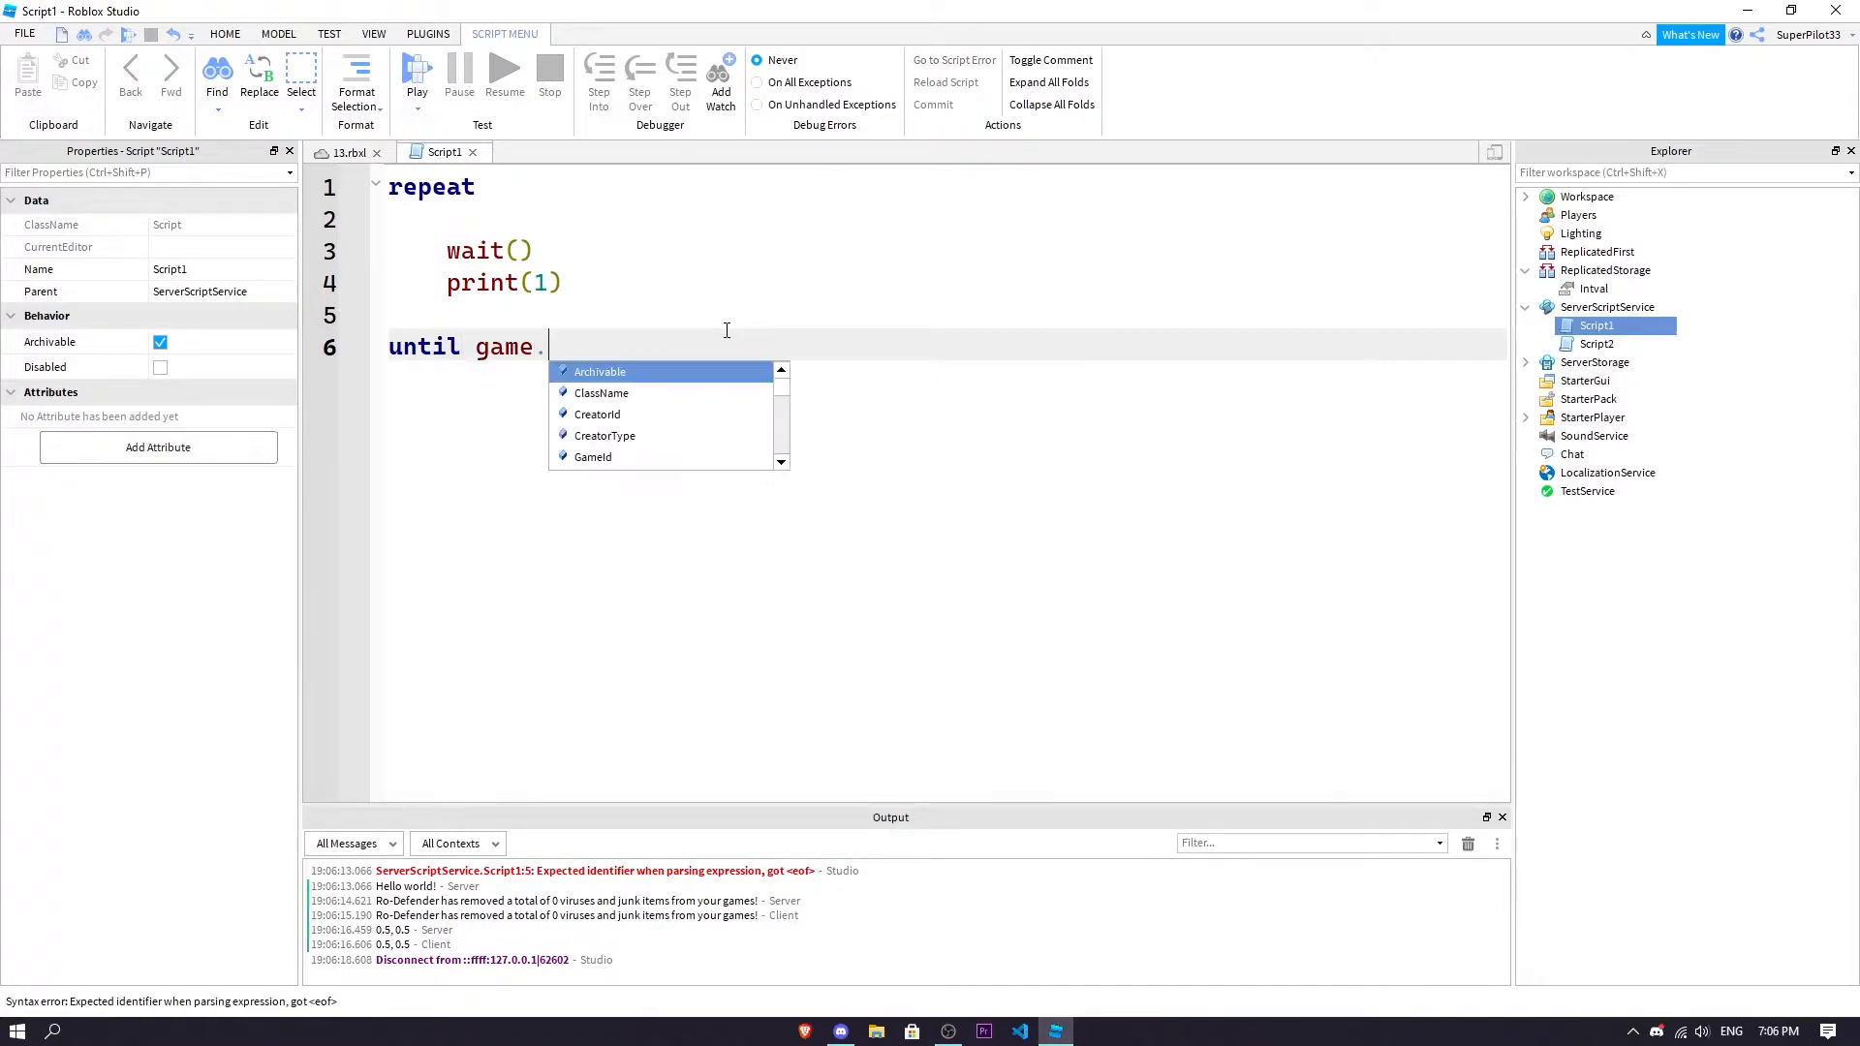
type("ReplicatedStorage.")
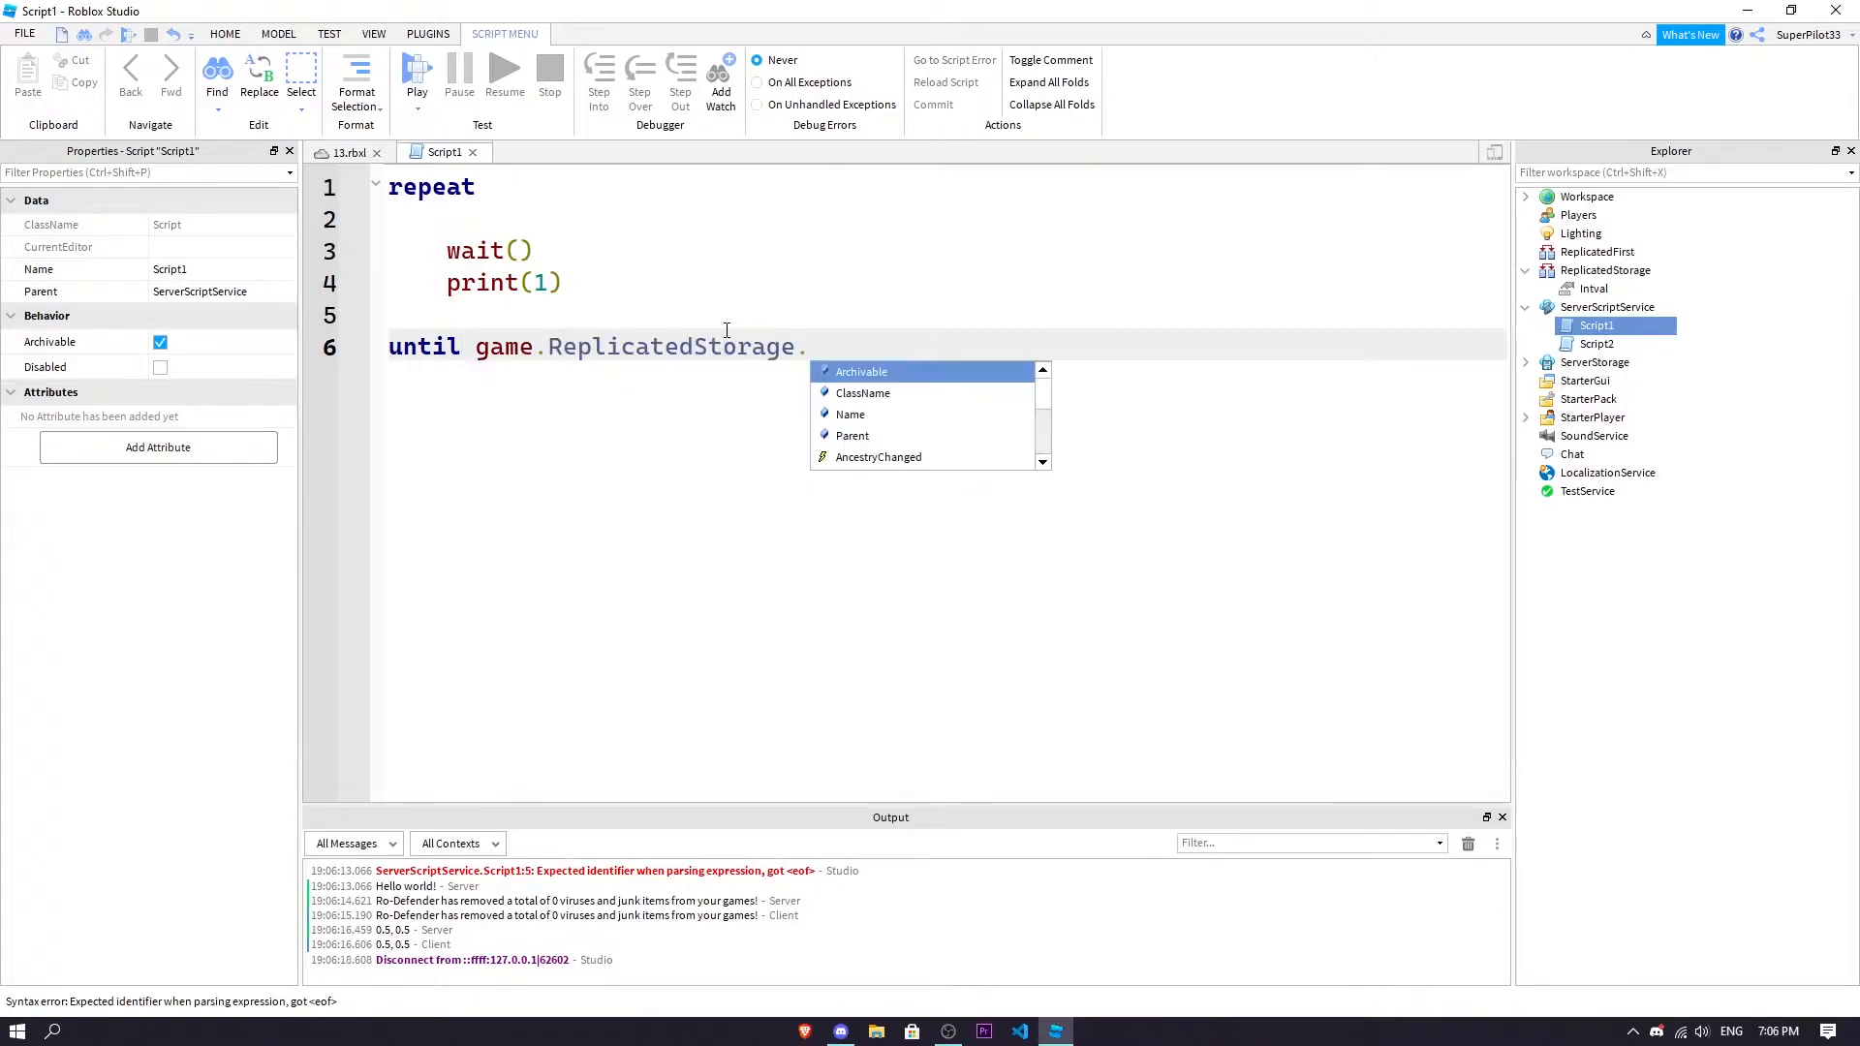
type("Intval.Value")
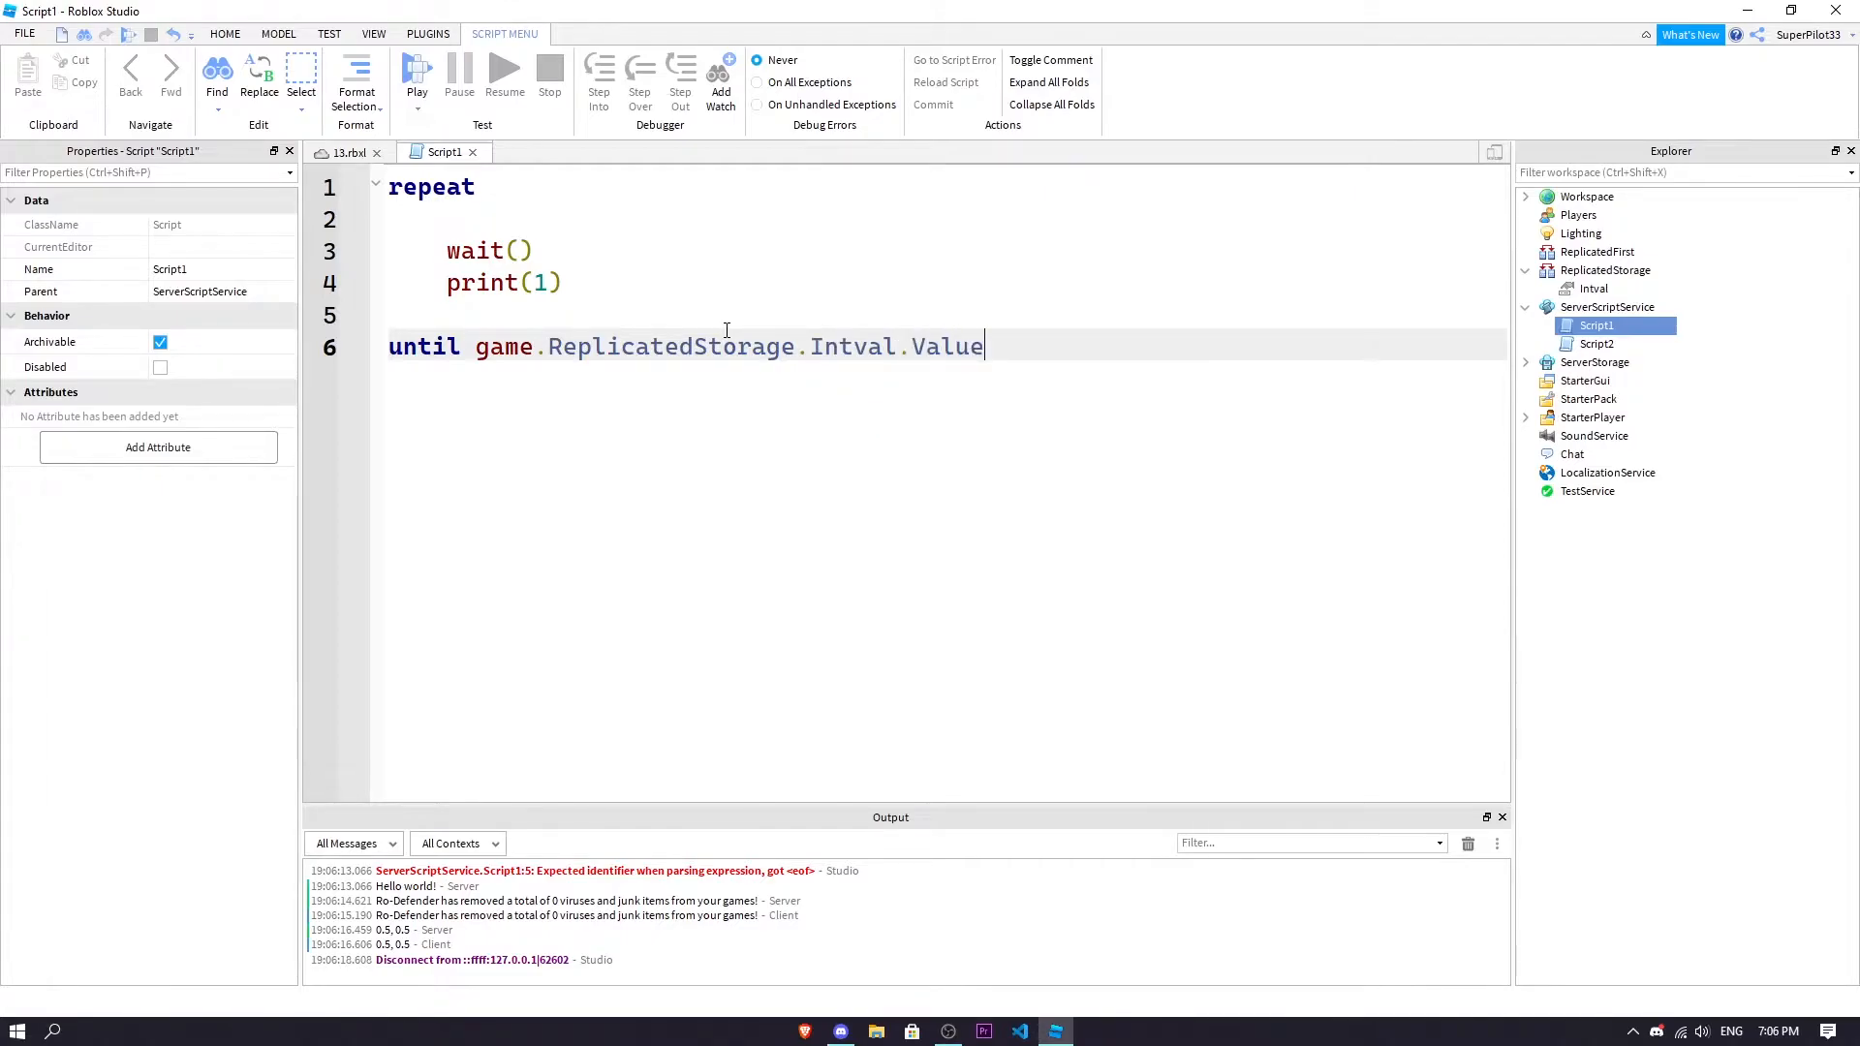
left_click(1605, 270)
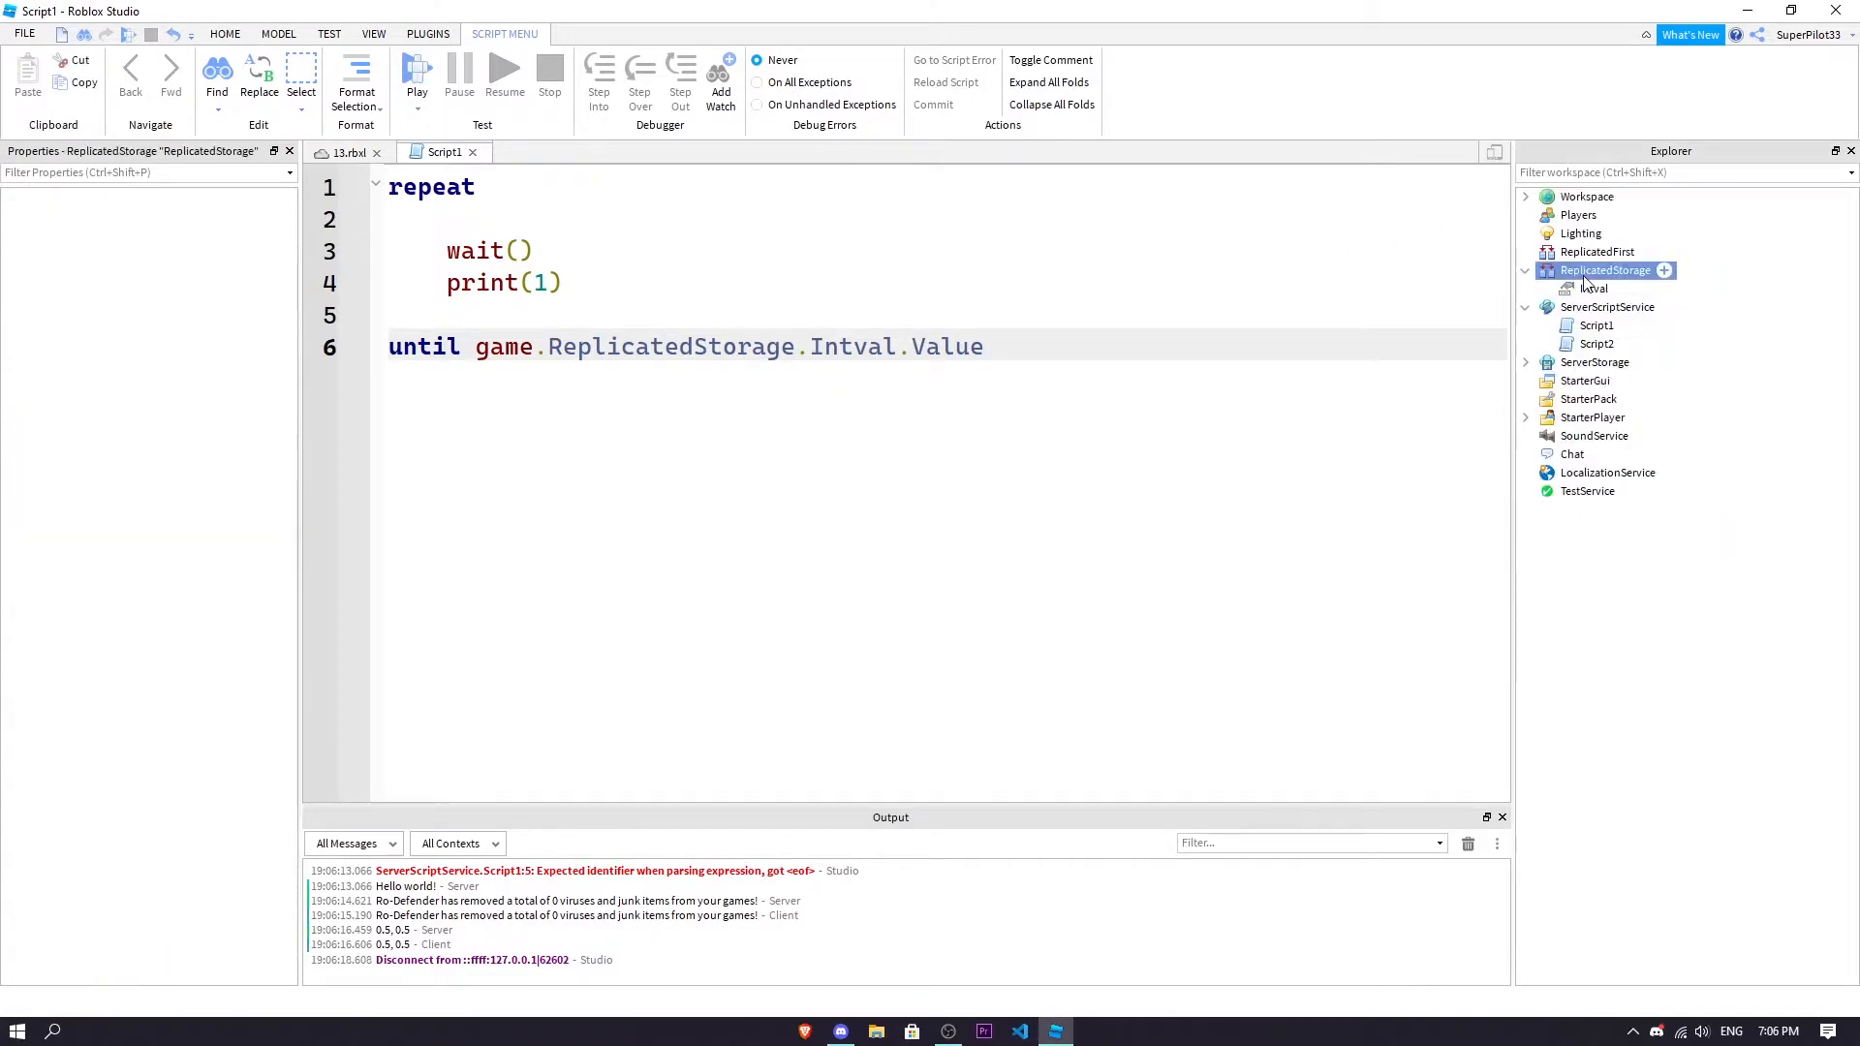
left_click(1592, 289)
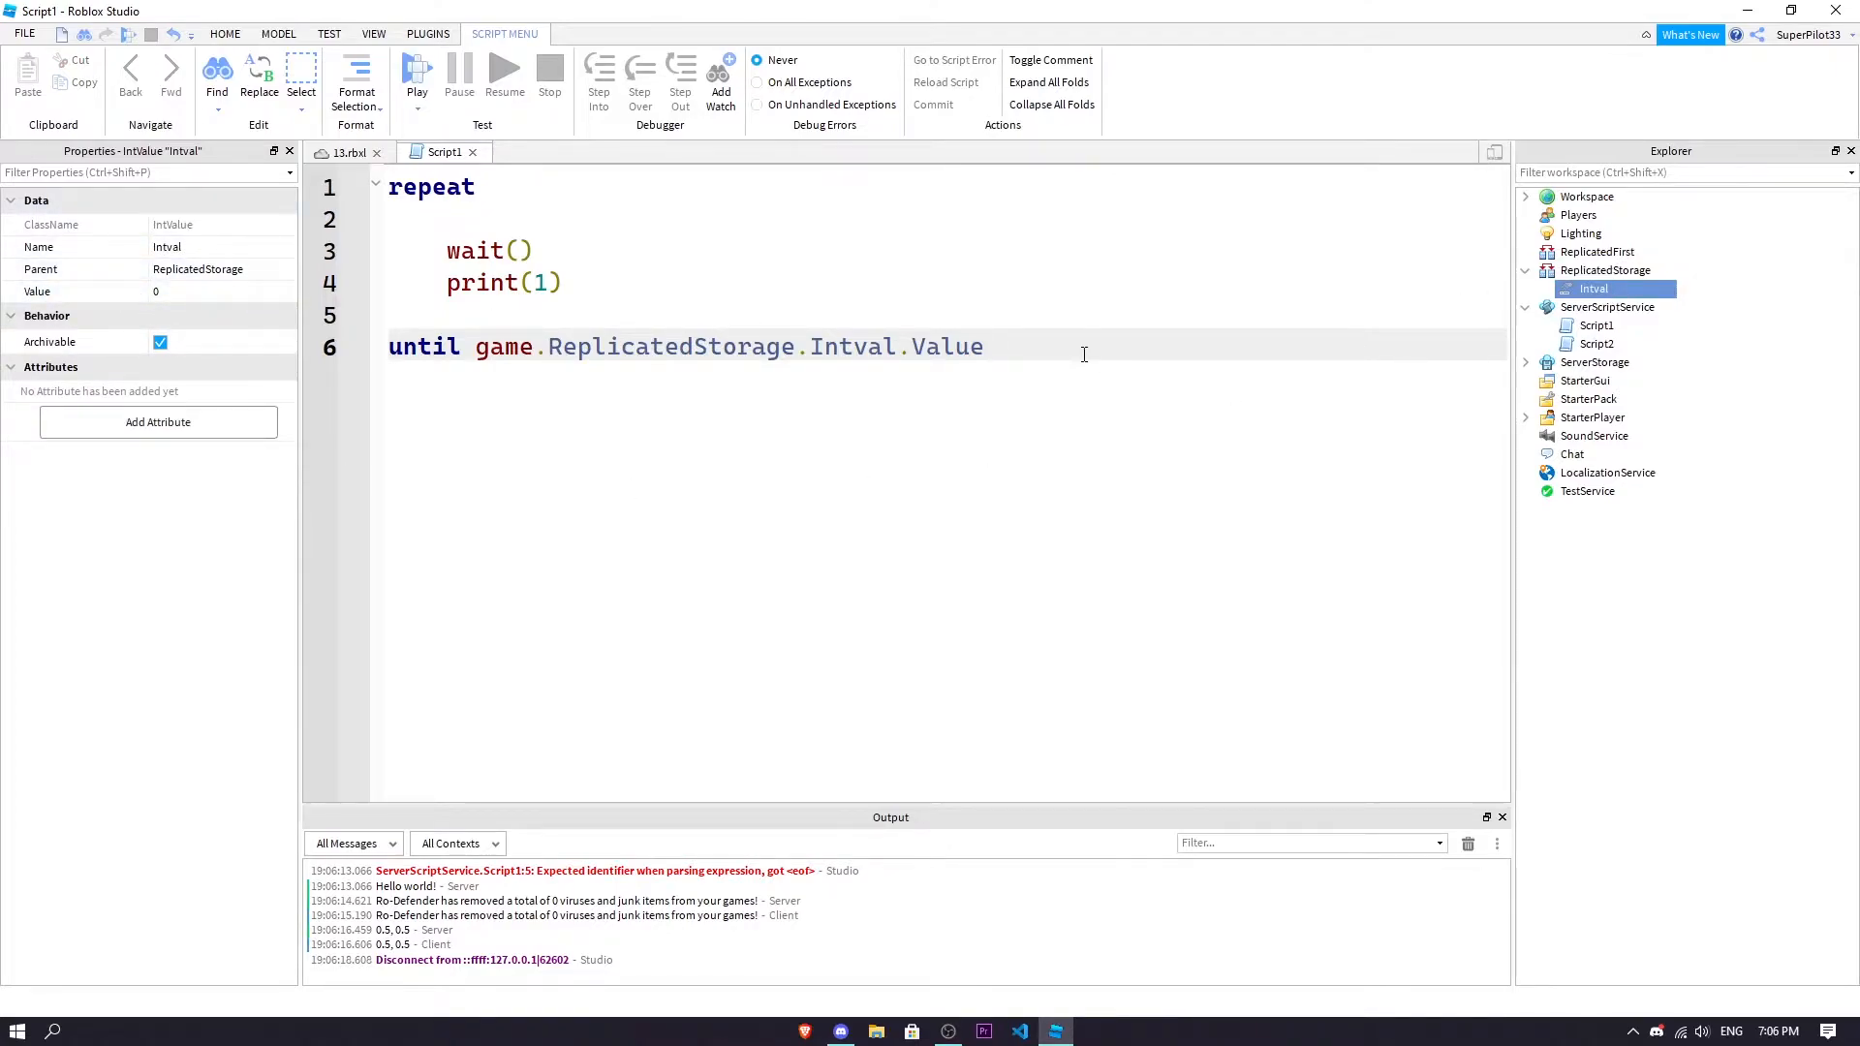
type("= 1")
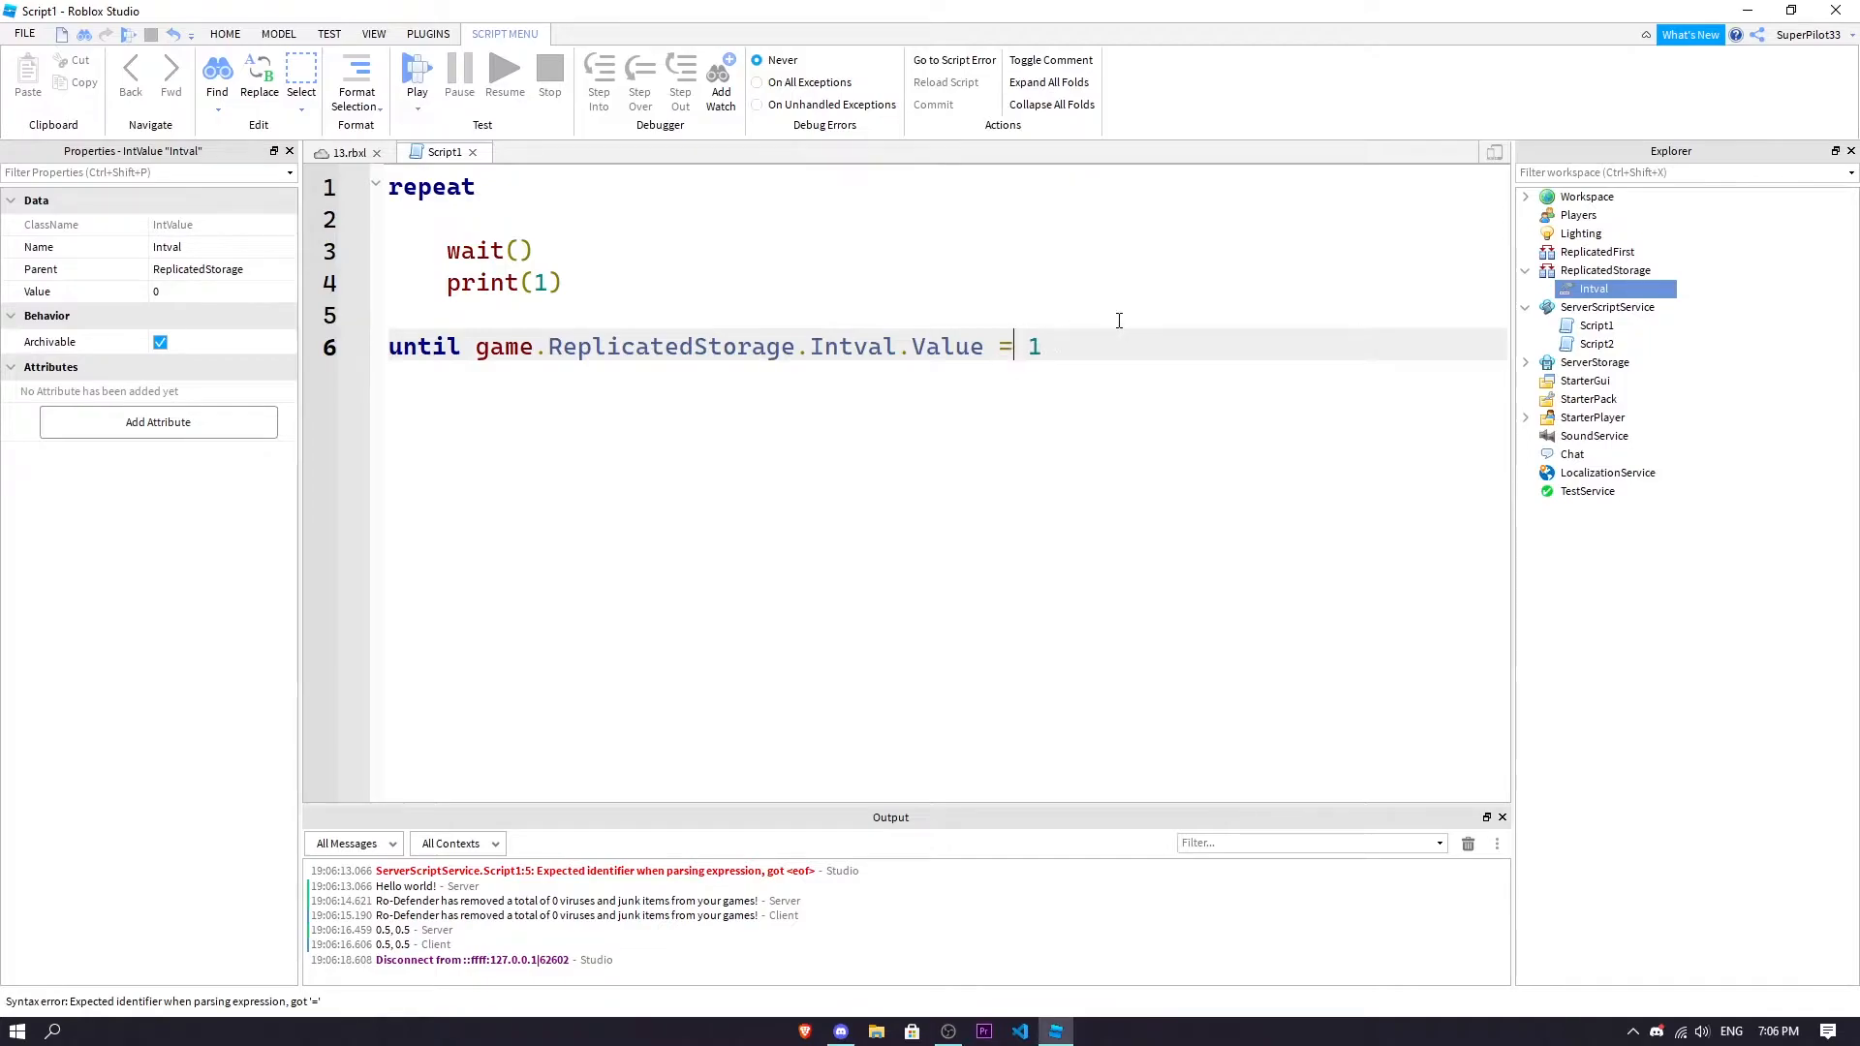
type("=")
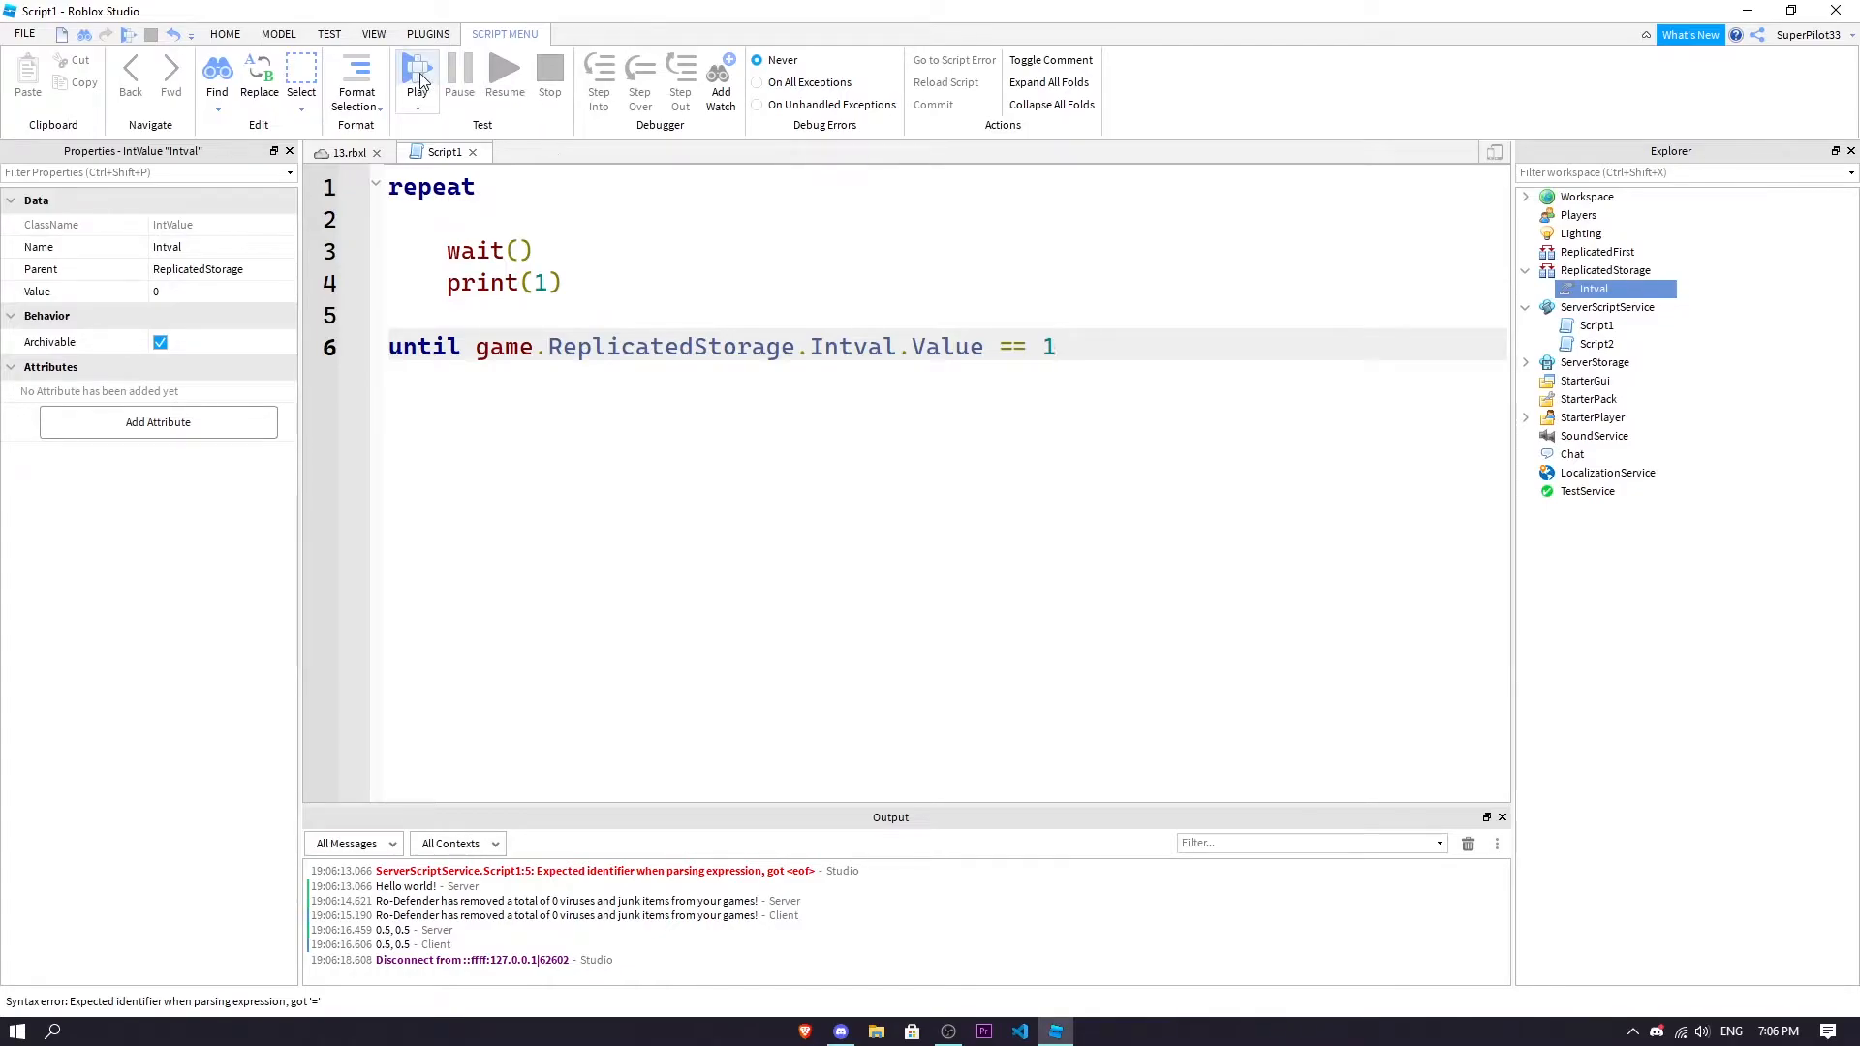
Play-test the looping Script1 and inspect Intval under ReplicatedStorage while it prints 1
left_click(417, 71)
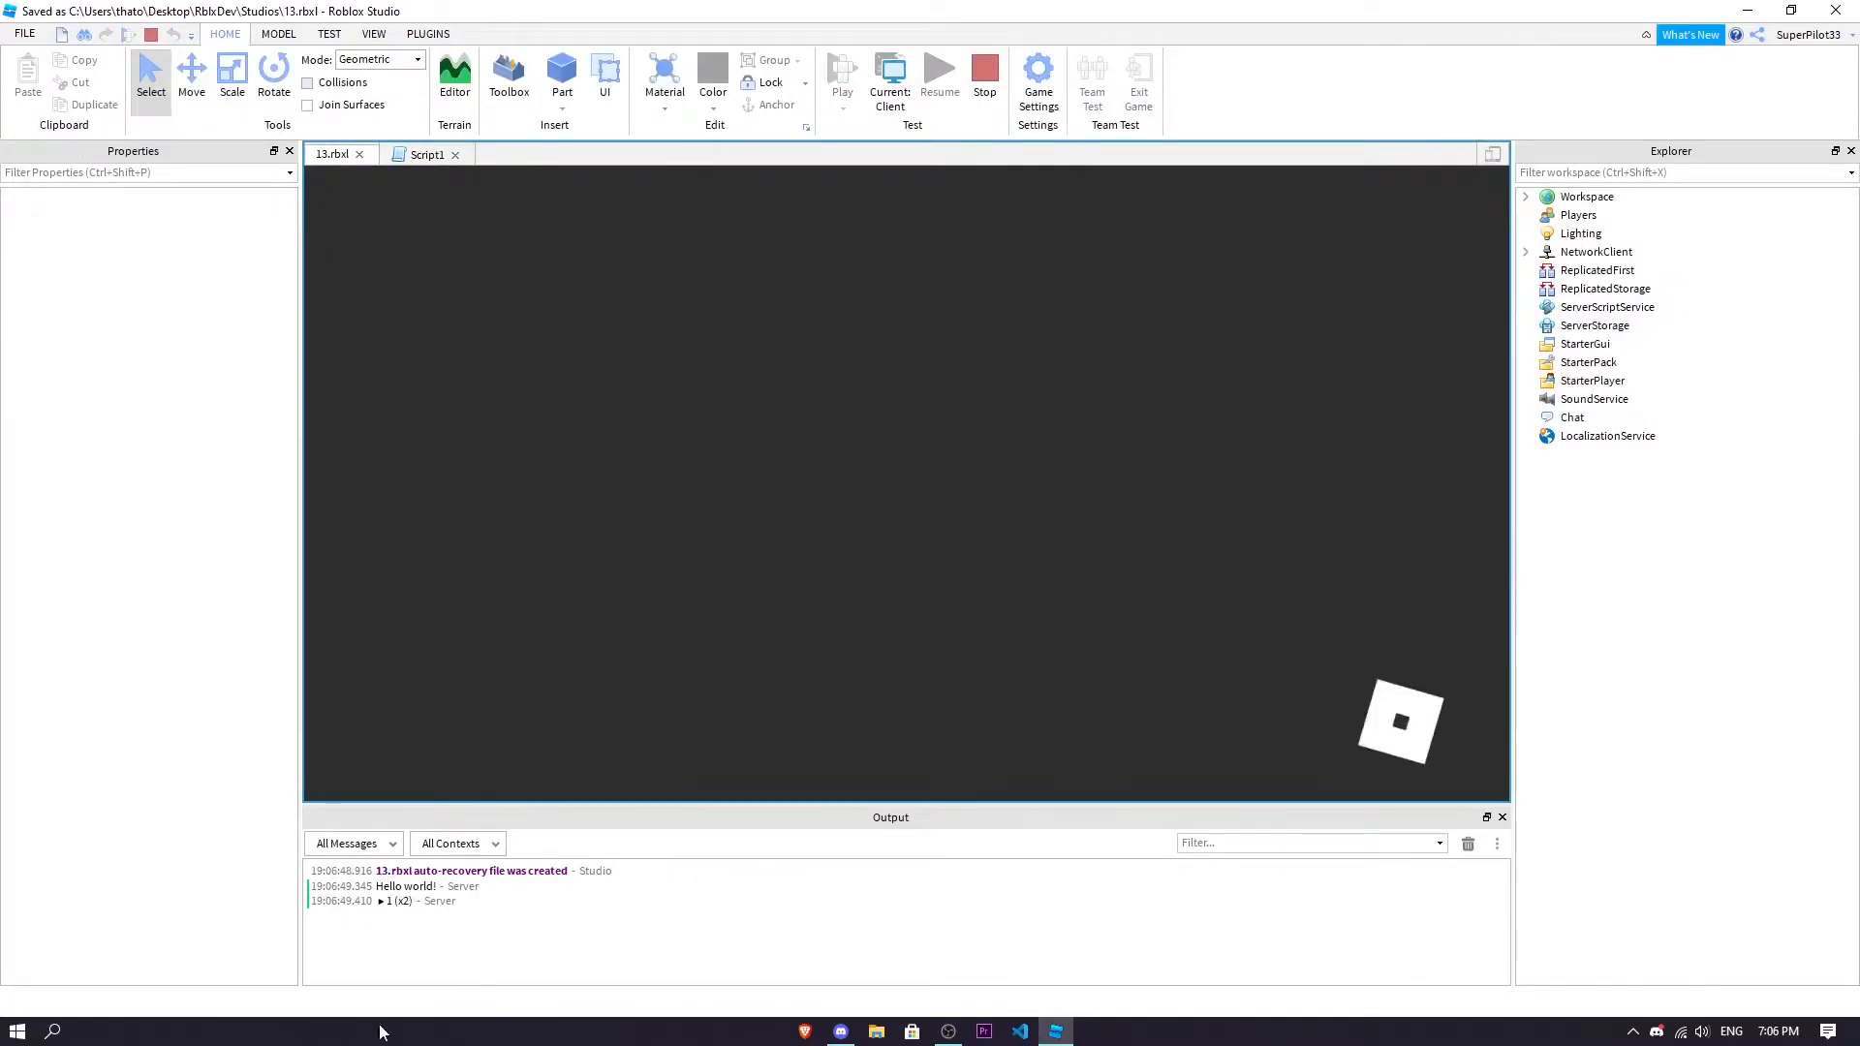
left_click(841, 71)
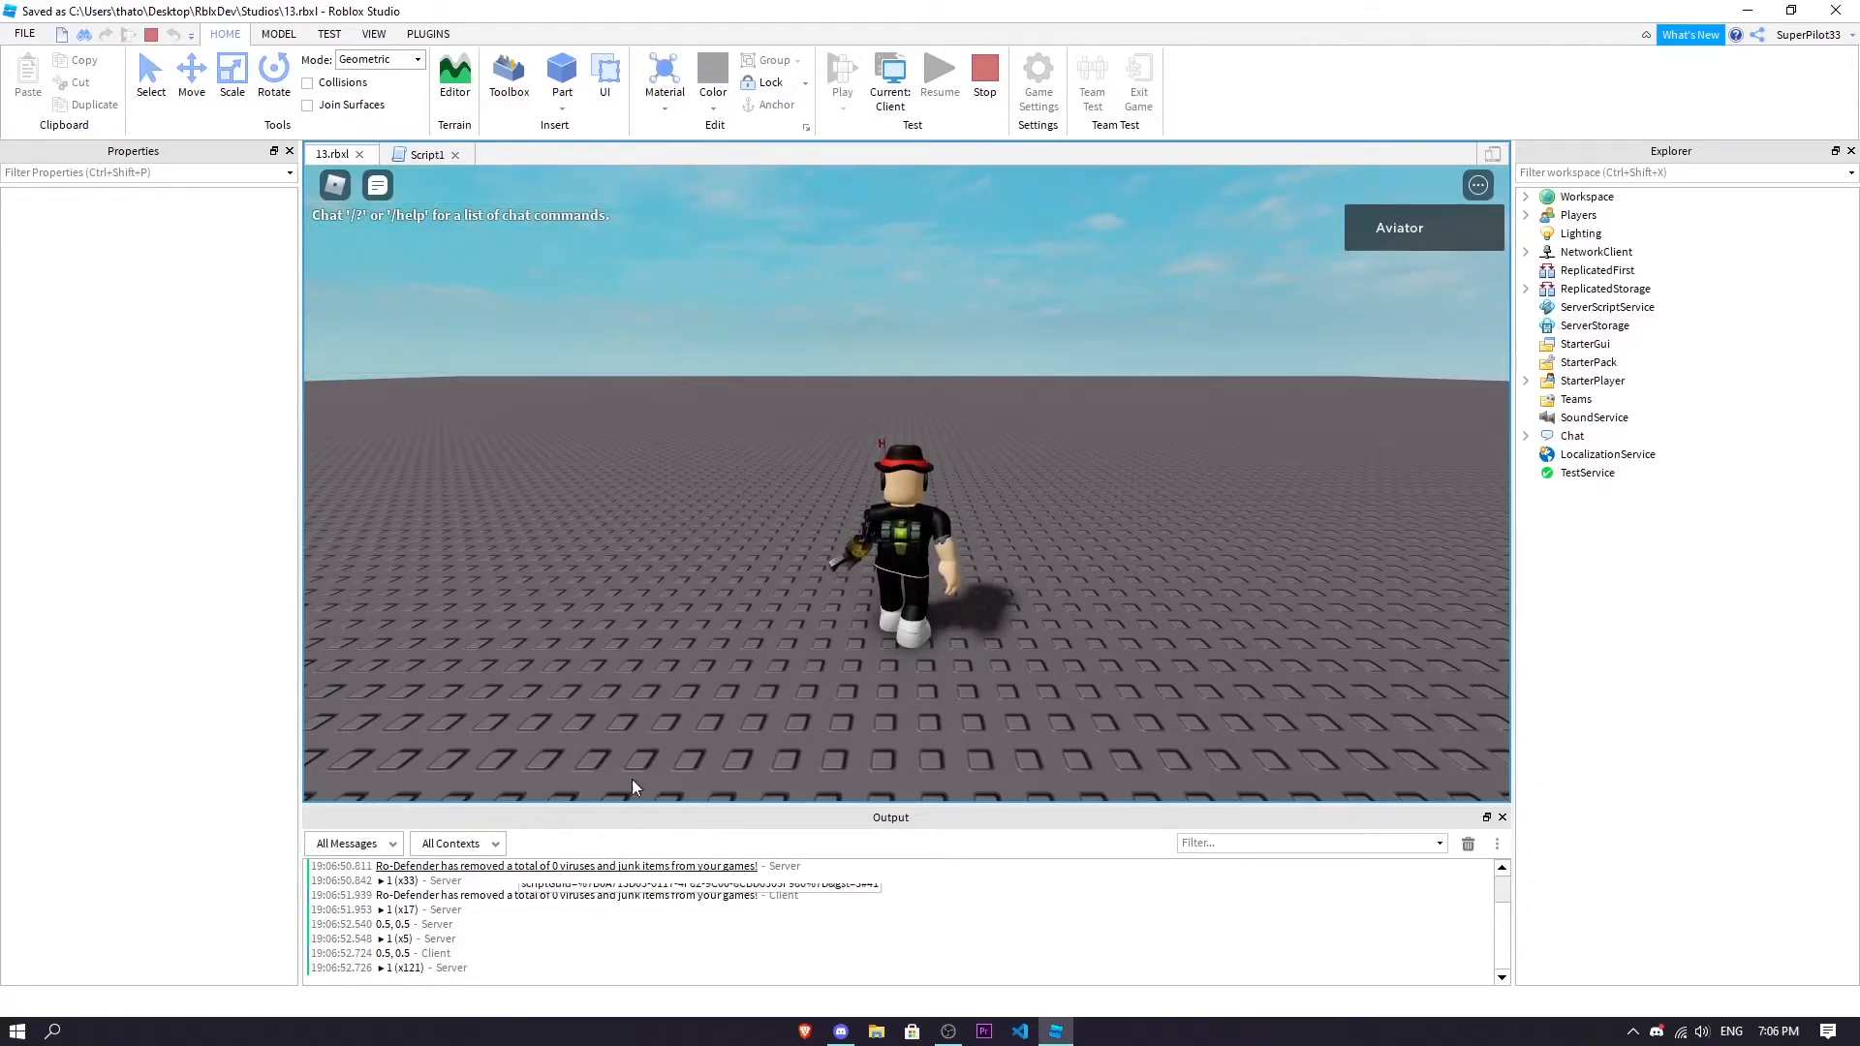
left_click(1526, 288)
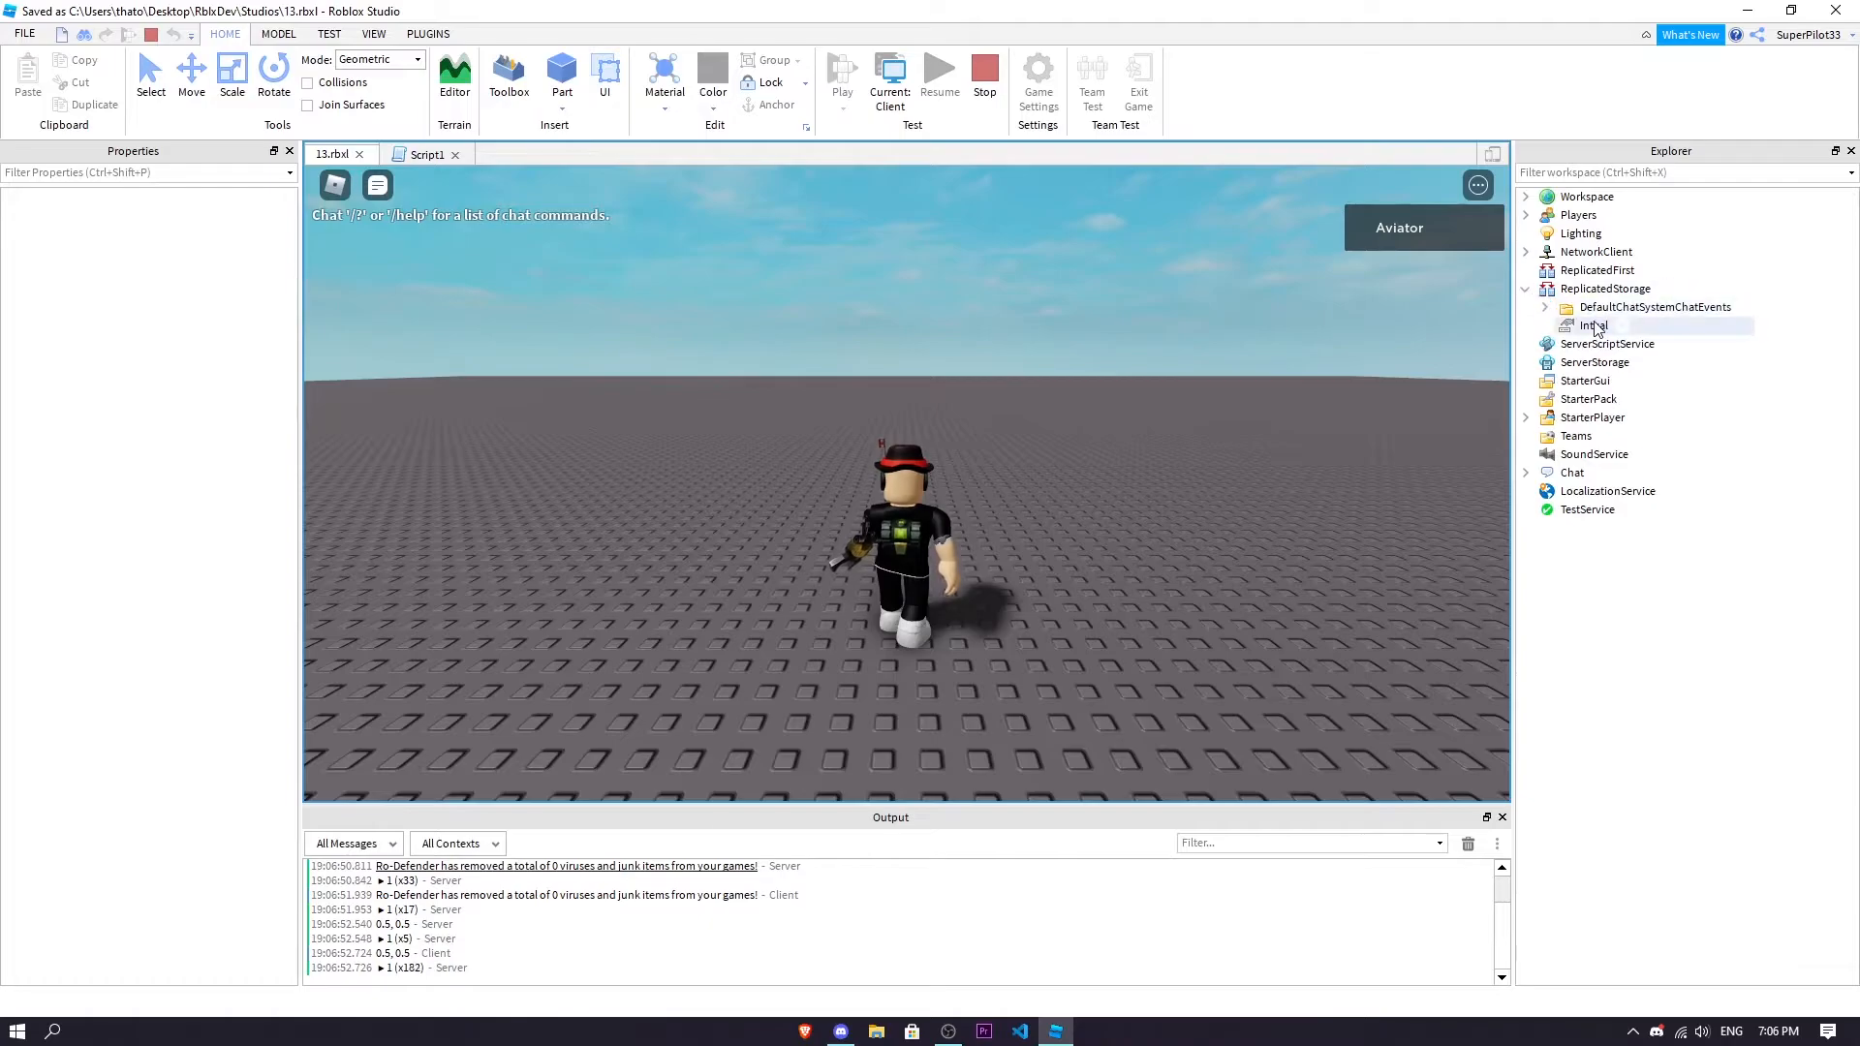
left_click(889, 89)
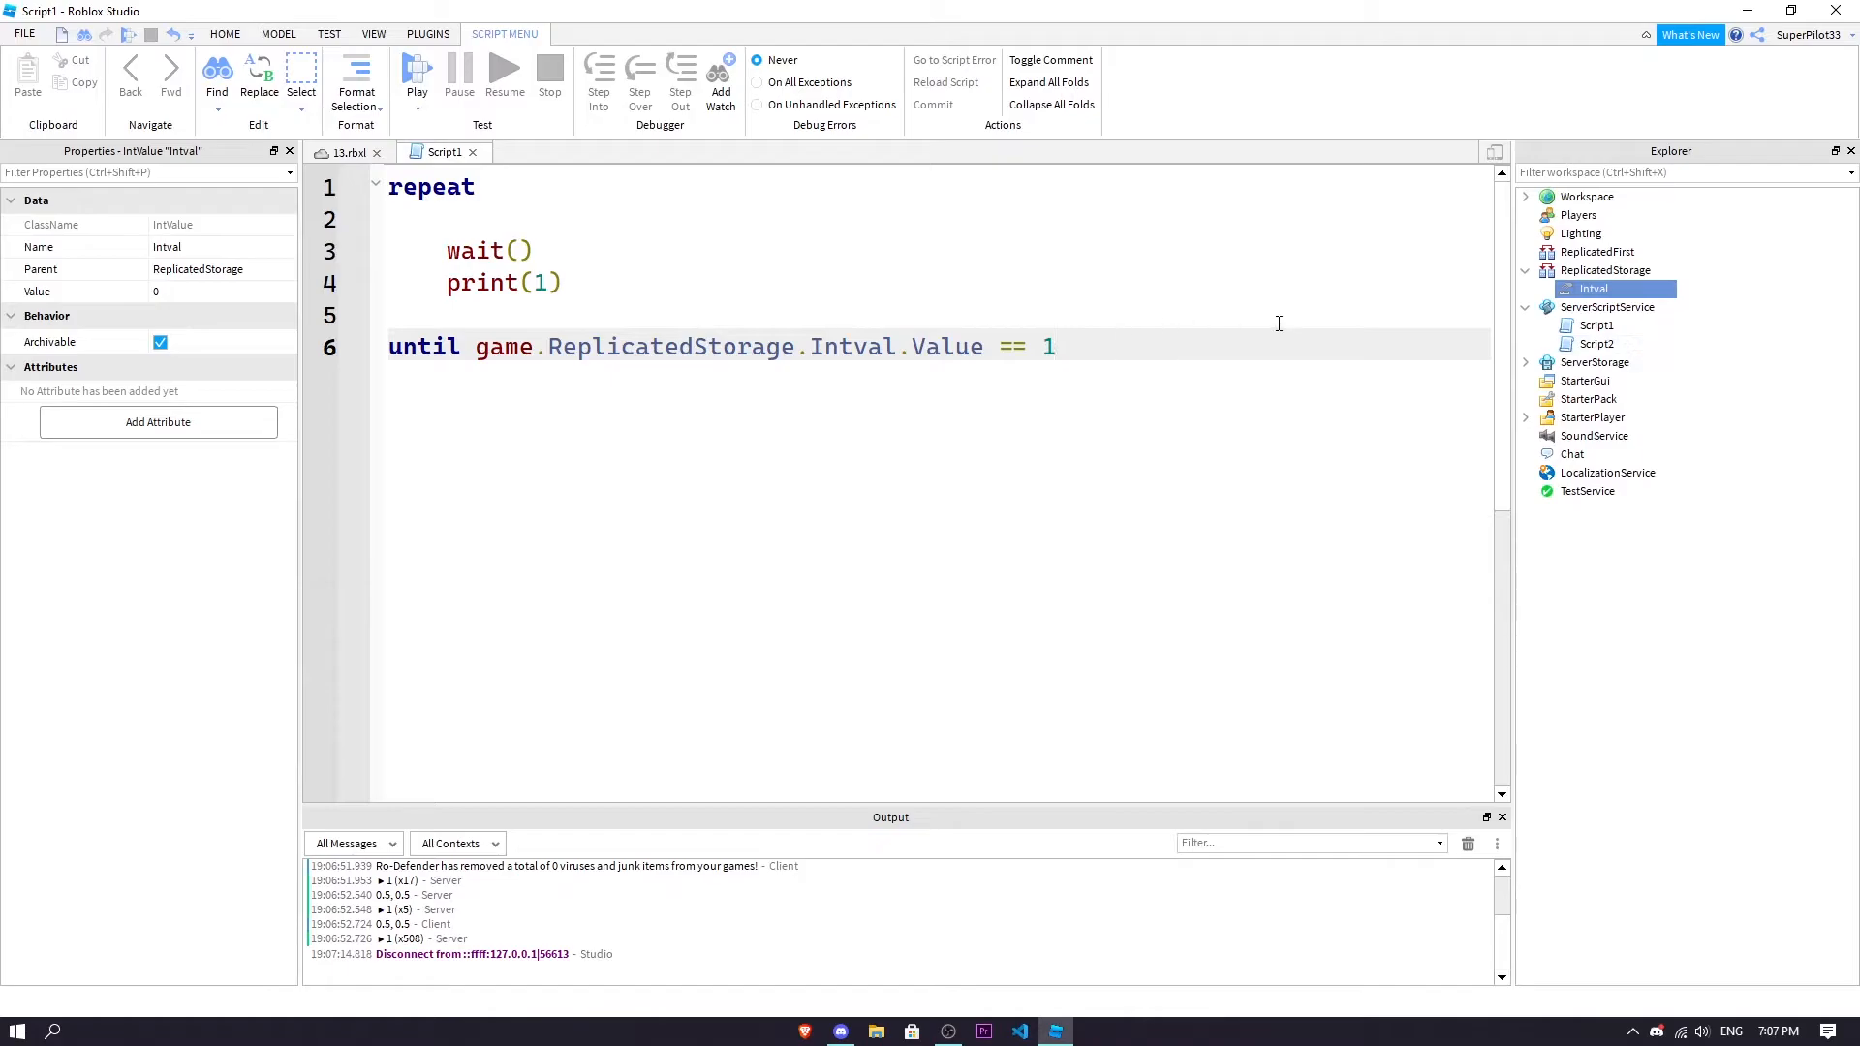
Rewrite Script2 as wait(5) then game.ReplicatedStorage.Intval.Value = 1, and return to Script1
double_click(1595, 343)
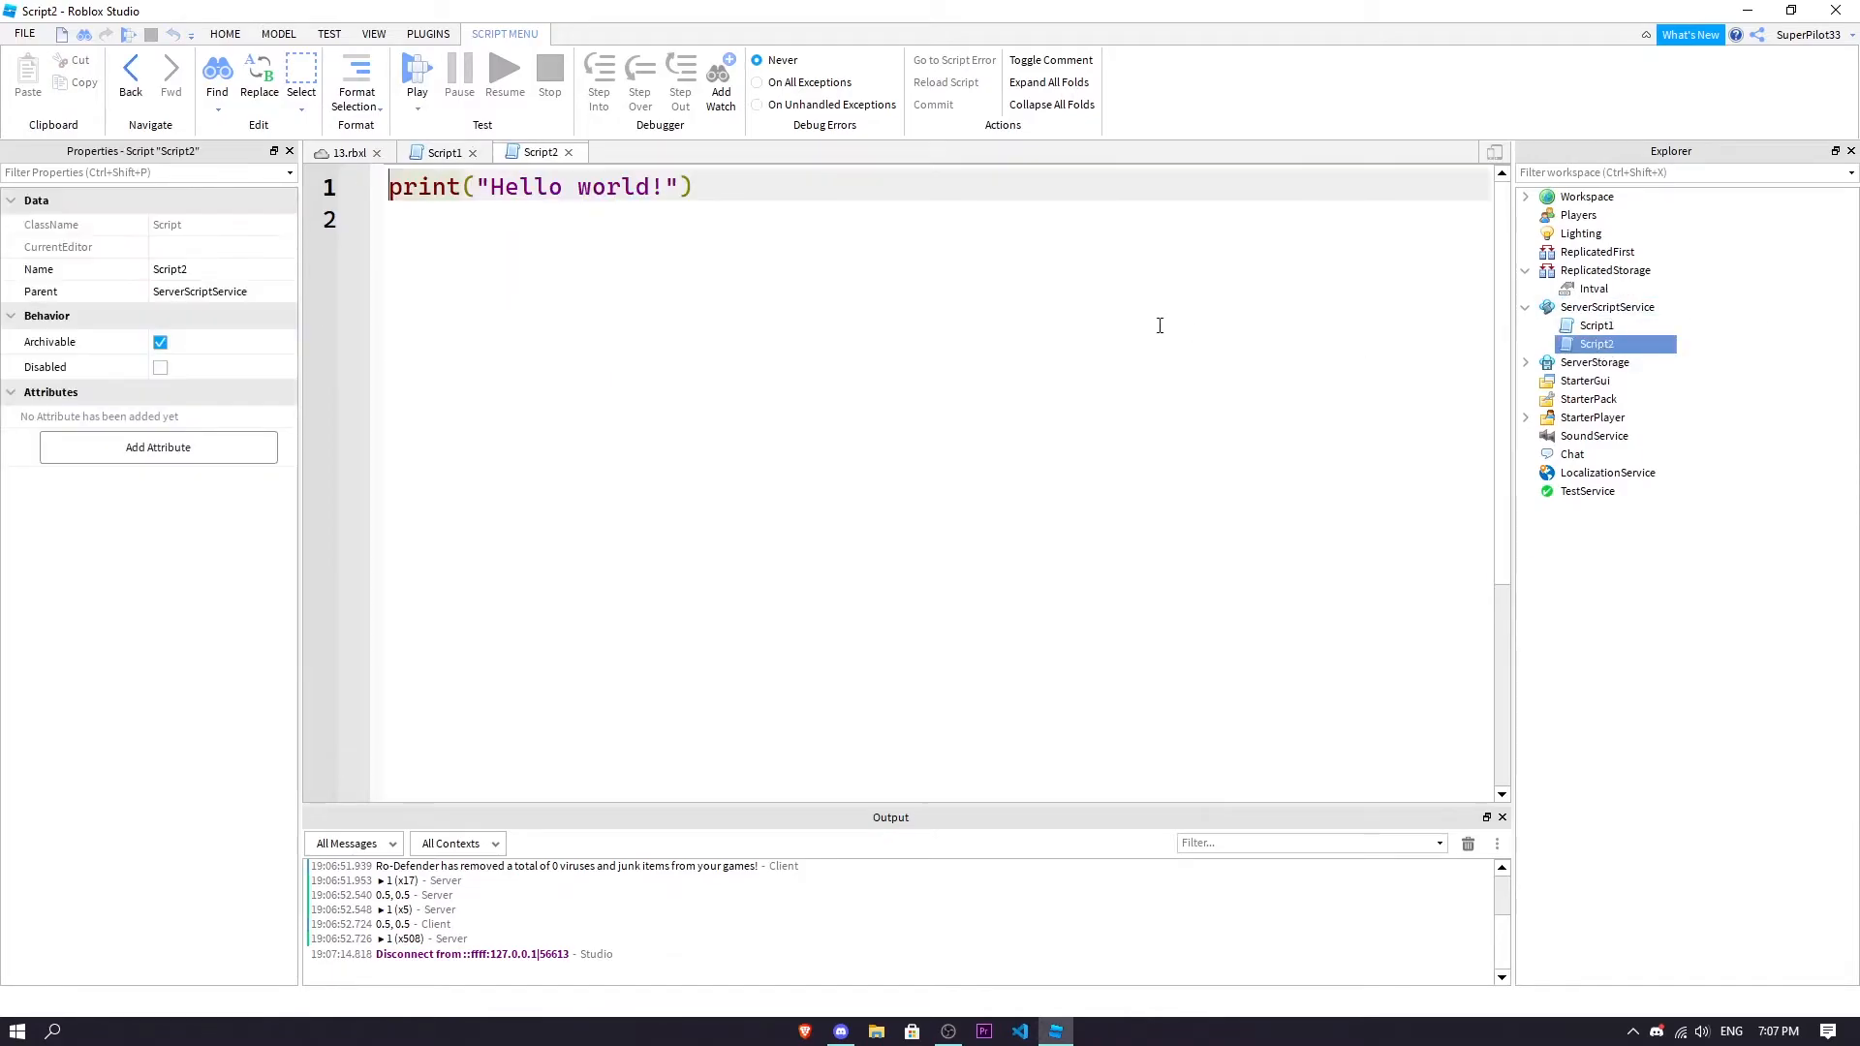
type("wait()")
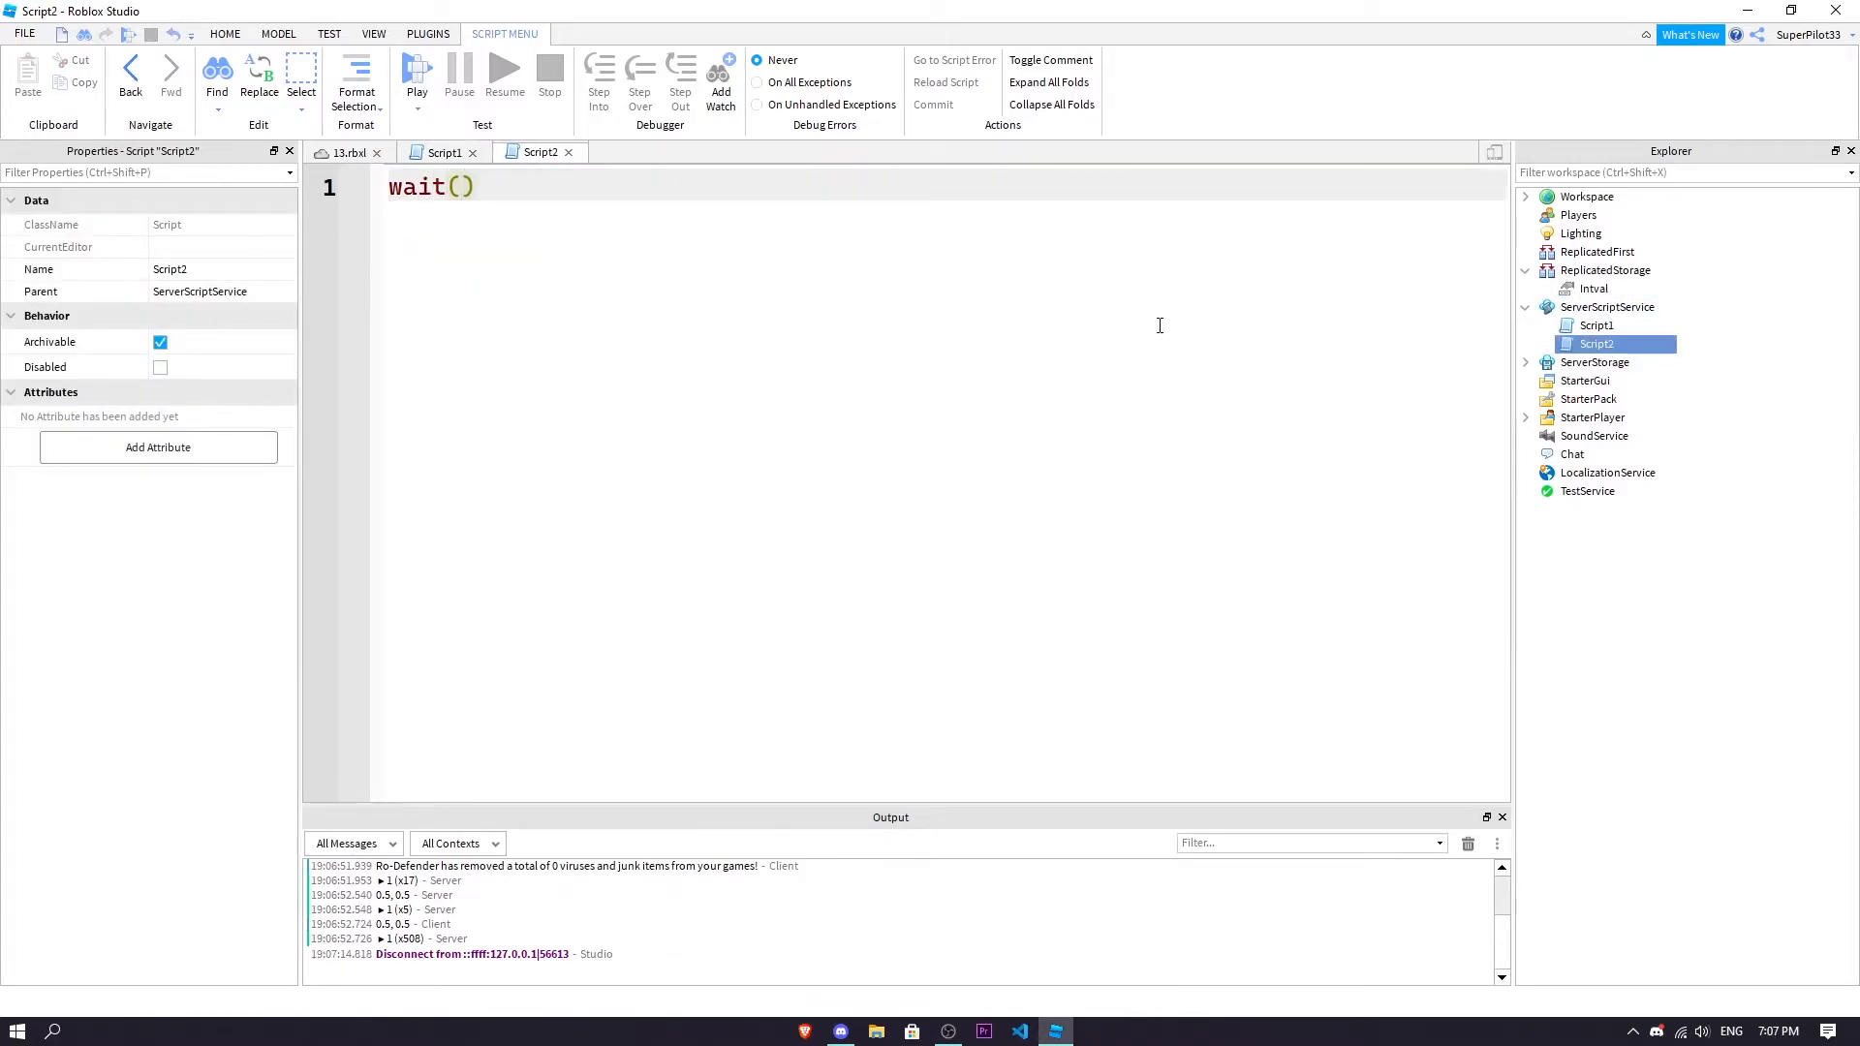
type("5")
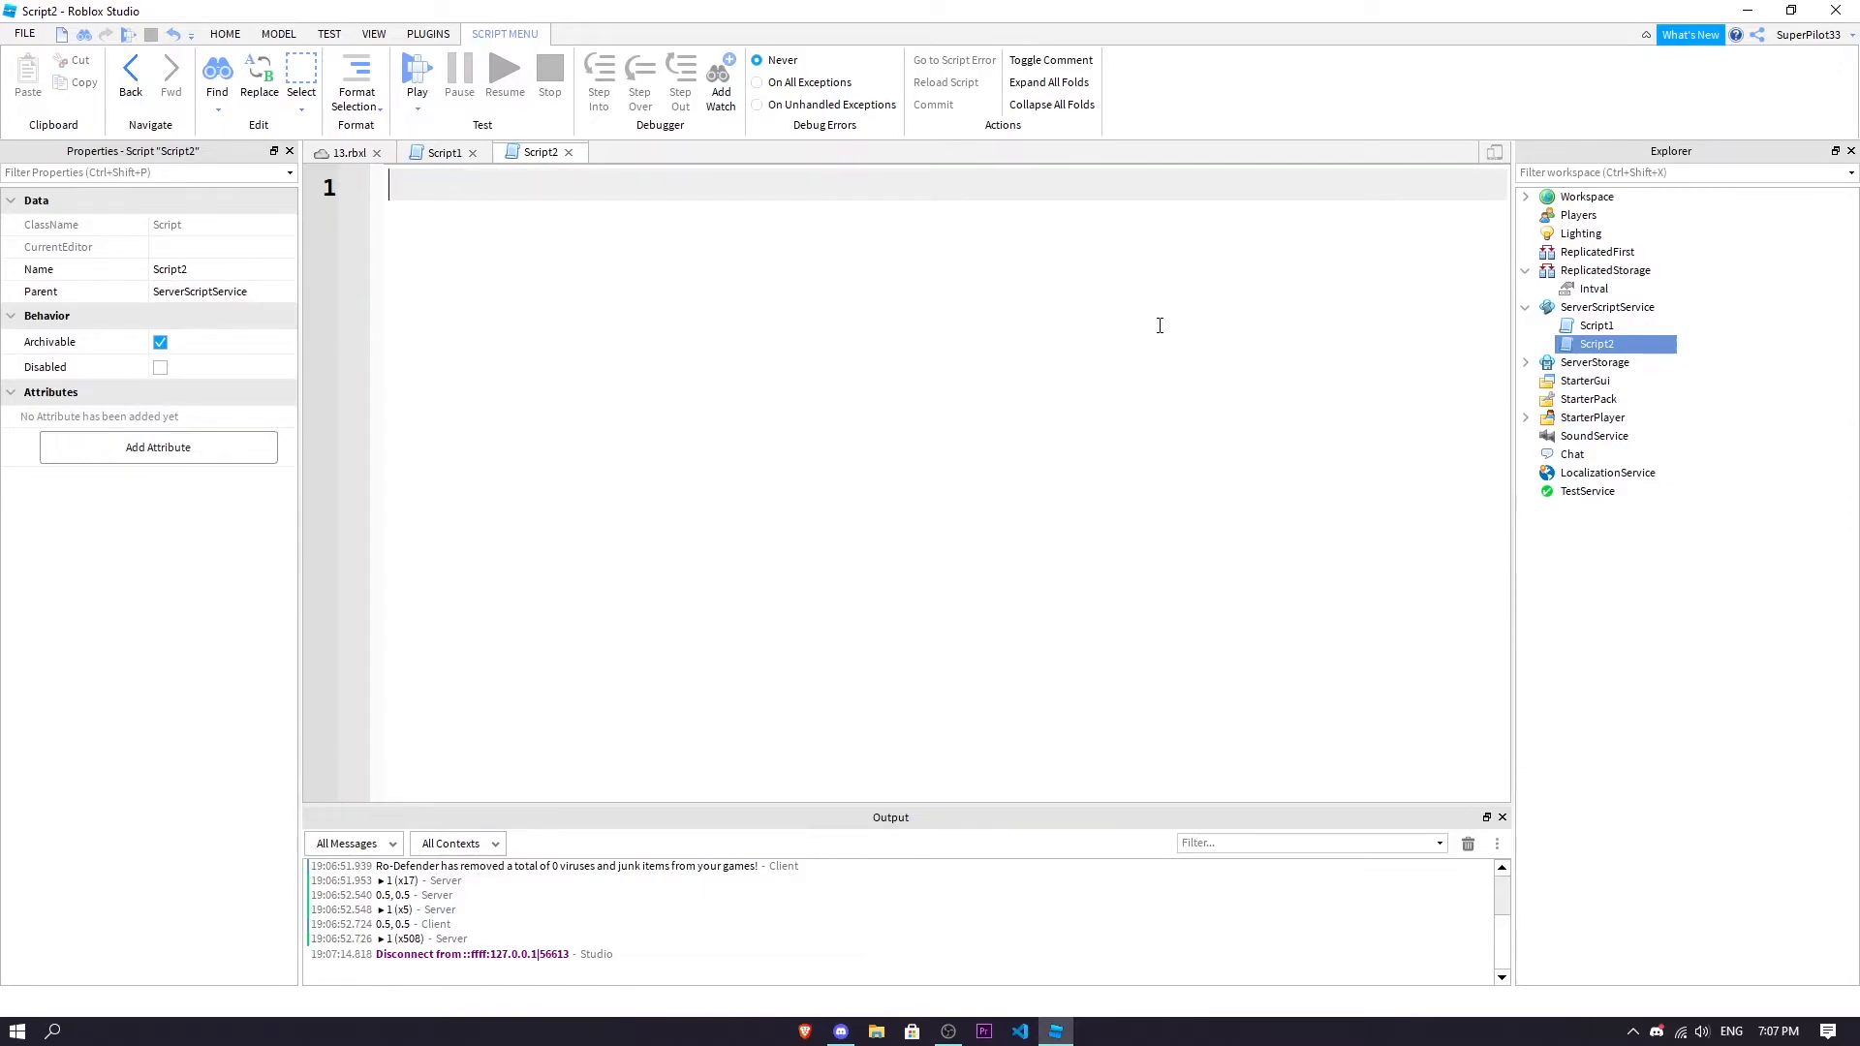
type("wait()")
type("game")
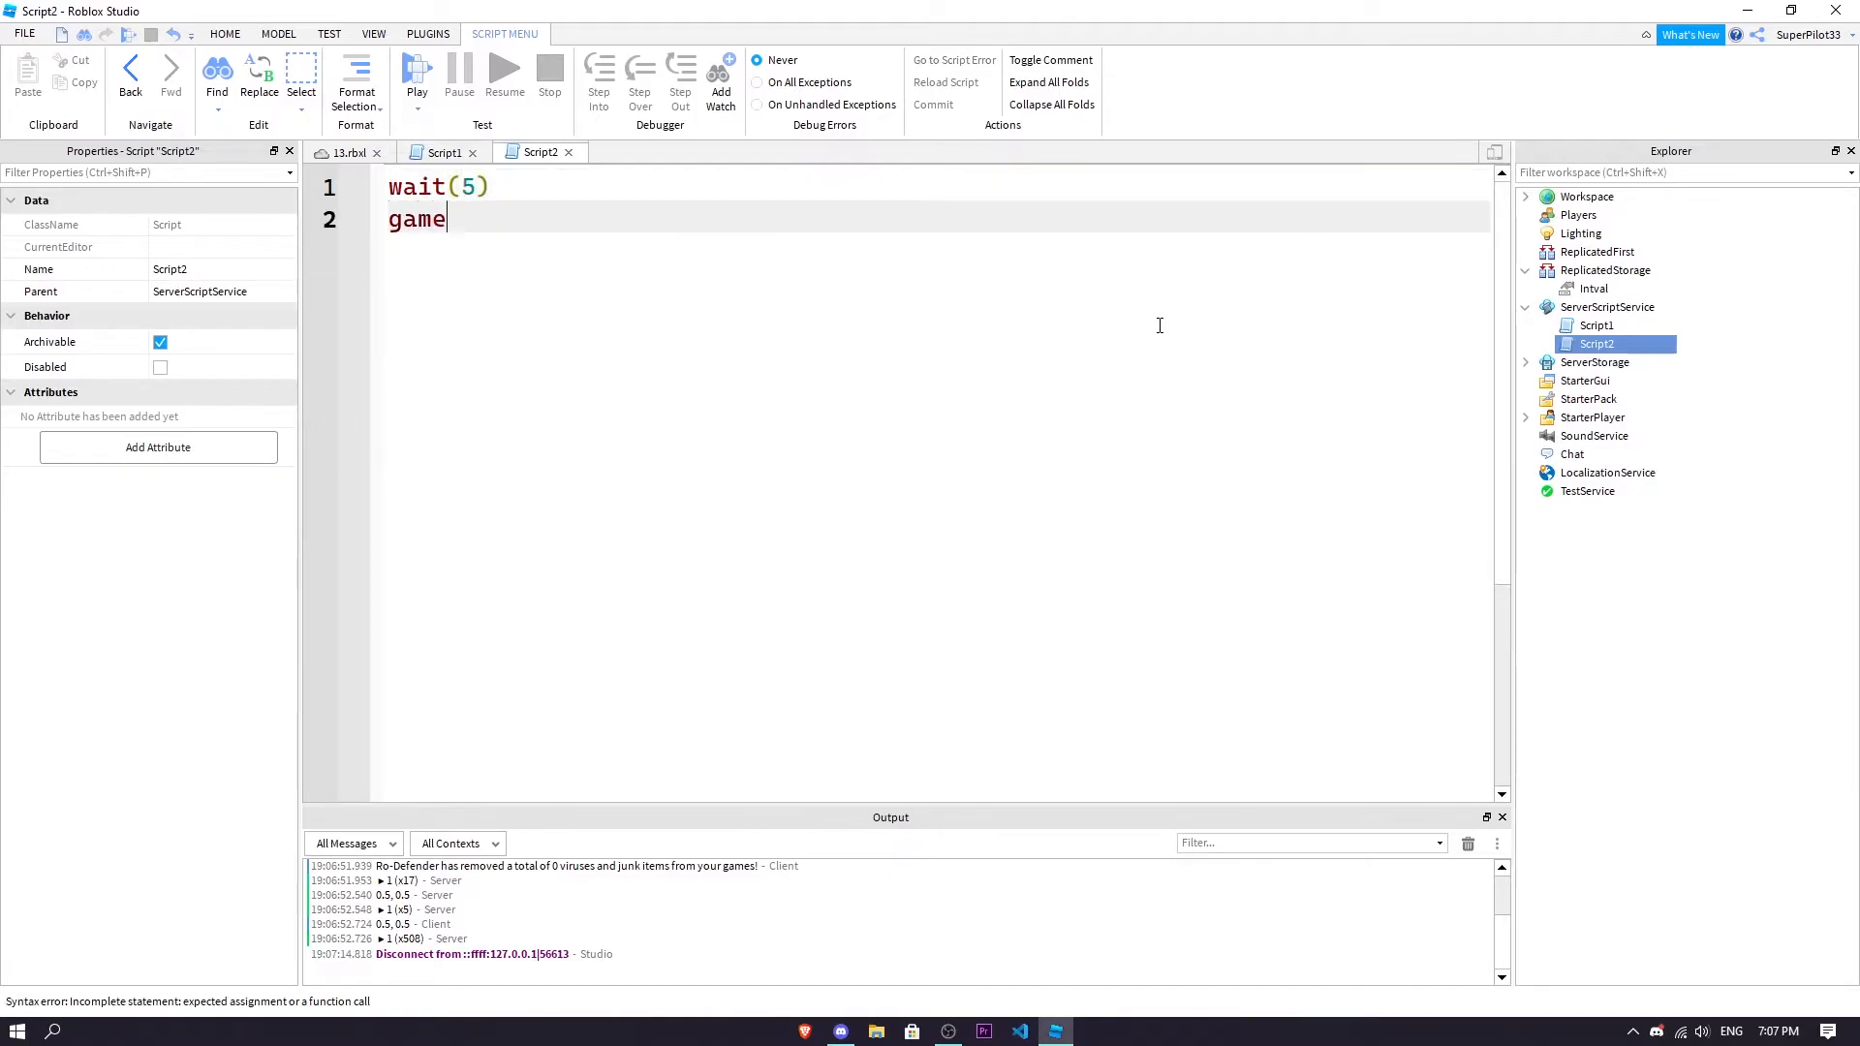
type(".ReplicatedStorage.Intval/")
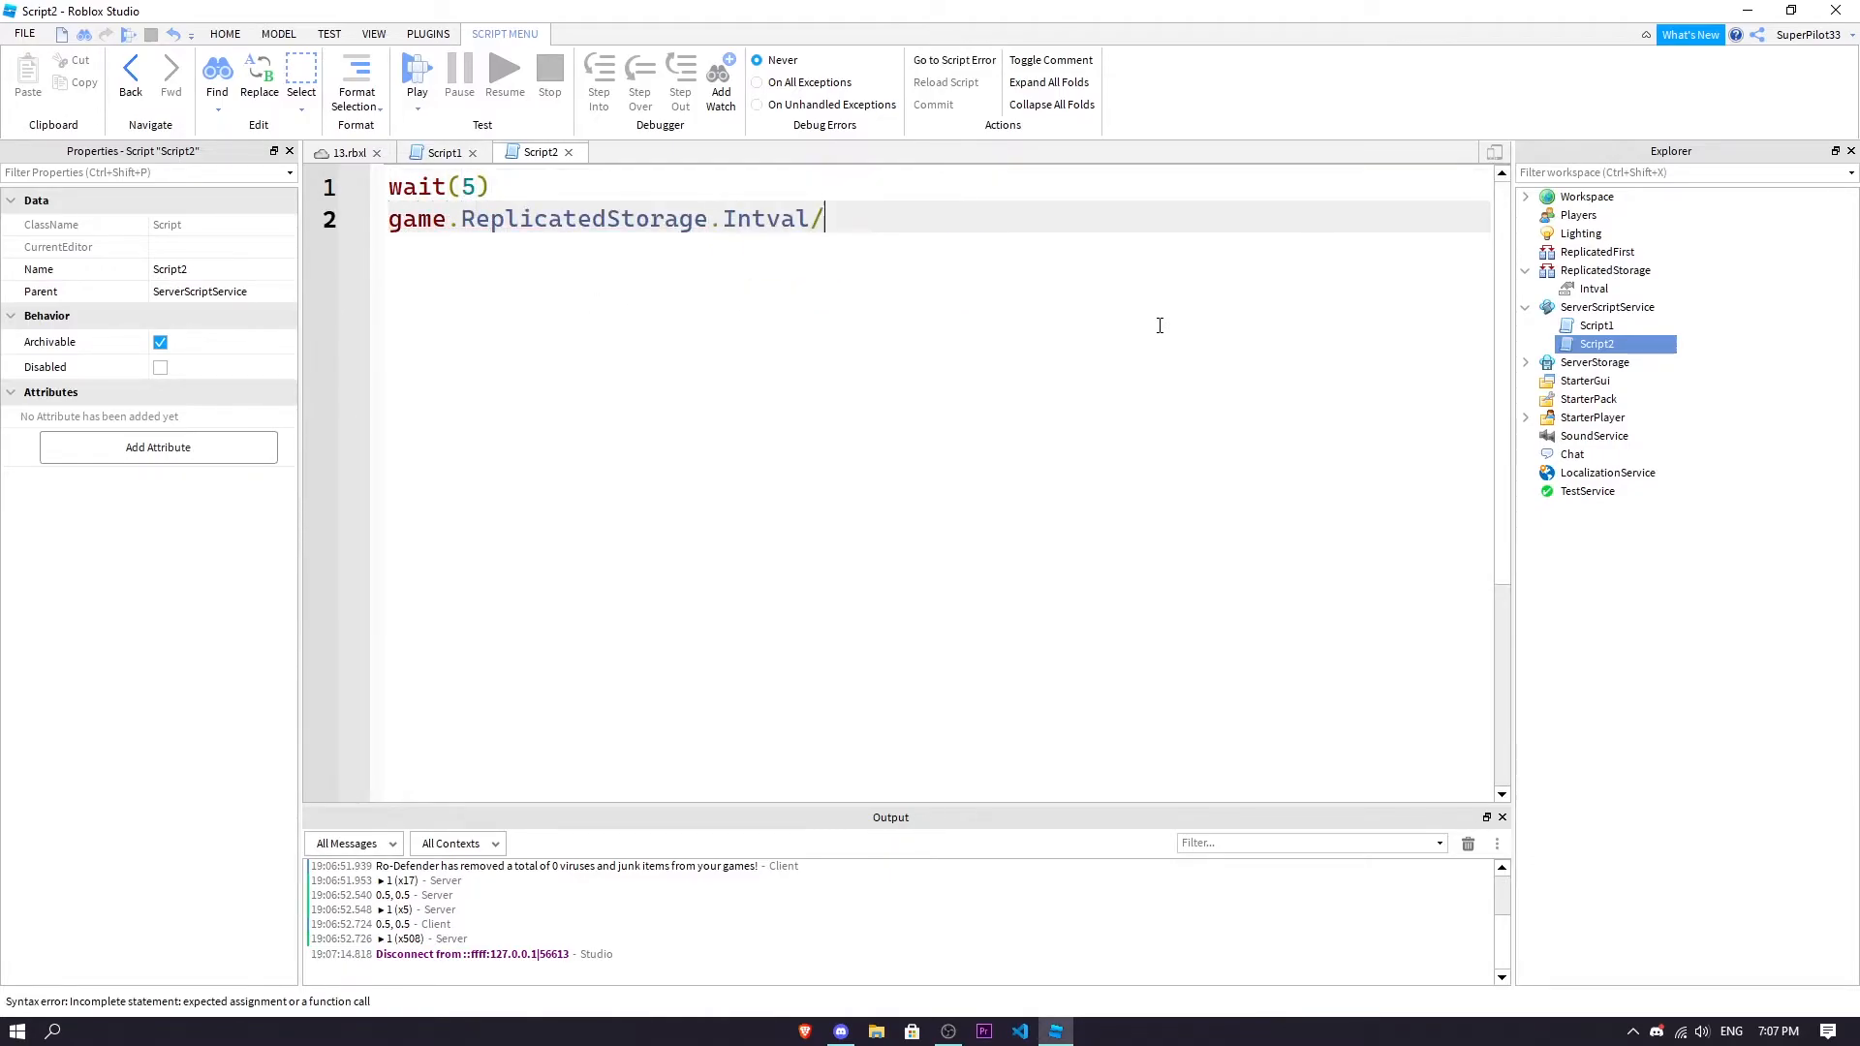
type("Value =")
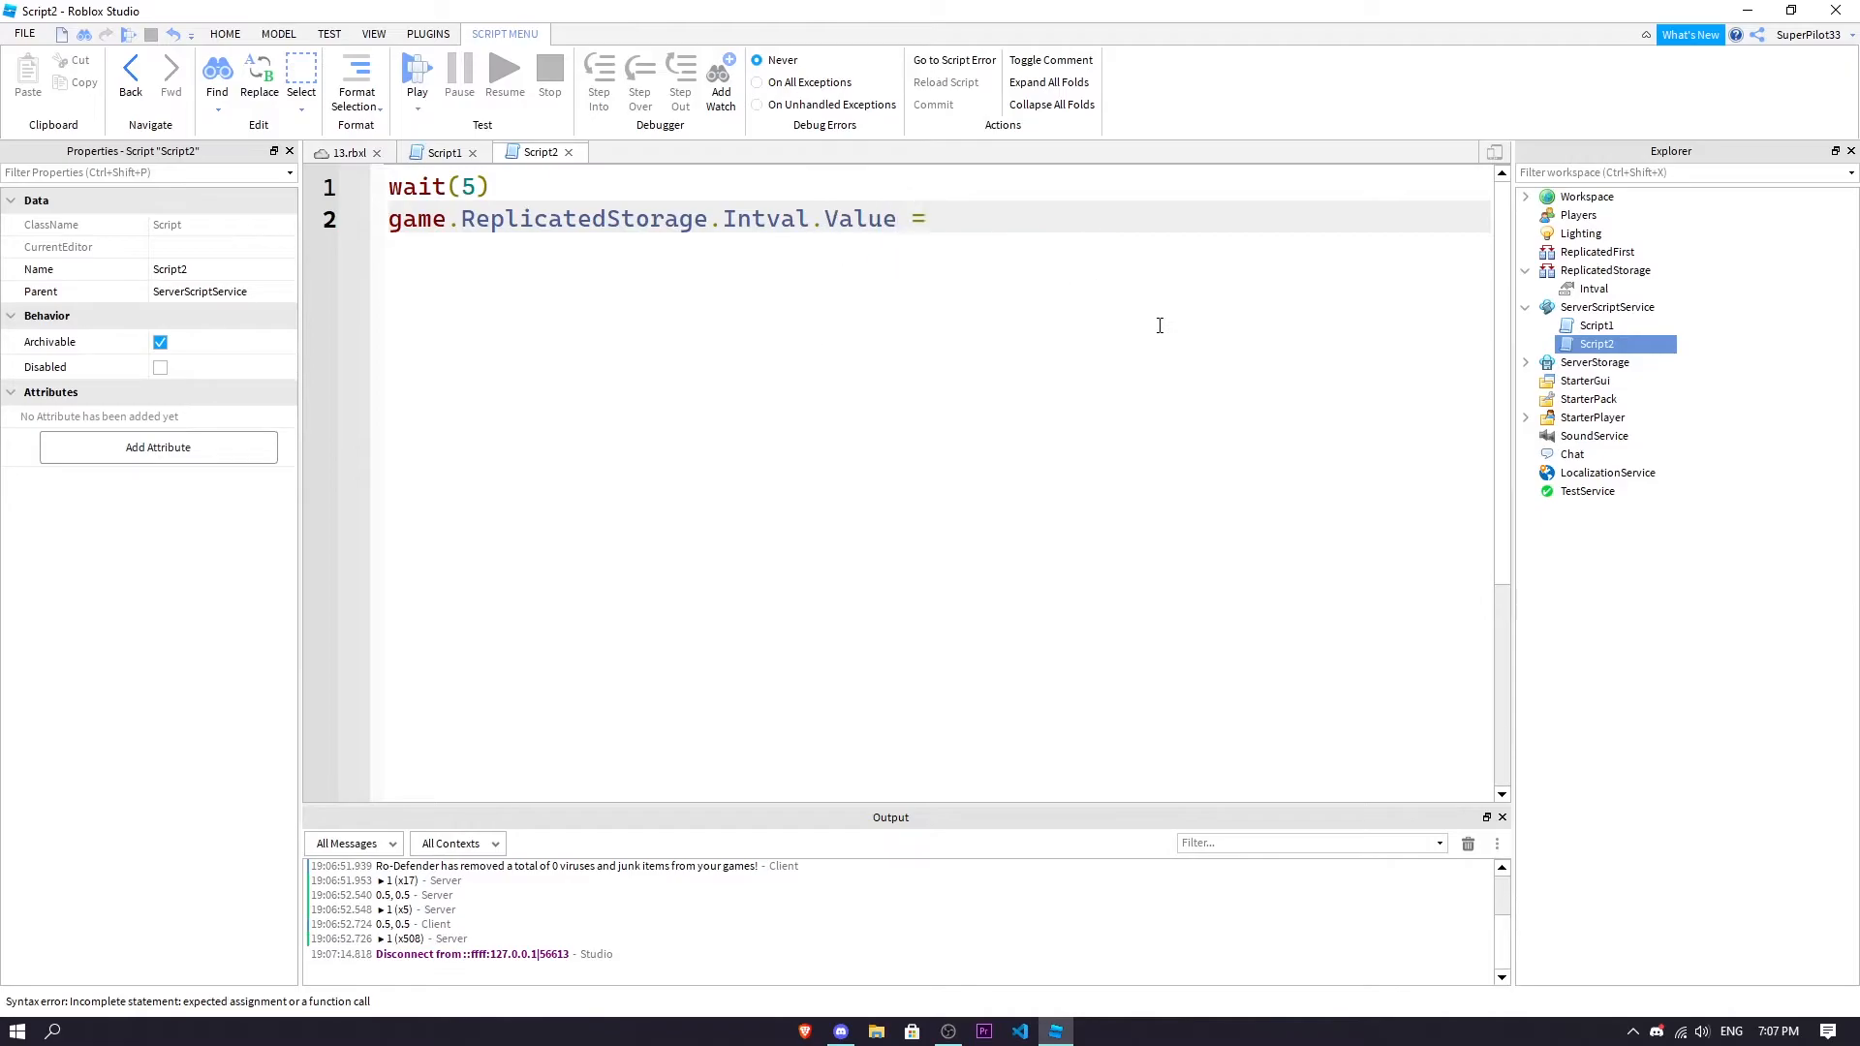
type("1")
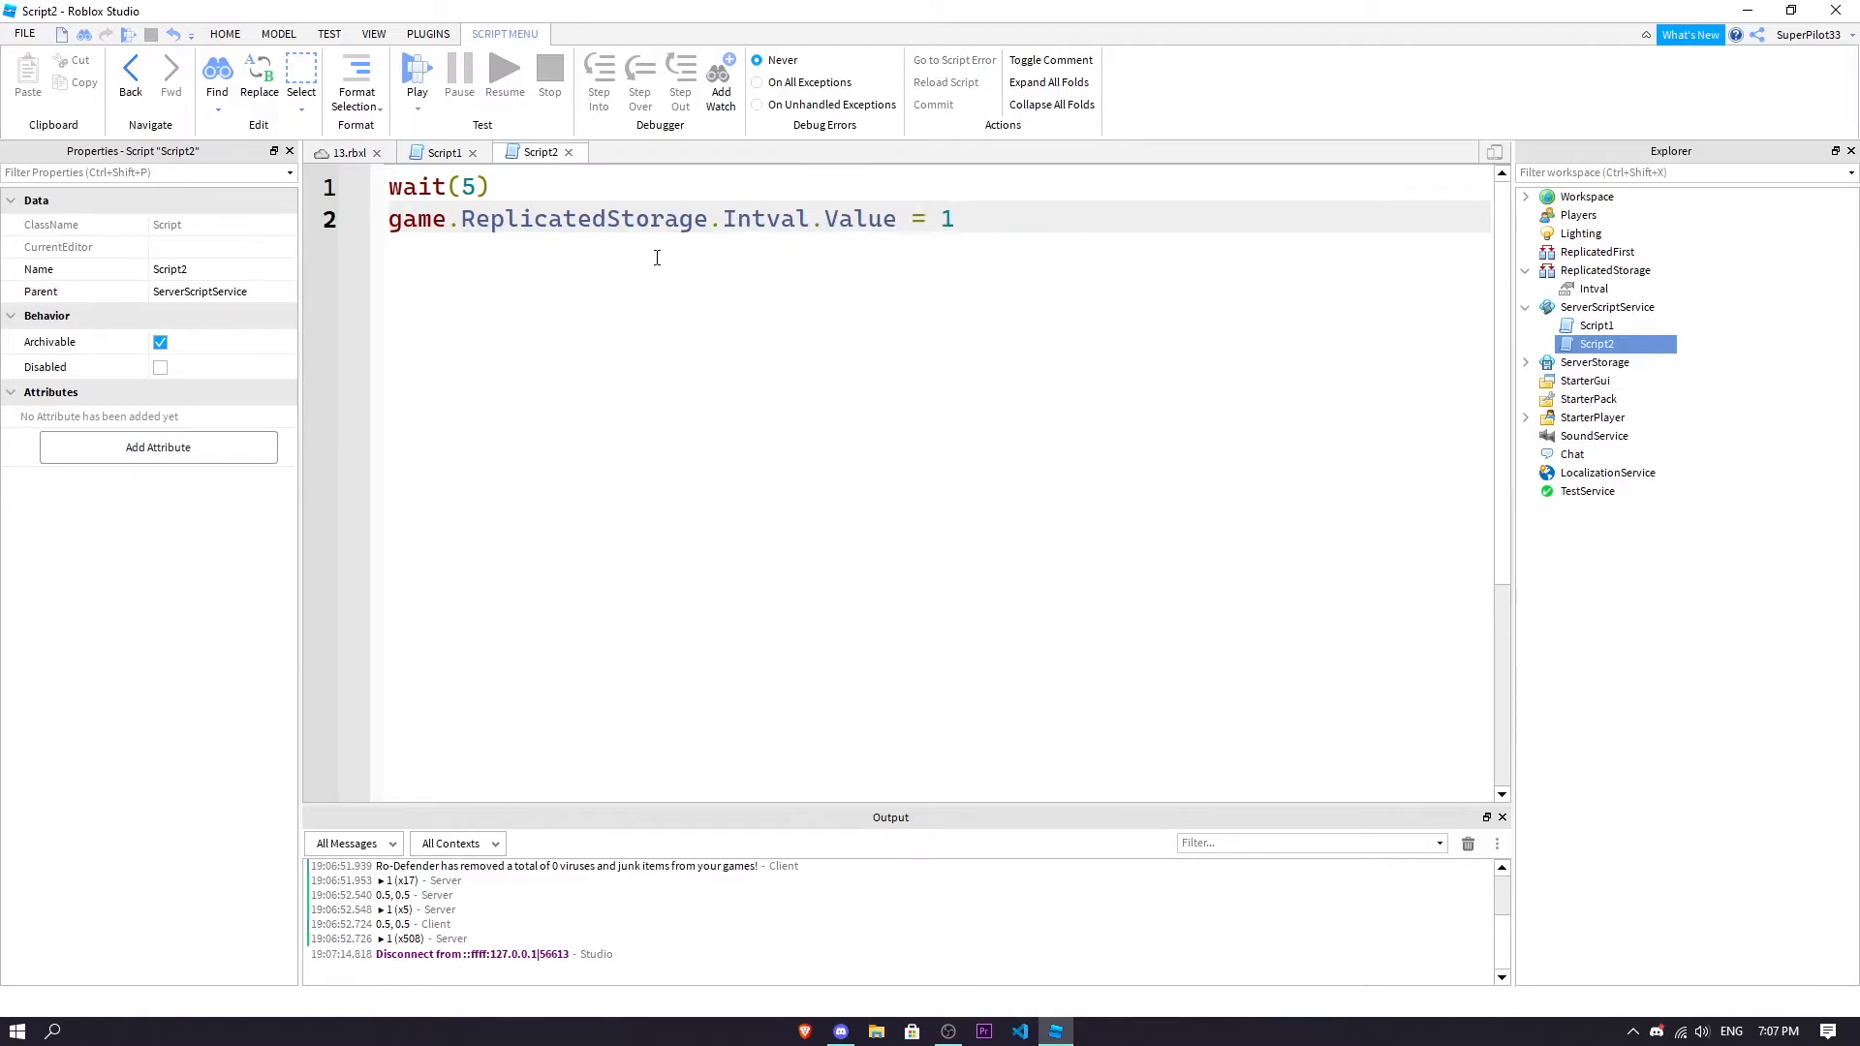
left_click(1593, 288)
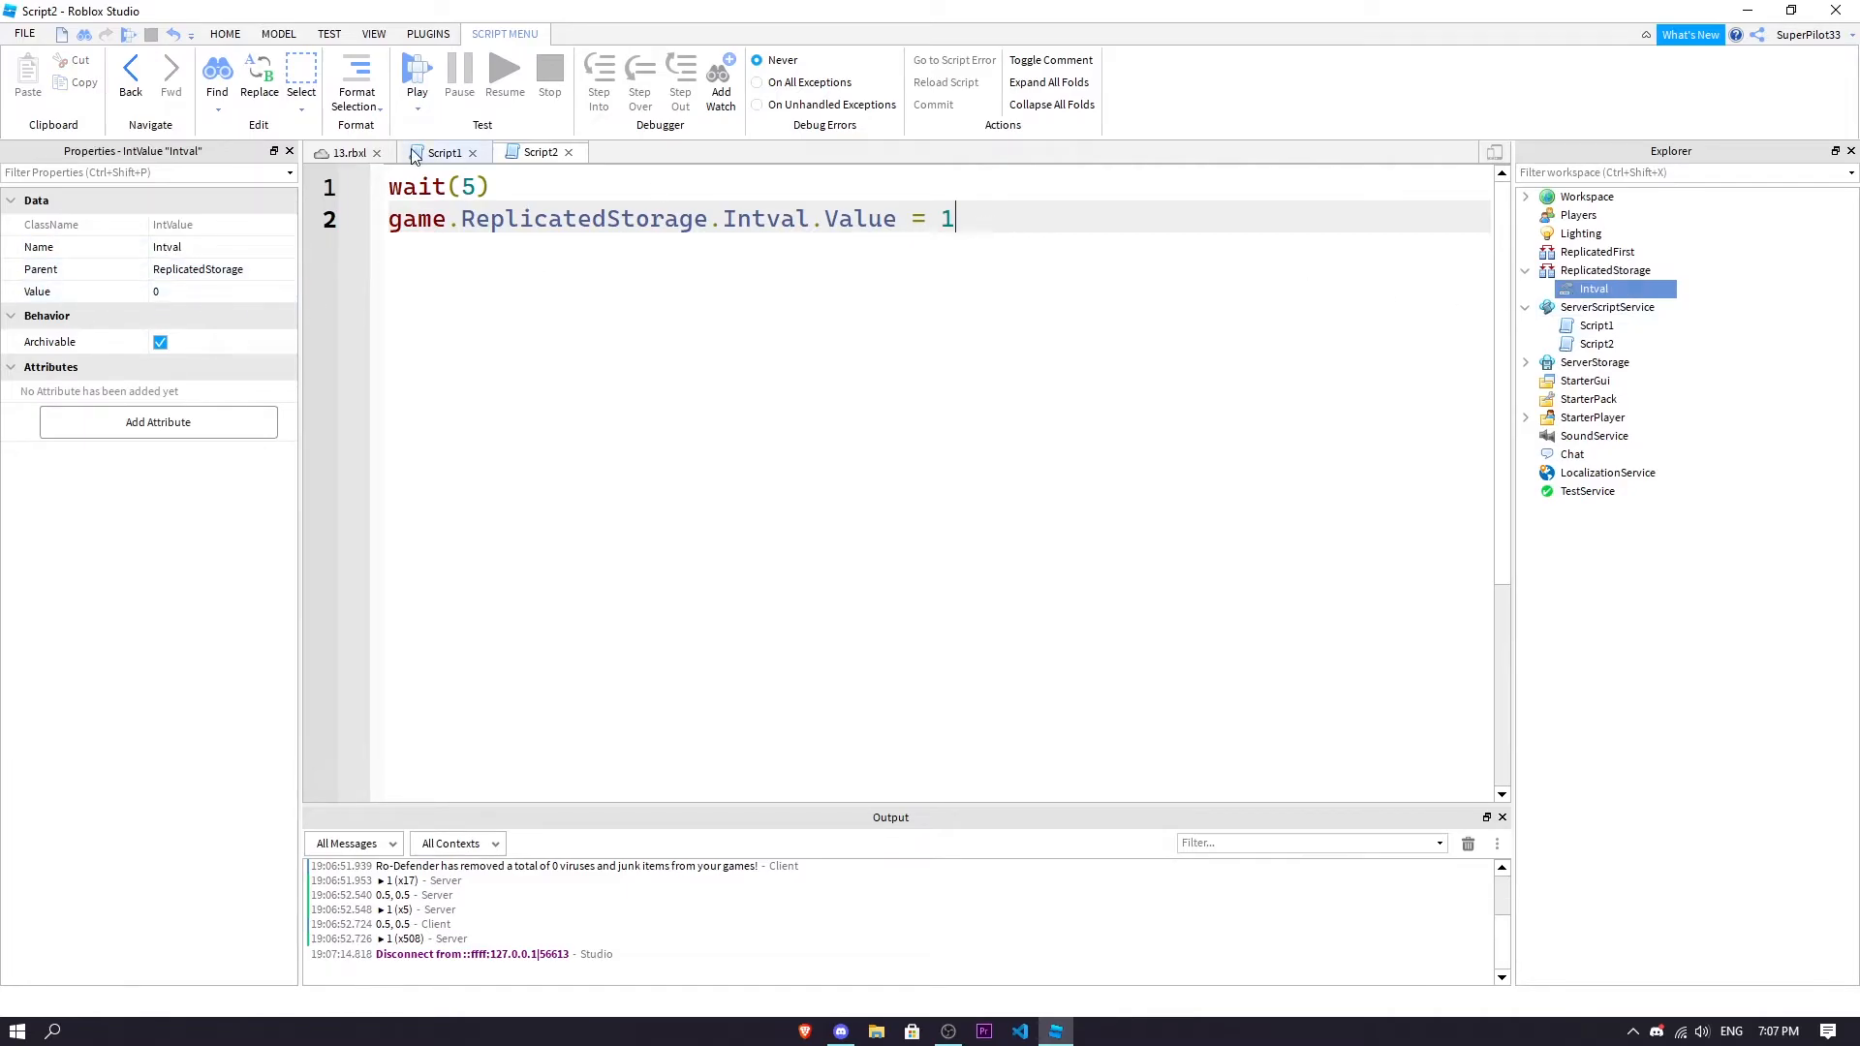
left_click(444, 152)
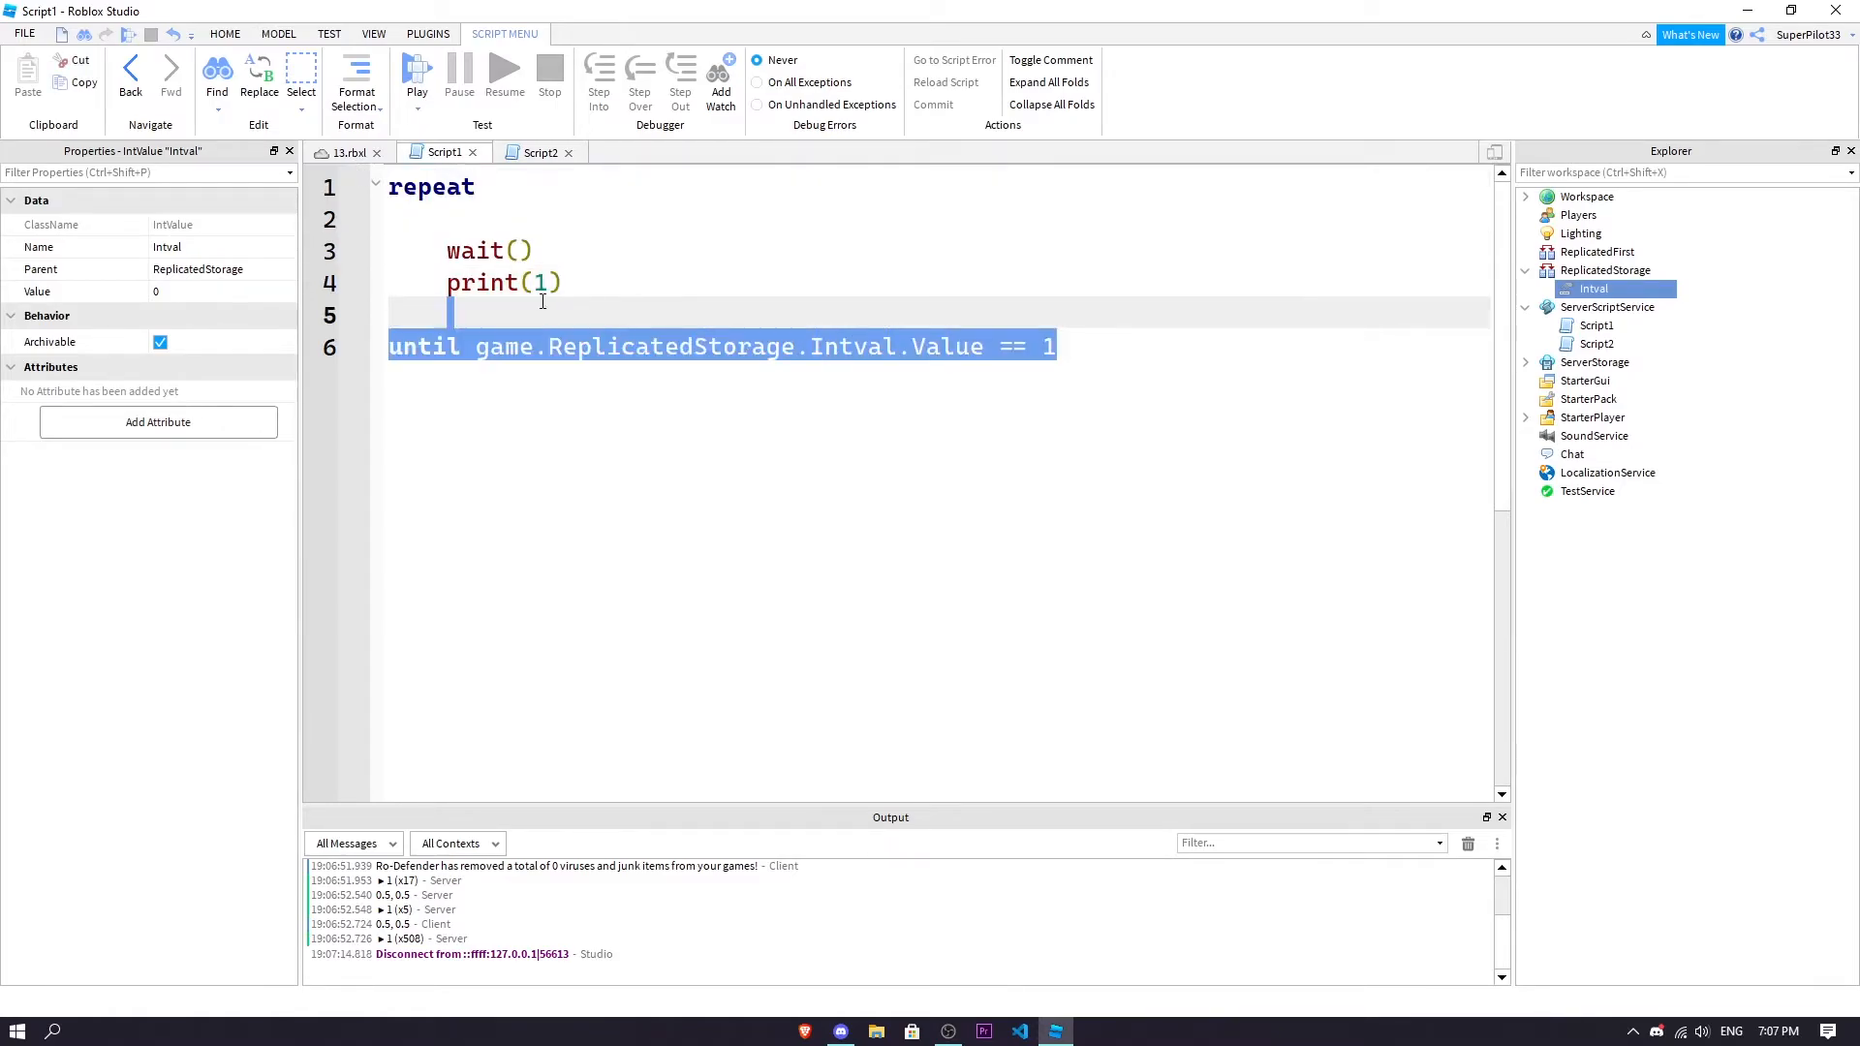
Run and stop a play test with 1 printing repeatedly, then reopen Script2
left_click(1053, 346)
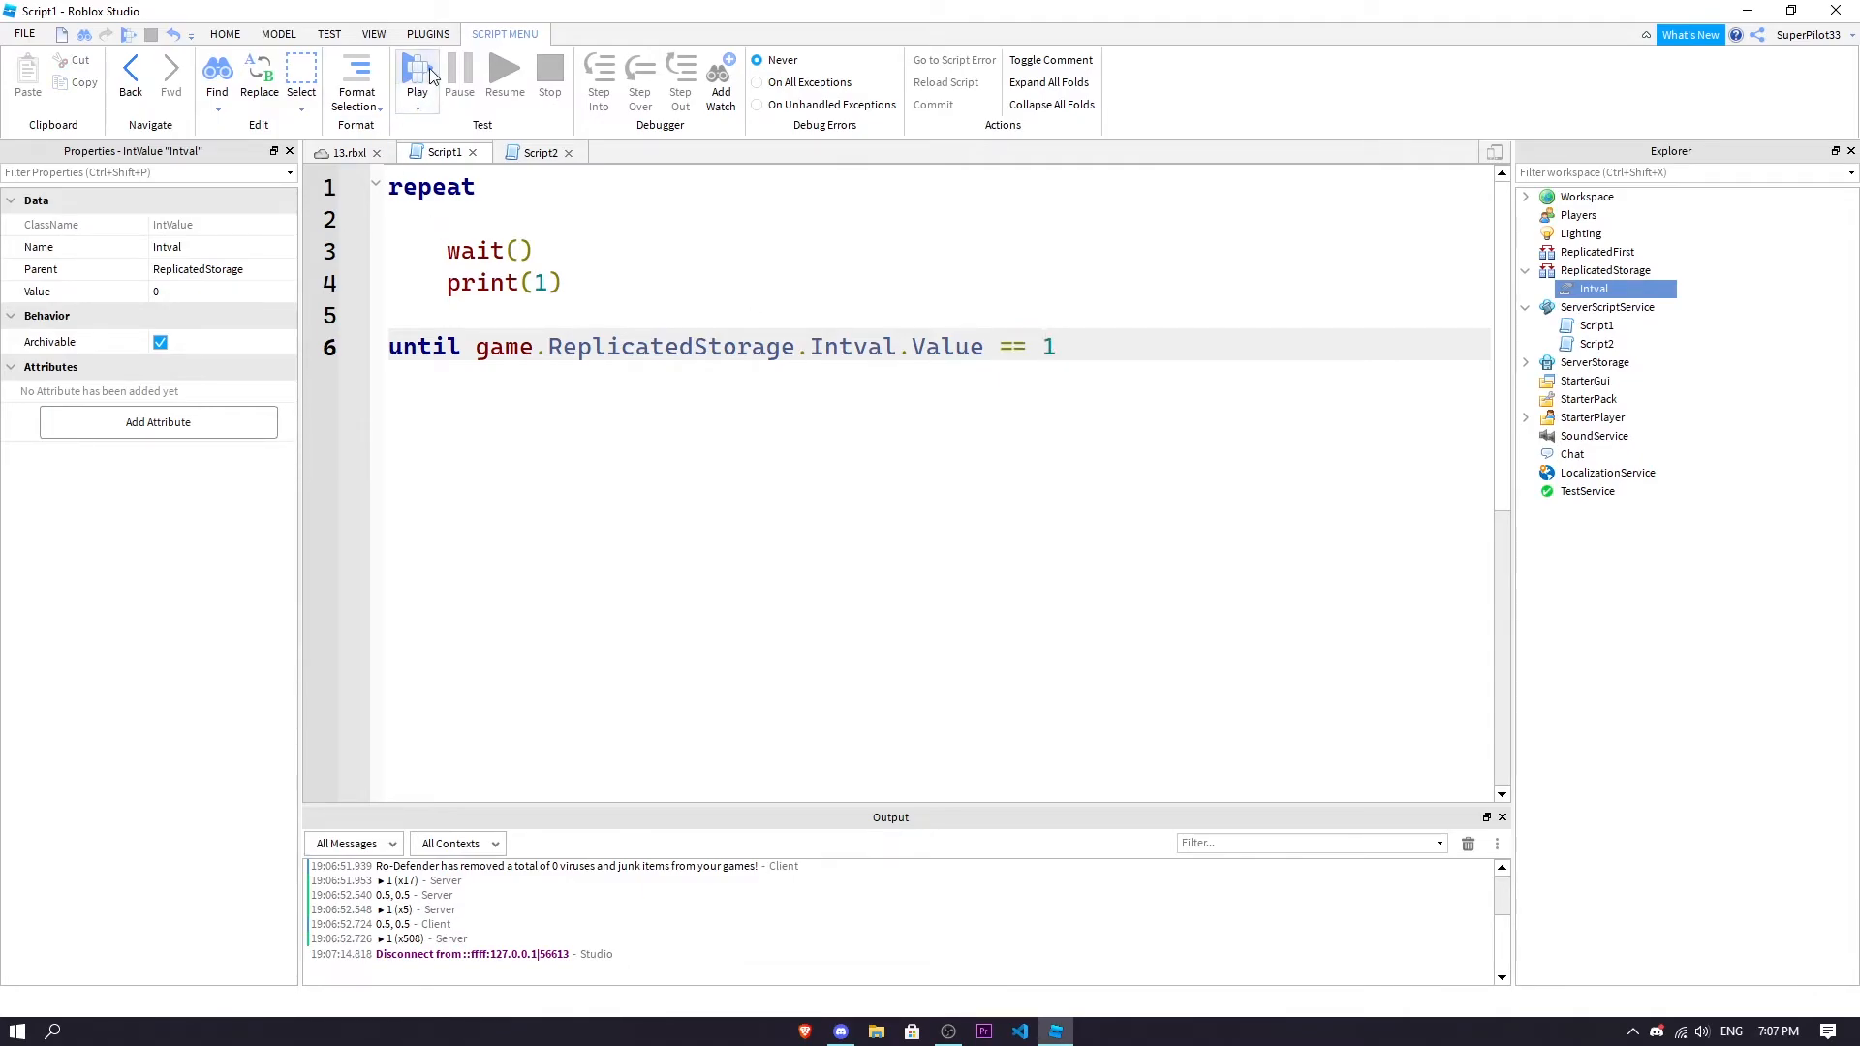
left_click(416, 77)
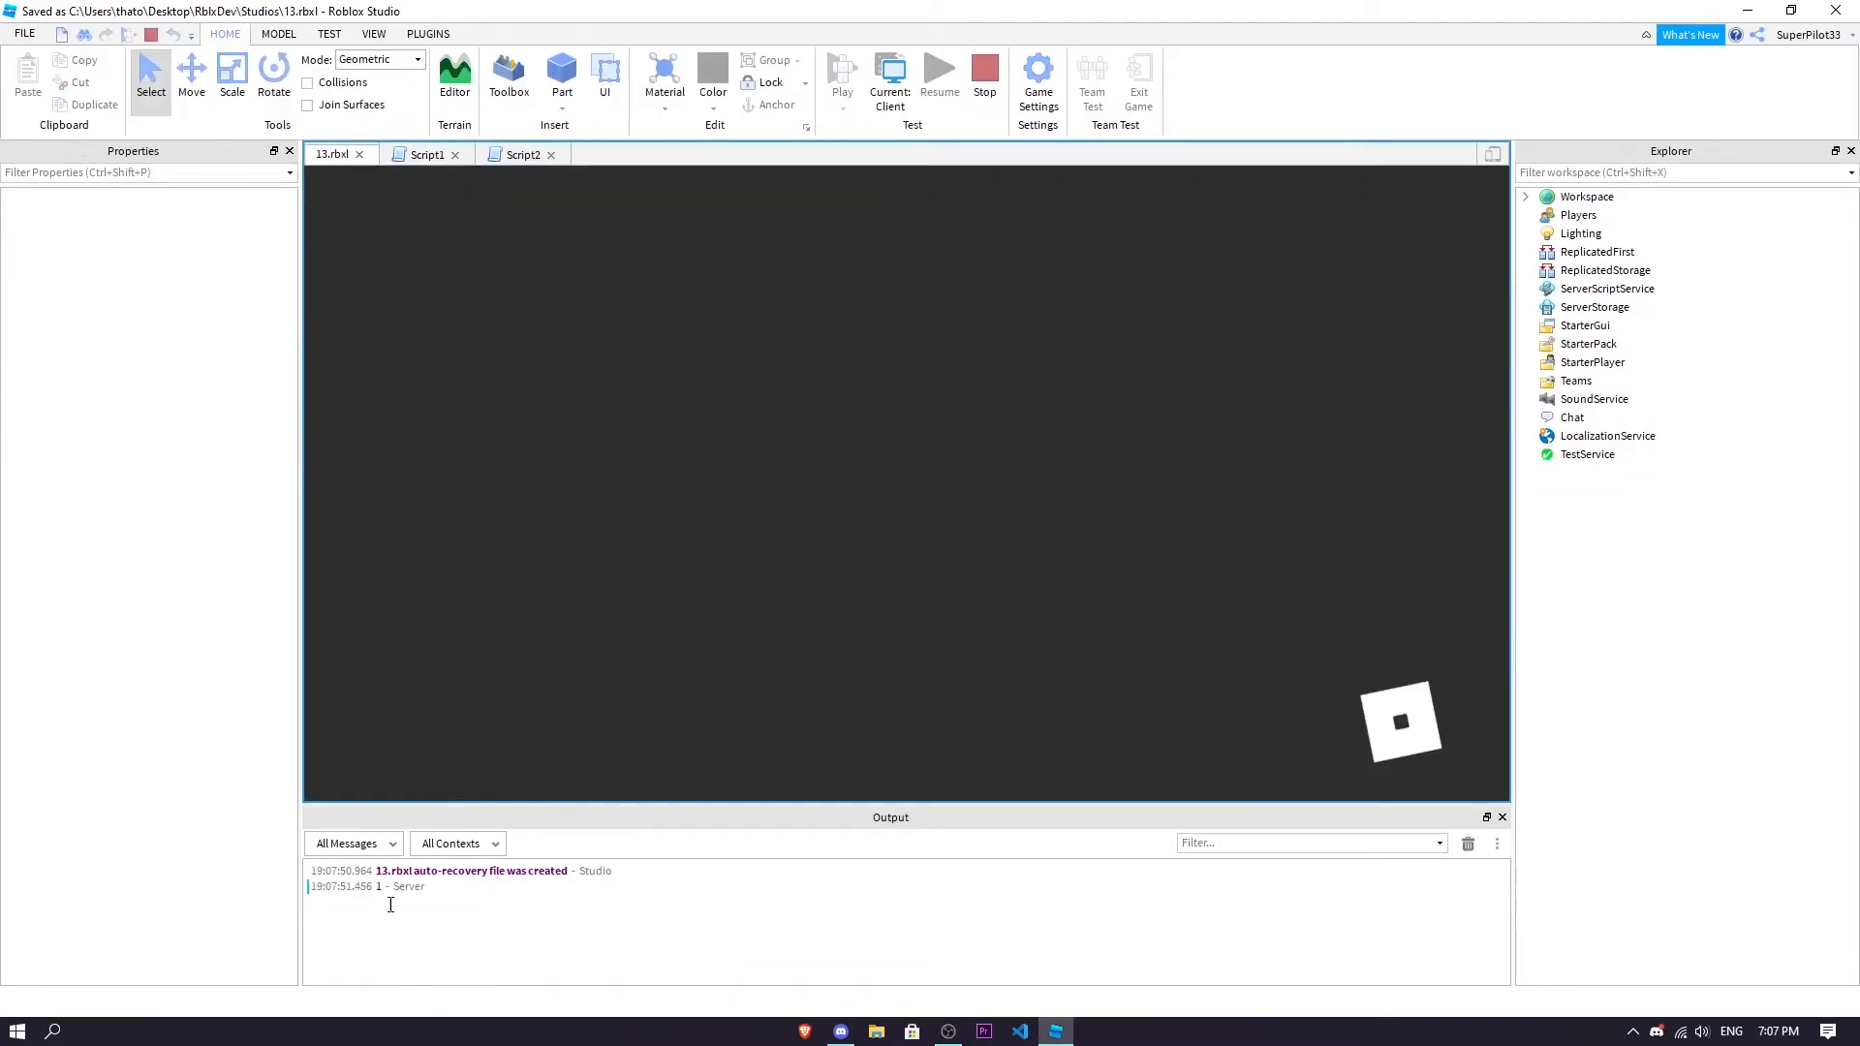
left_click(840, 71)
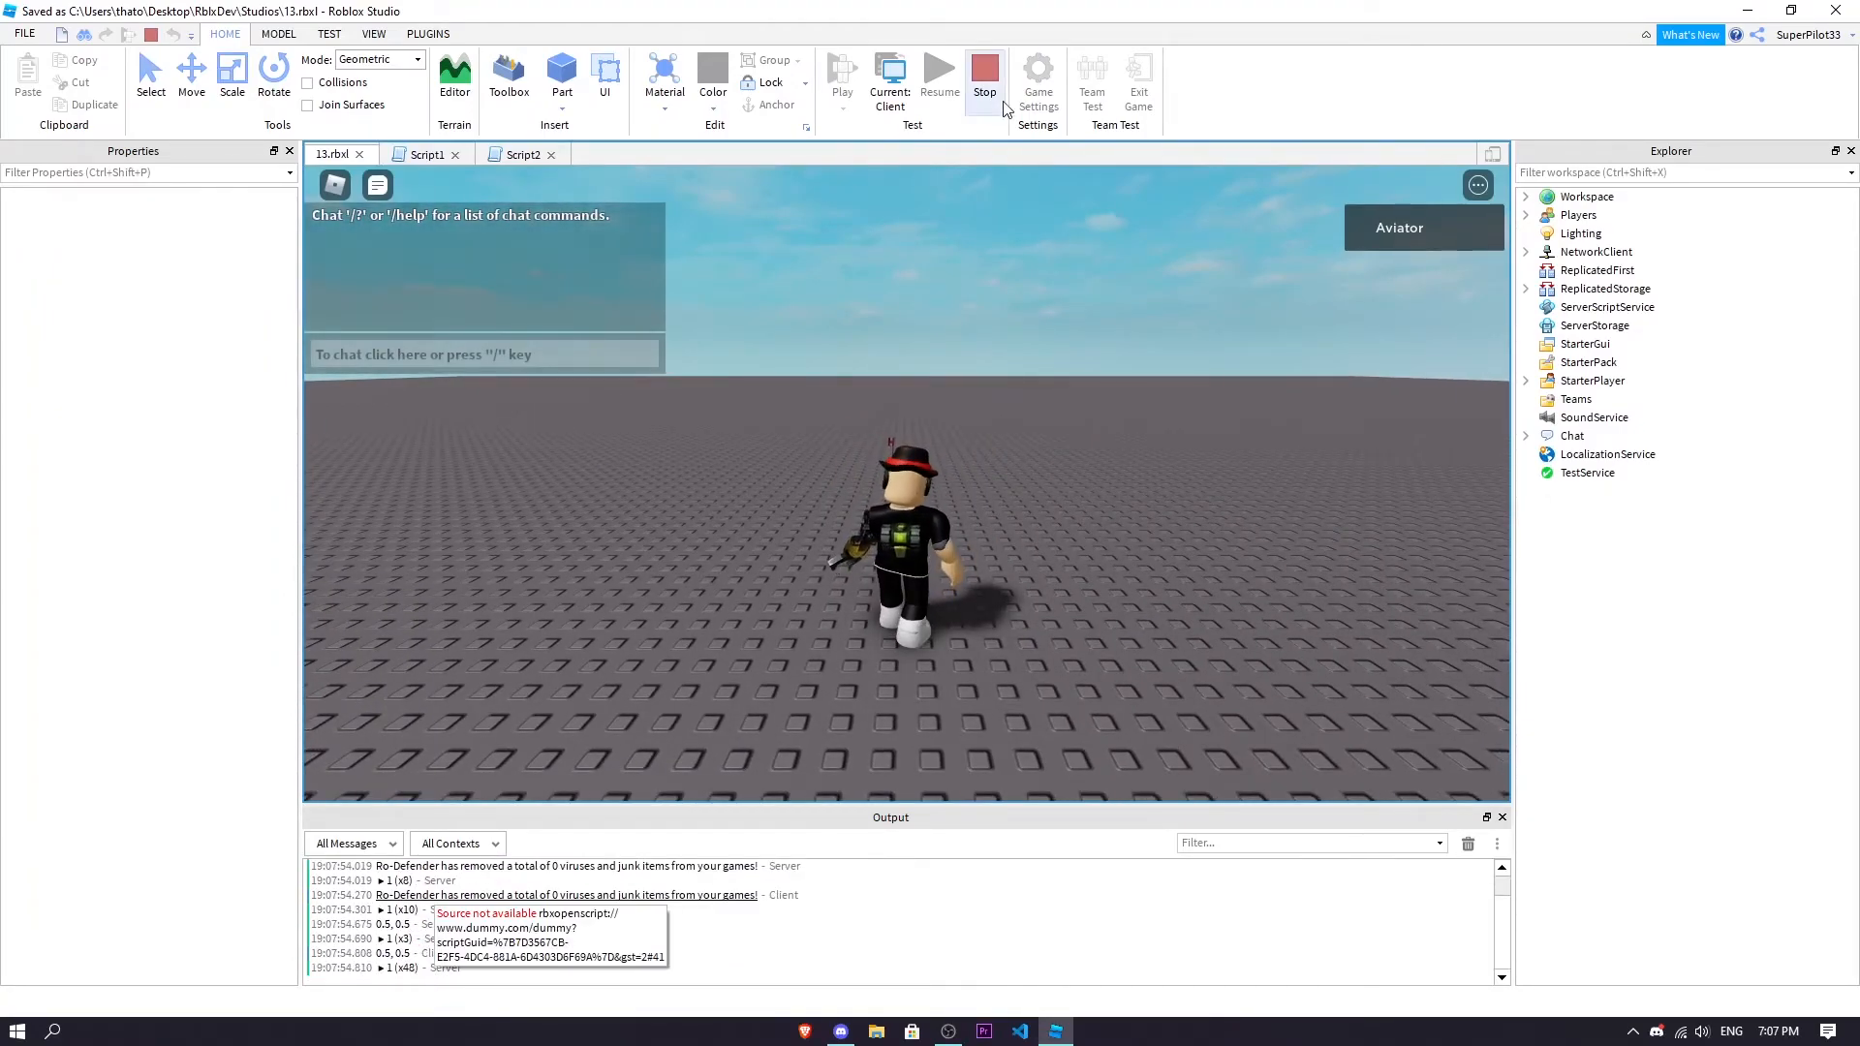
left_click(983, 77)
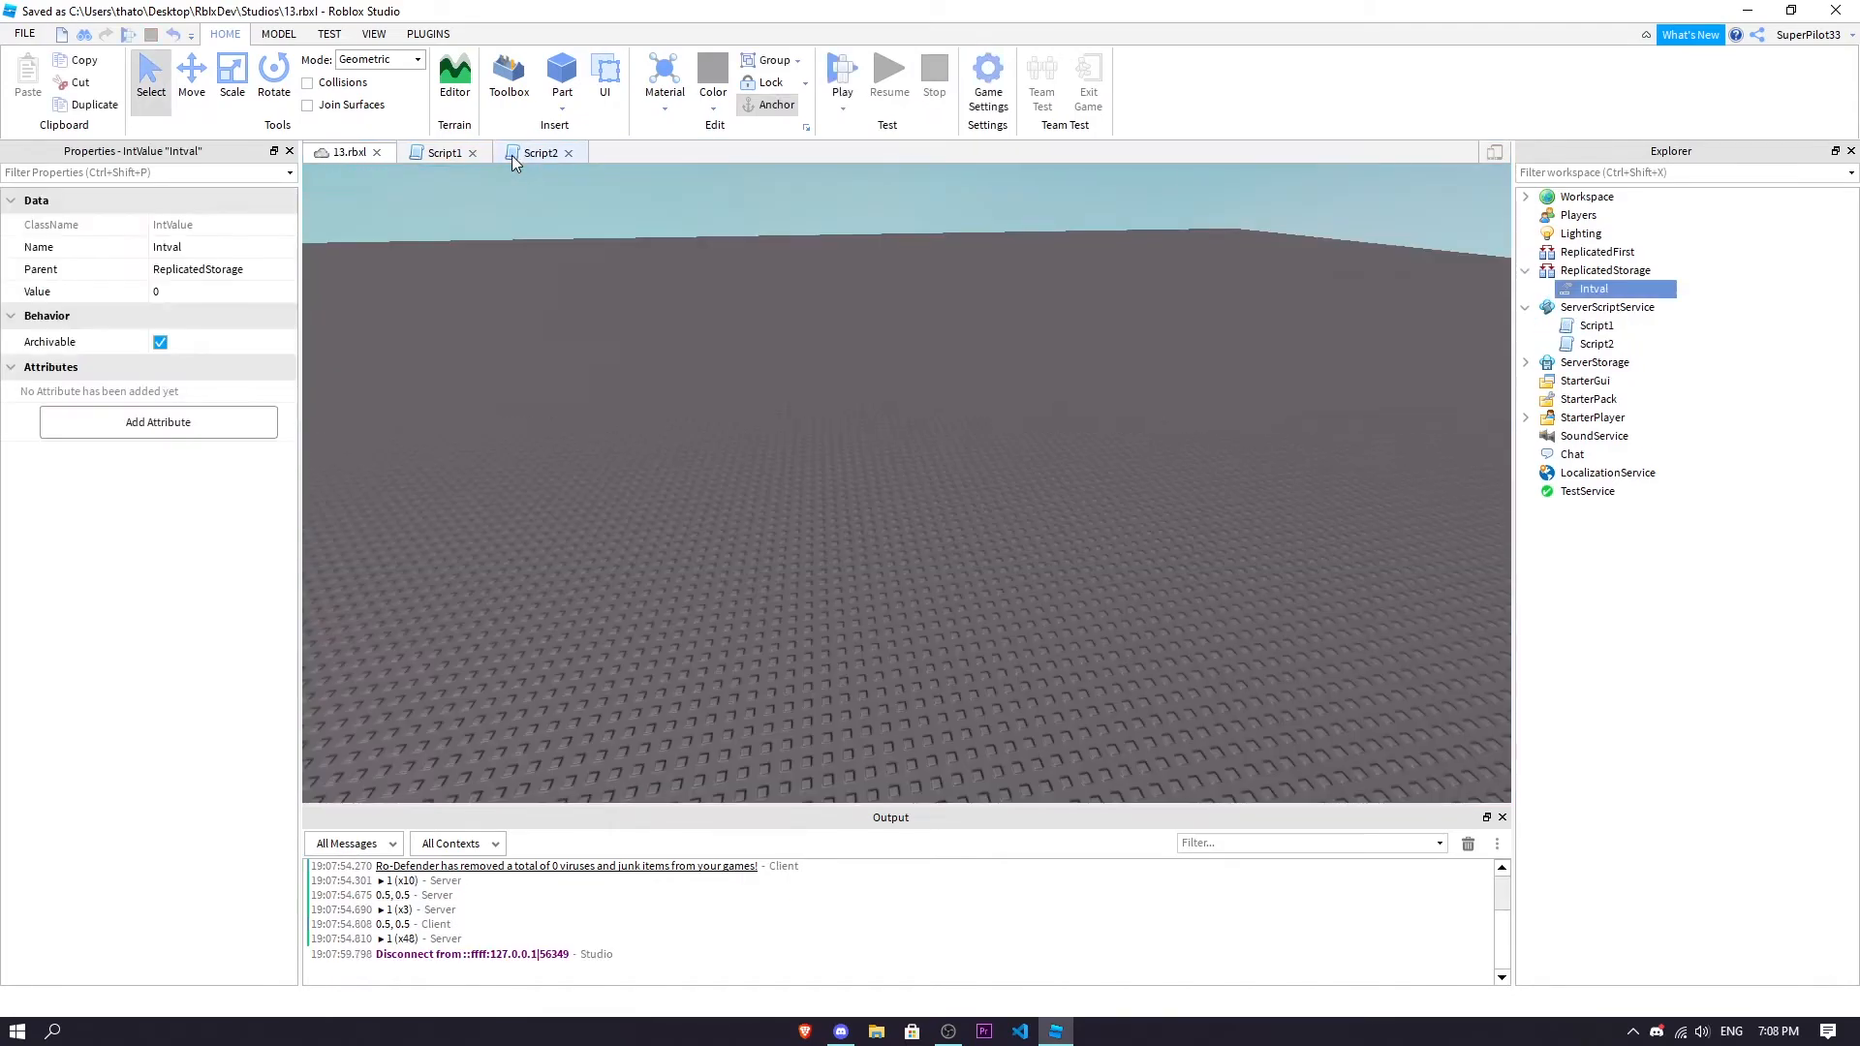
left_click(539, 152)
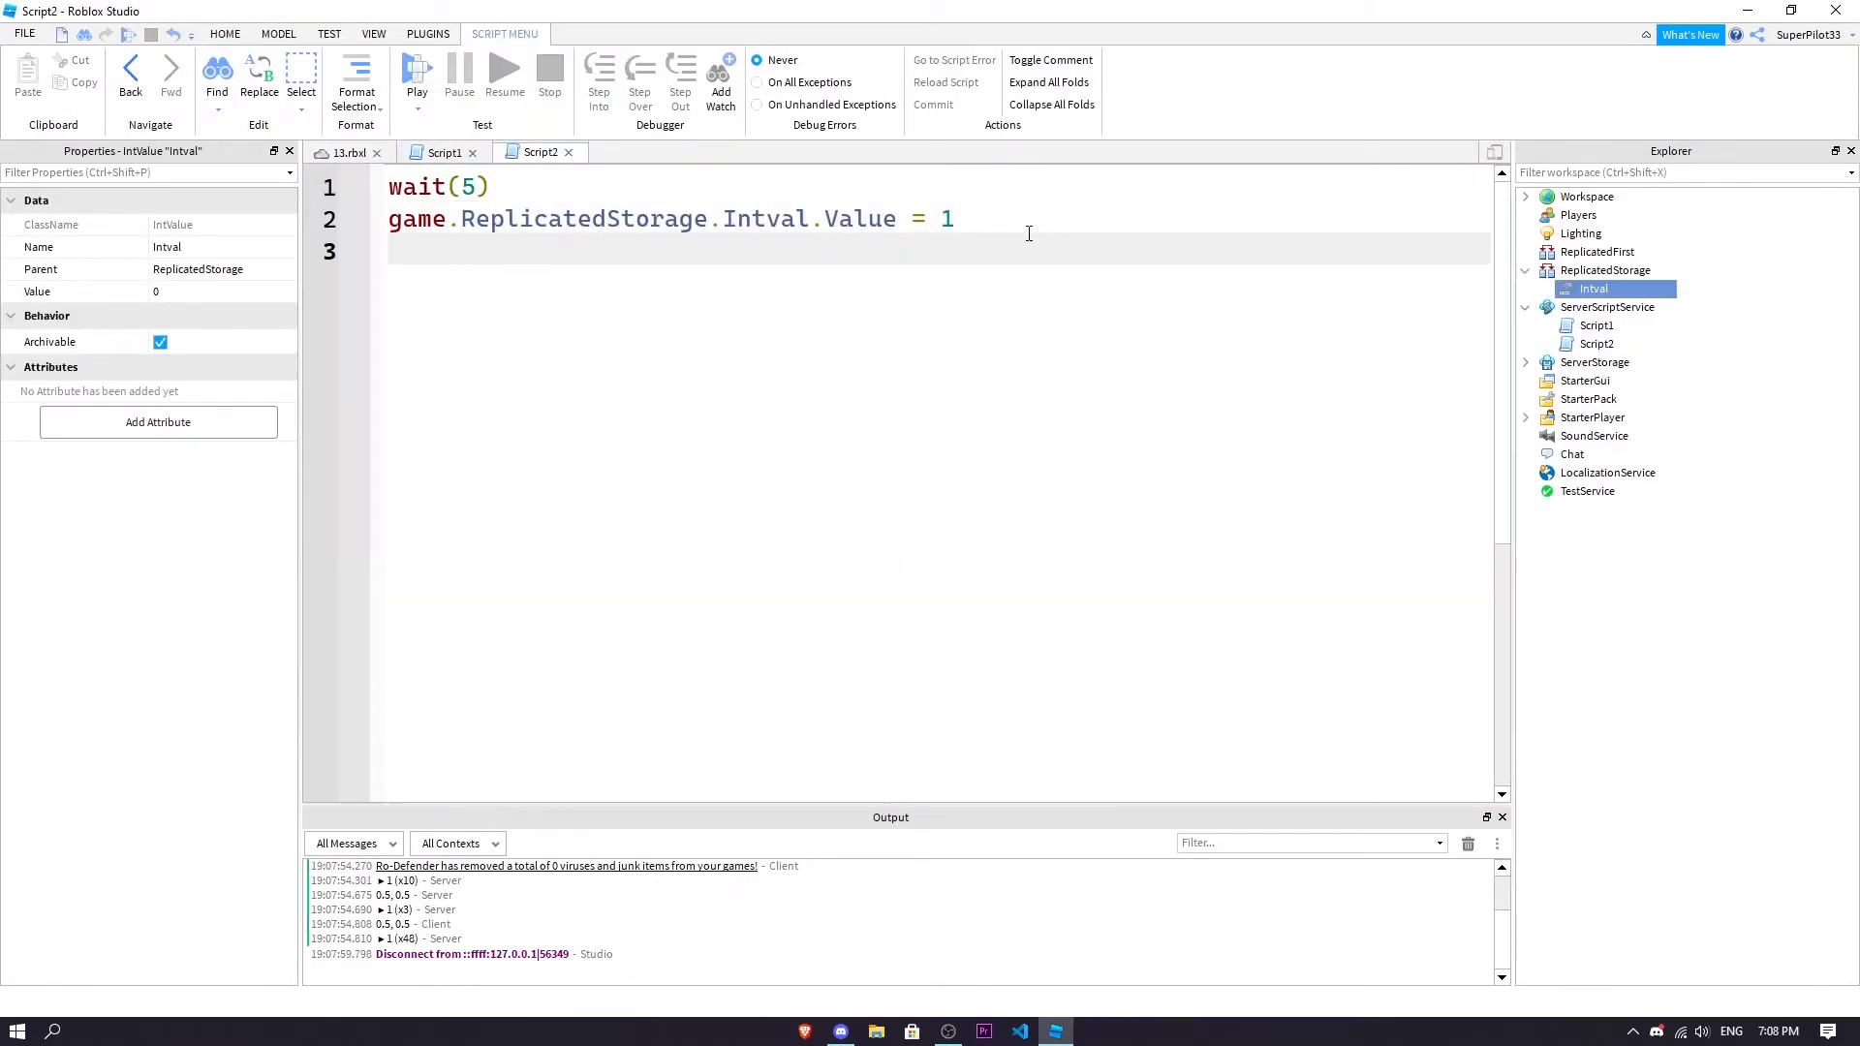
Add print("Stopped!") to Script2, enable Show Source in Output, and start a play test
type("print()")
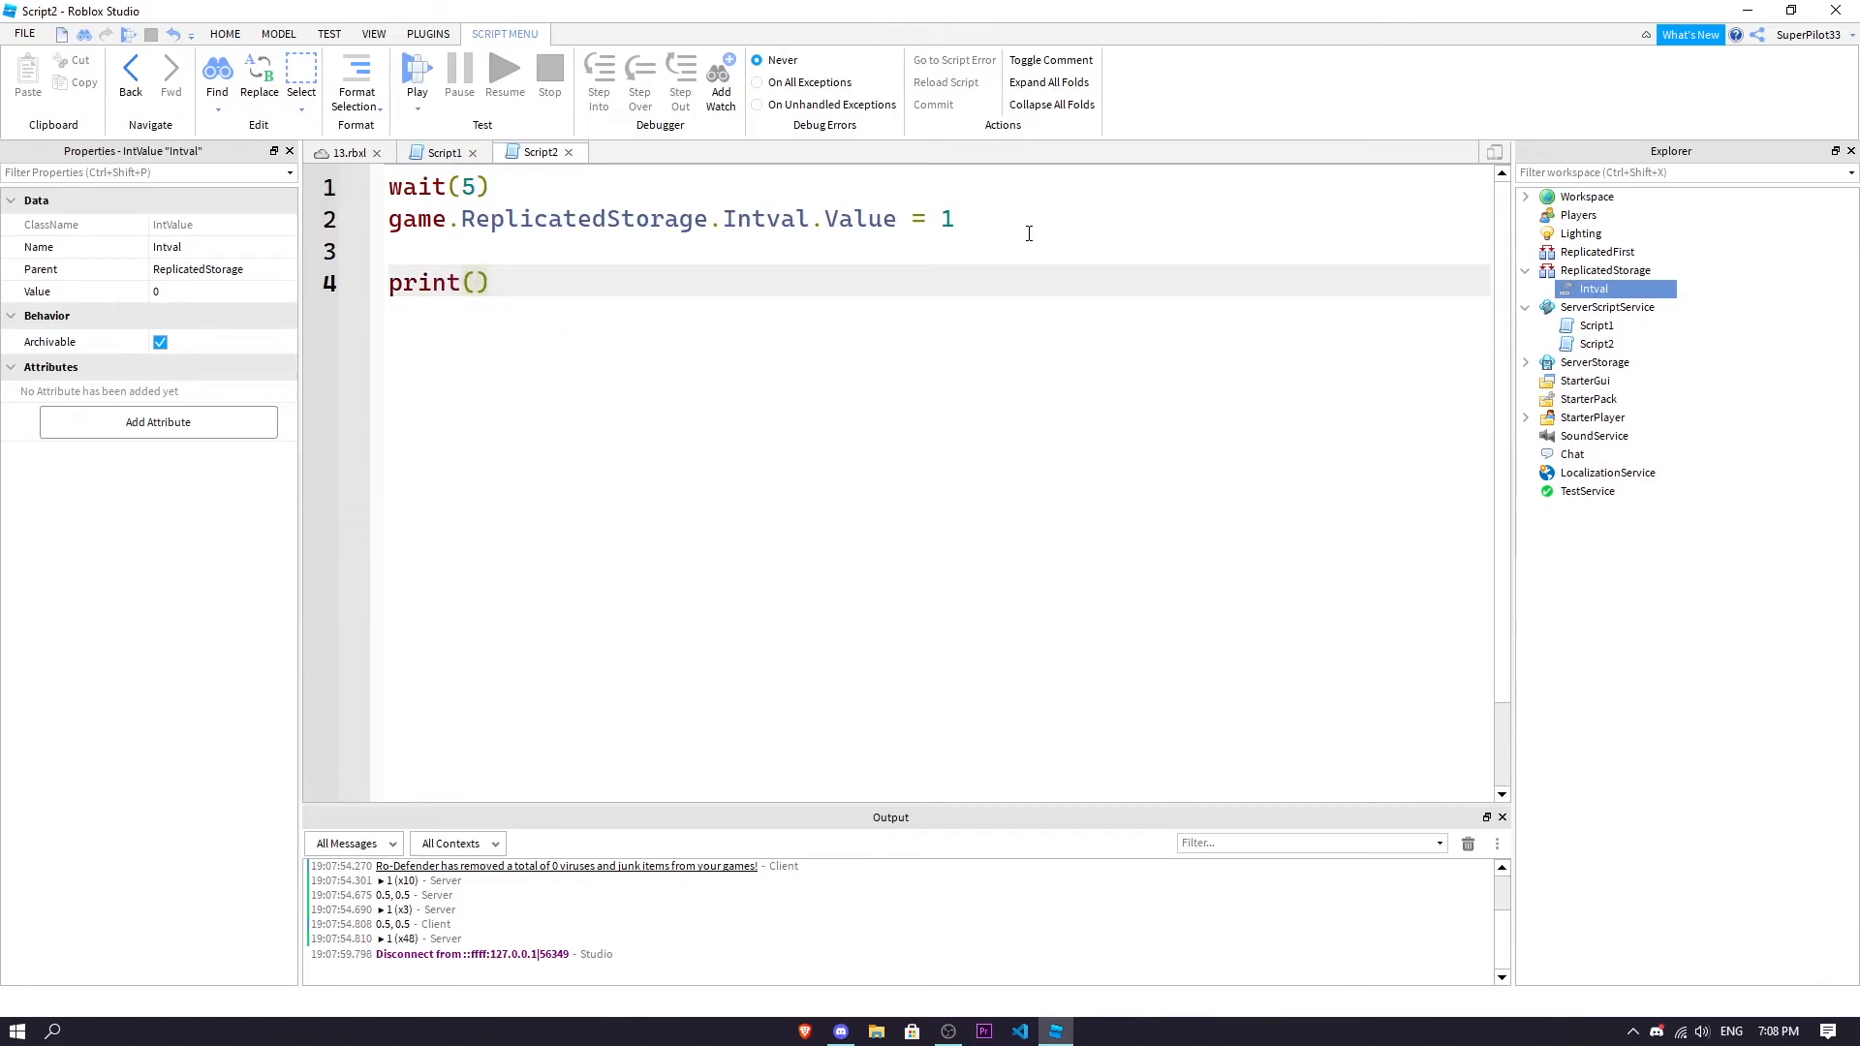
type("\"Sto")
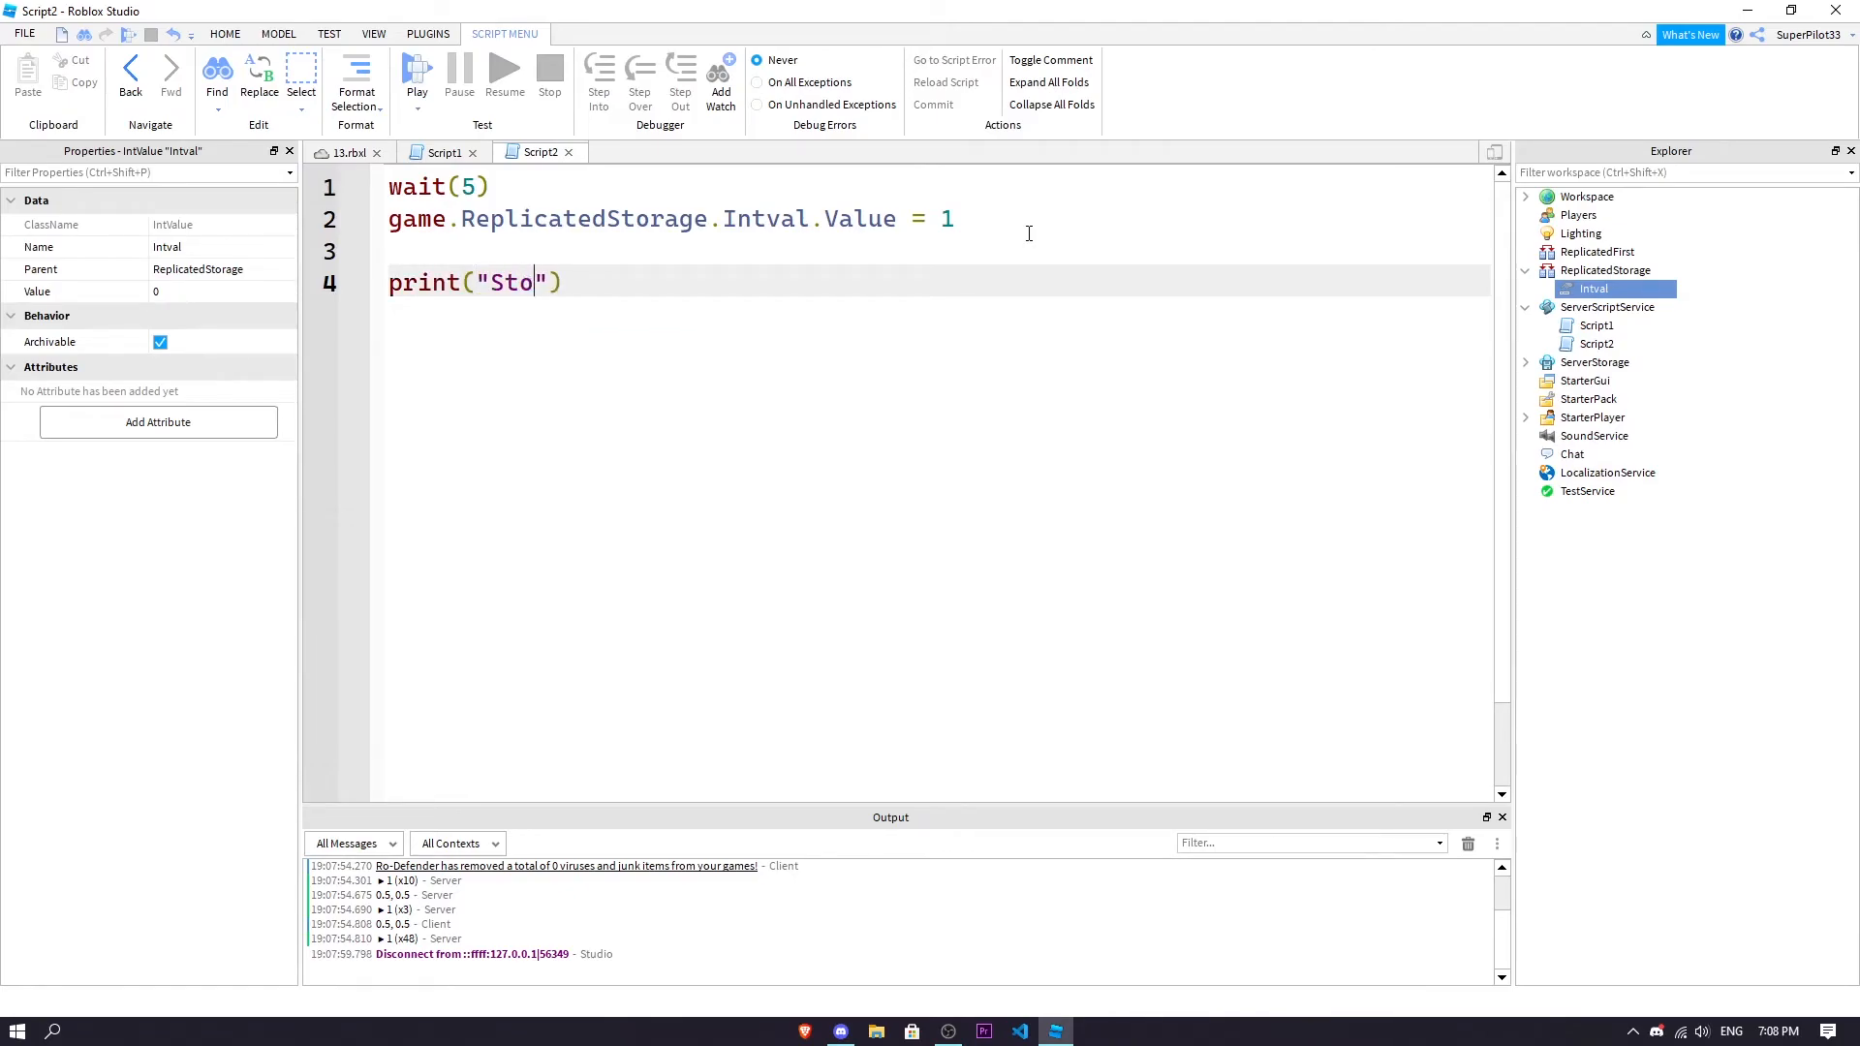
left_click(1497, 841)
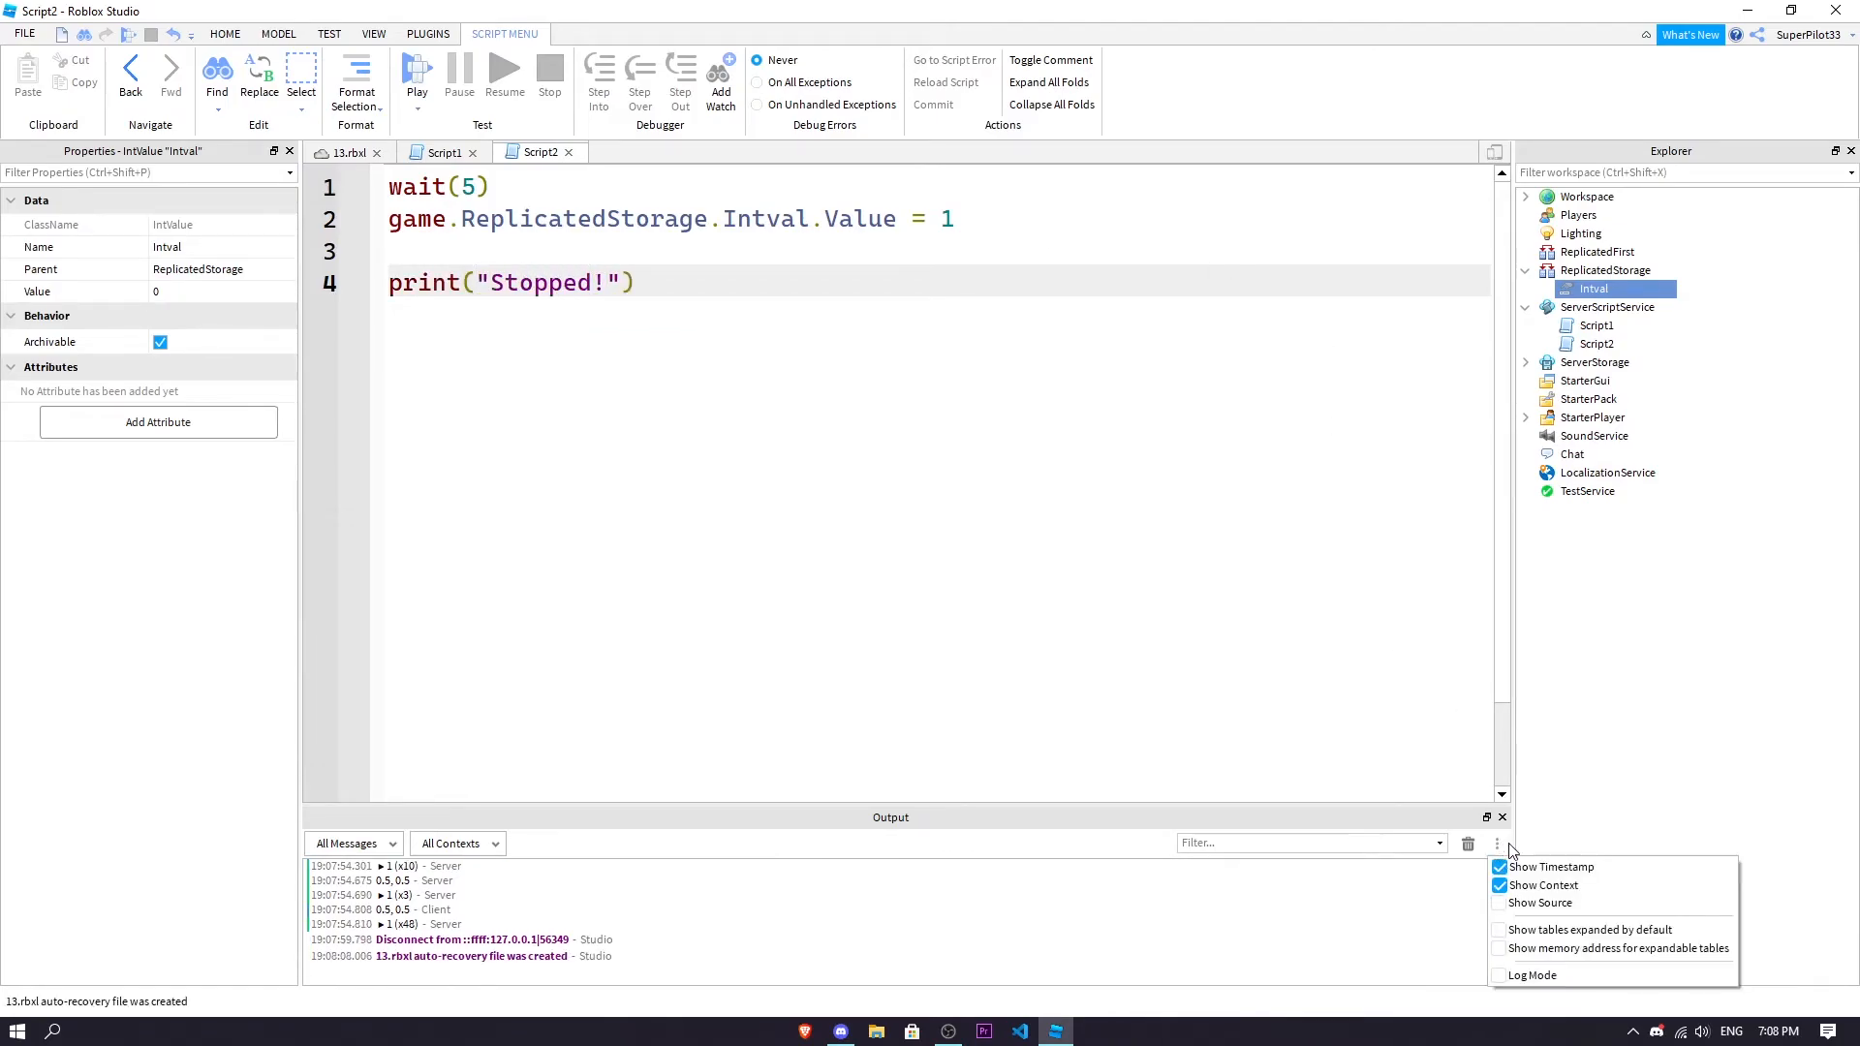
left_click(1550, 866)
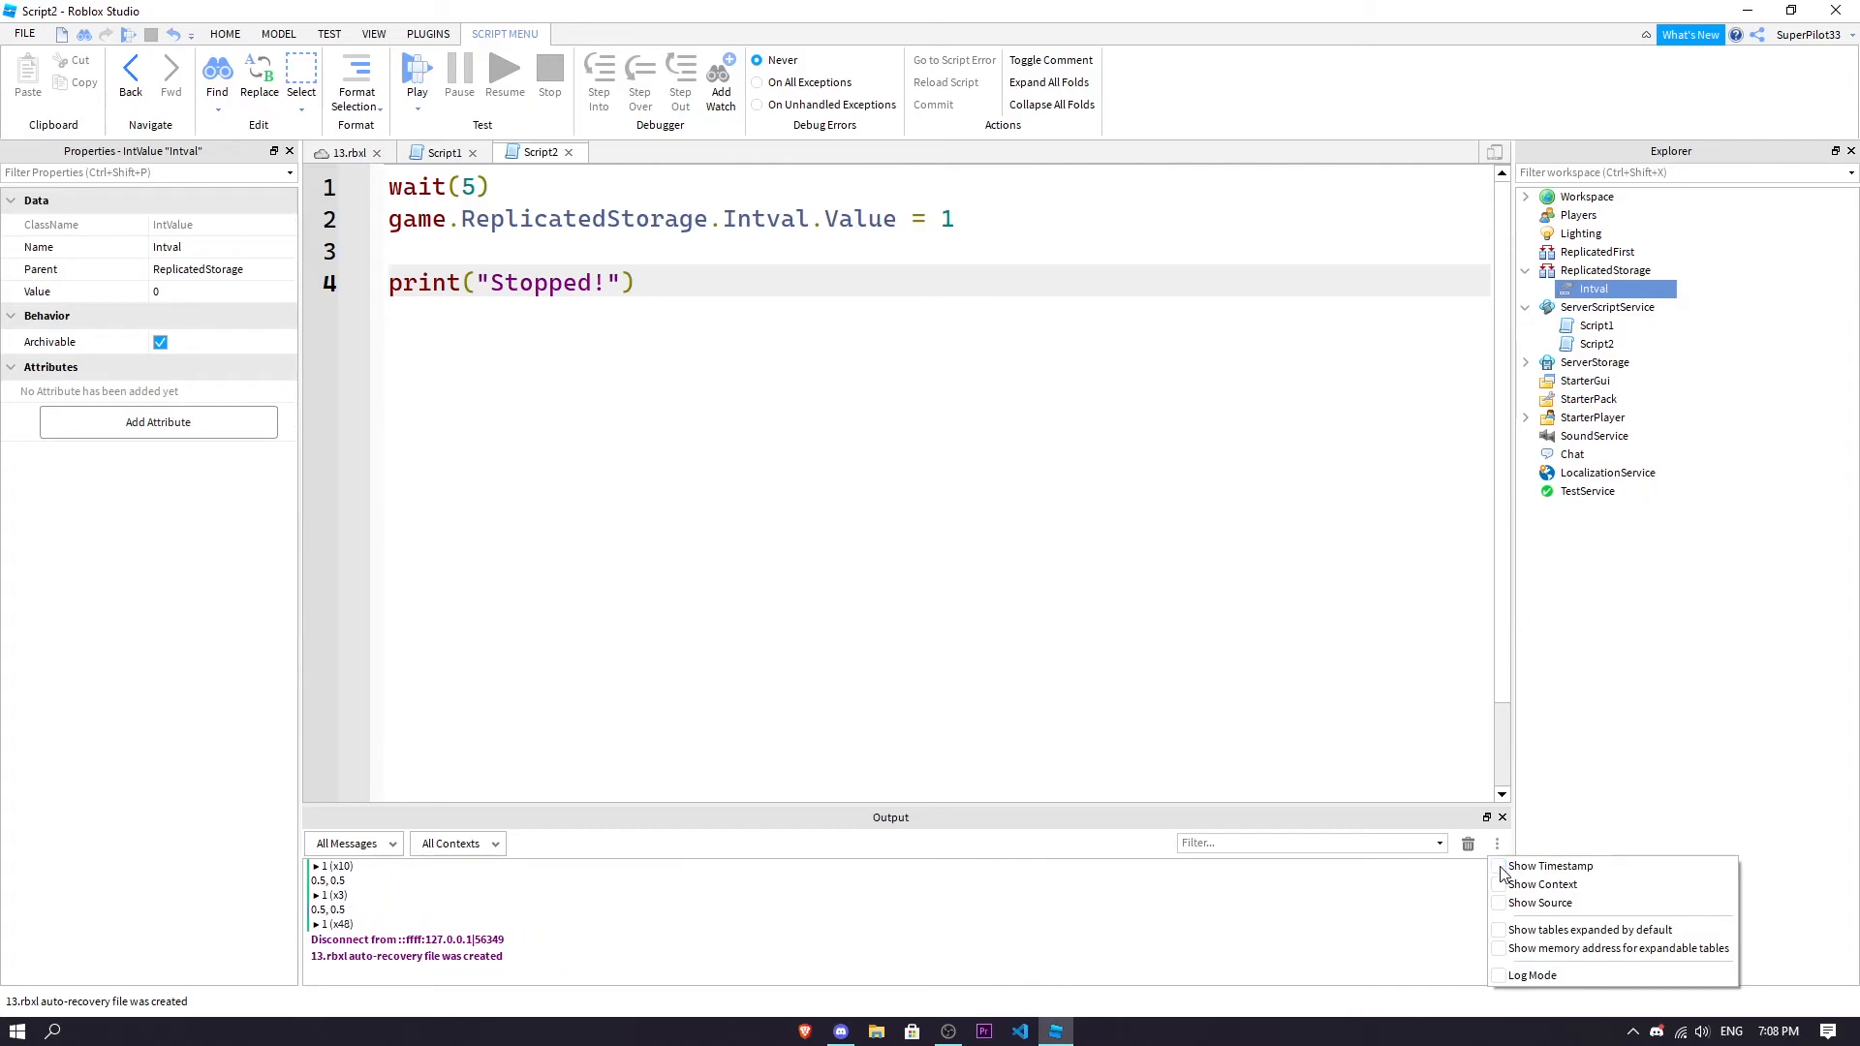
left_click(1549, 866)
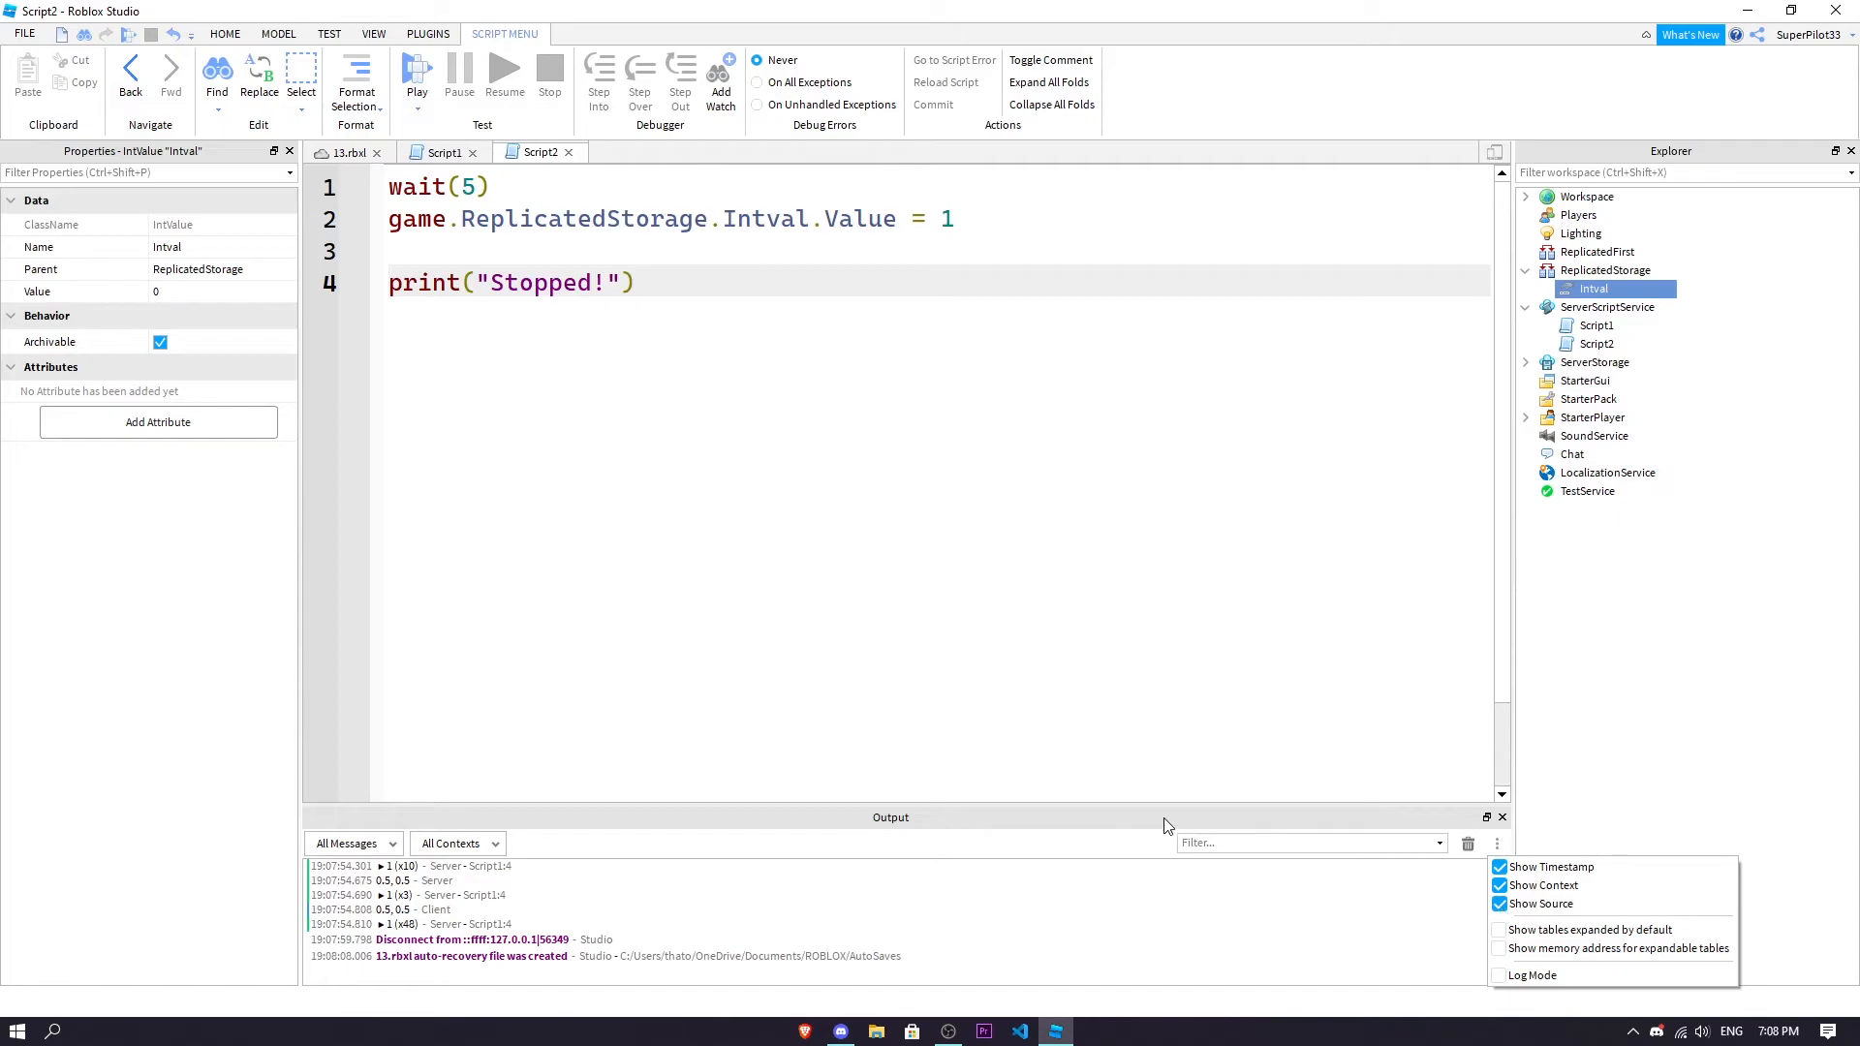
left_click(548, 74)
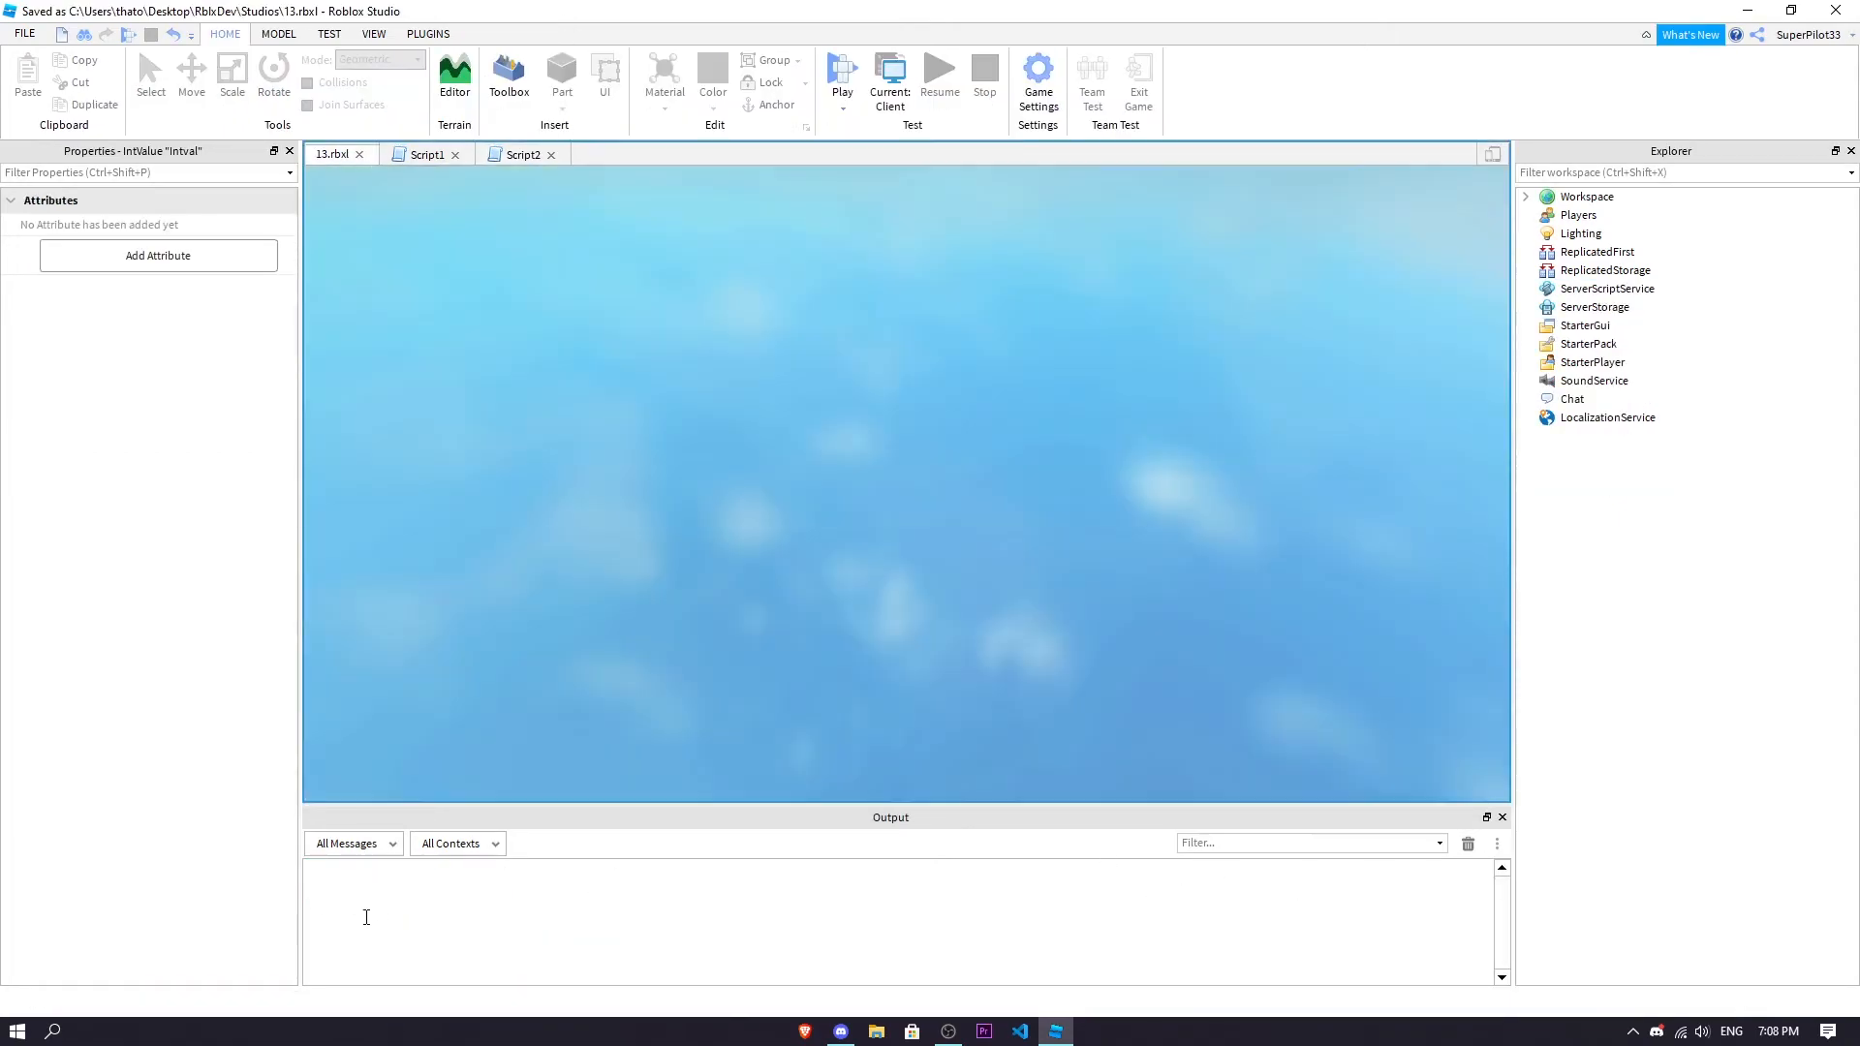
Watch the play test until Script2 prints Stopped! and Script1's loop ends
left_click(841, 74)
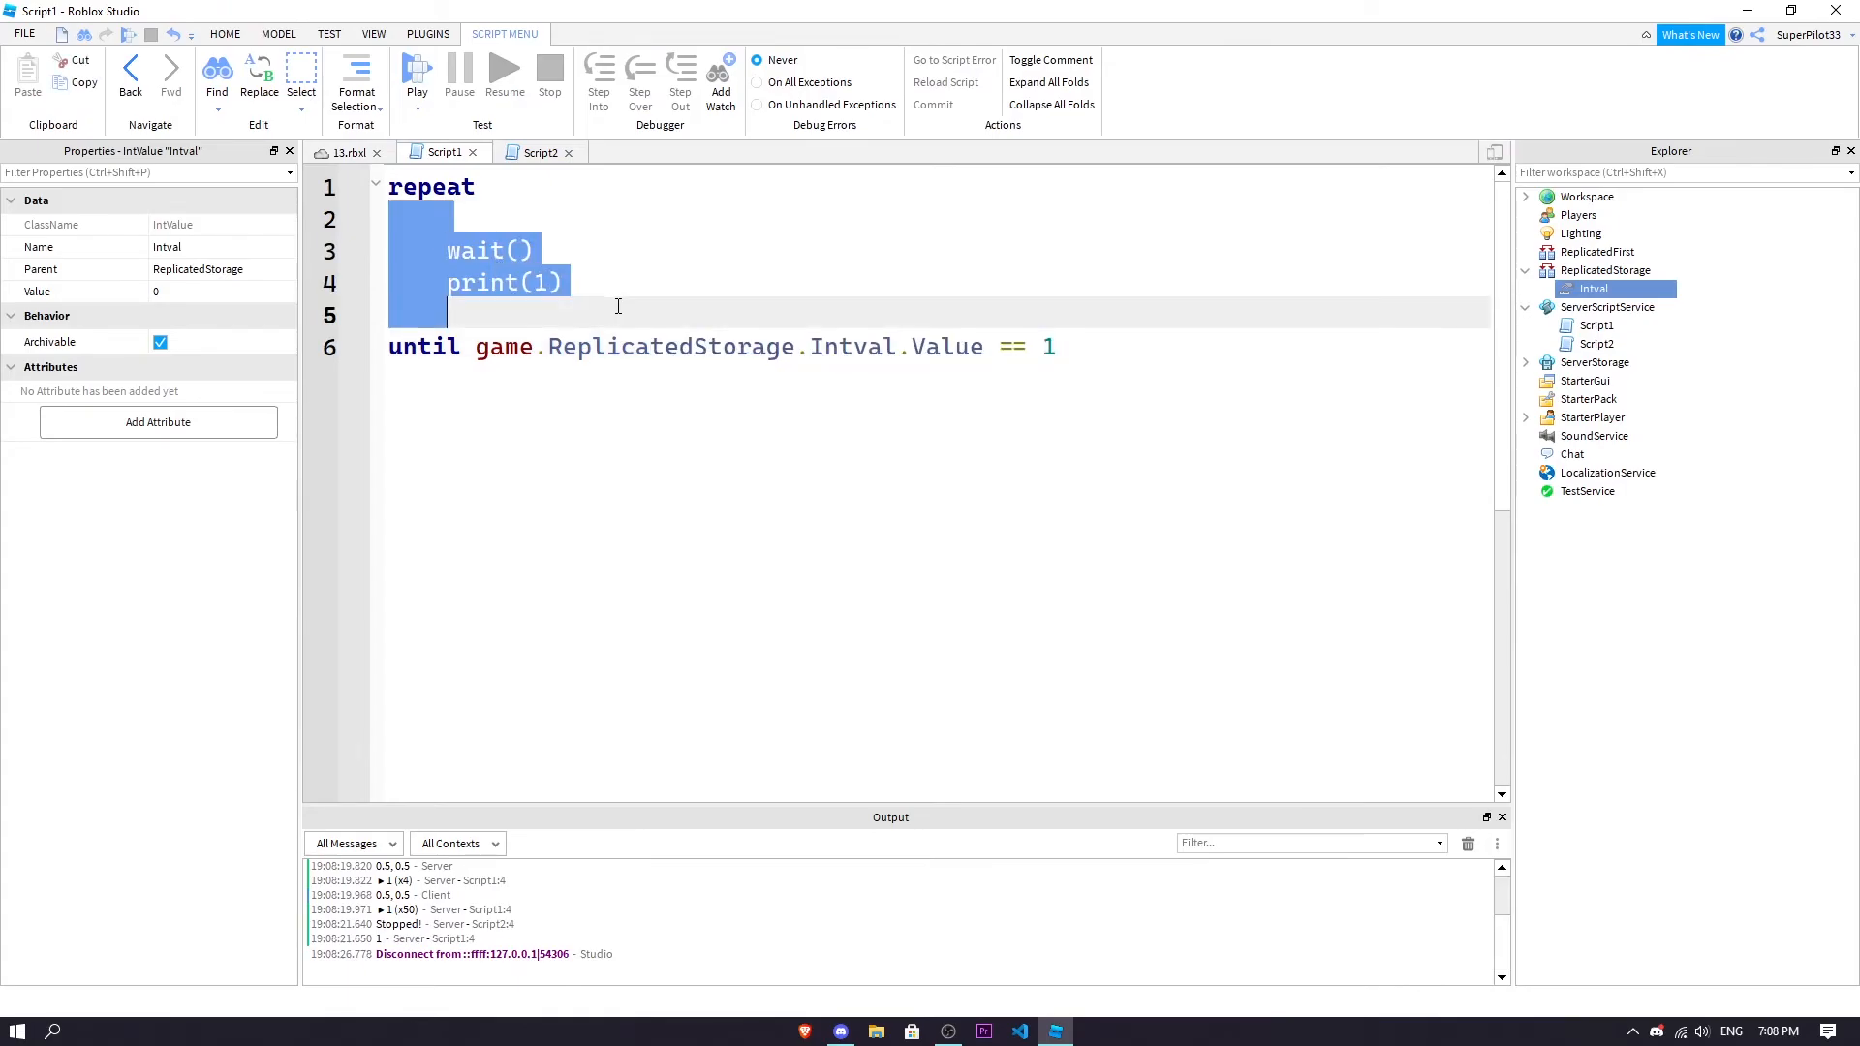
mouse_move(980, 408)
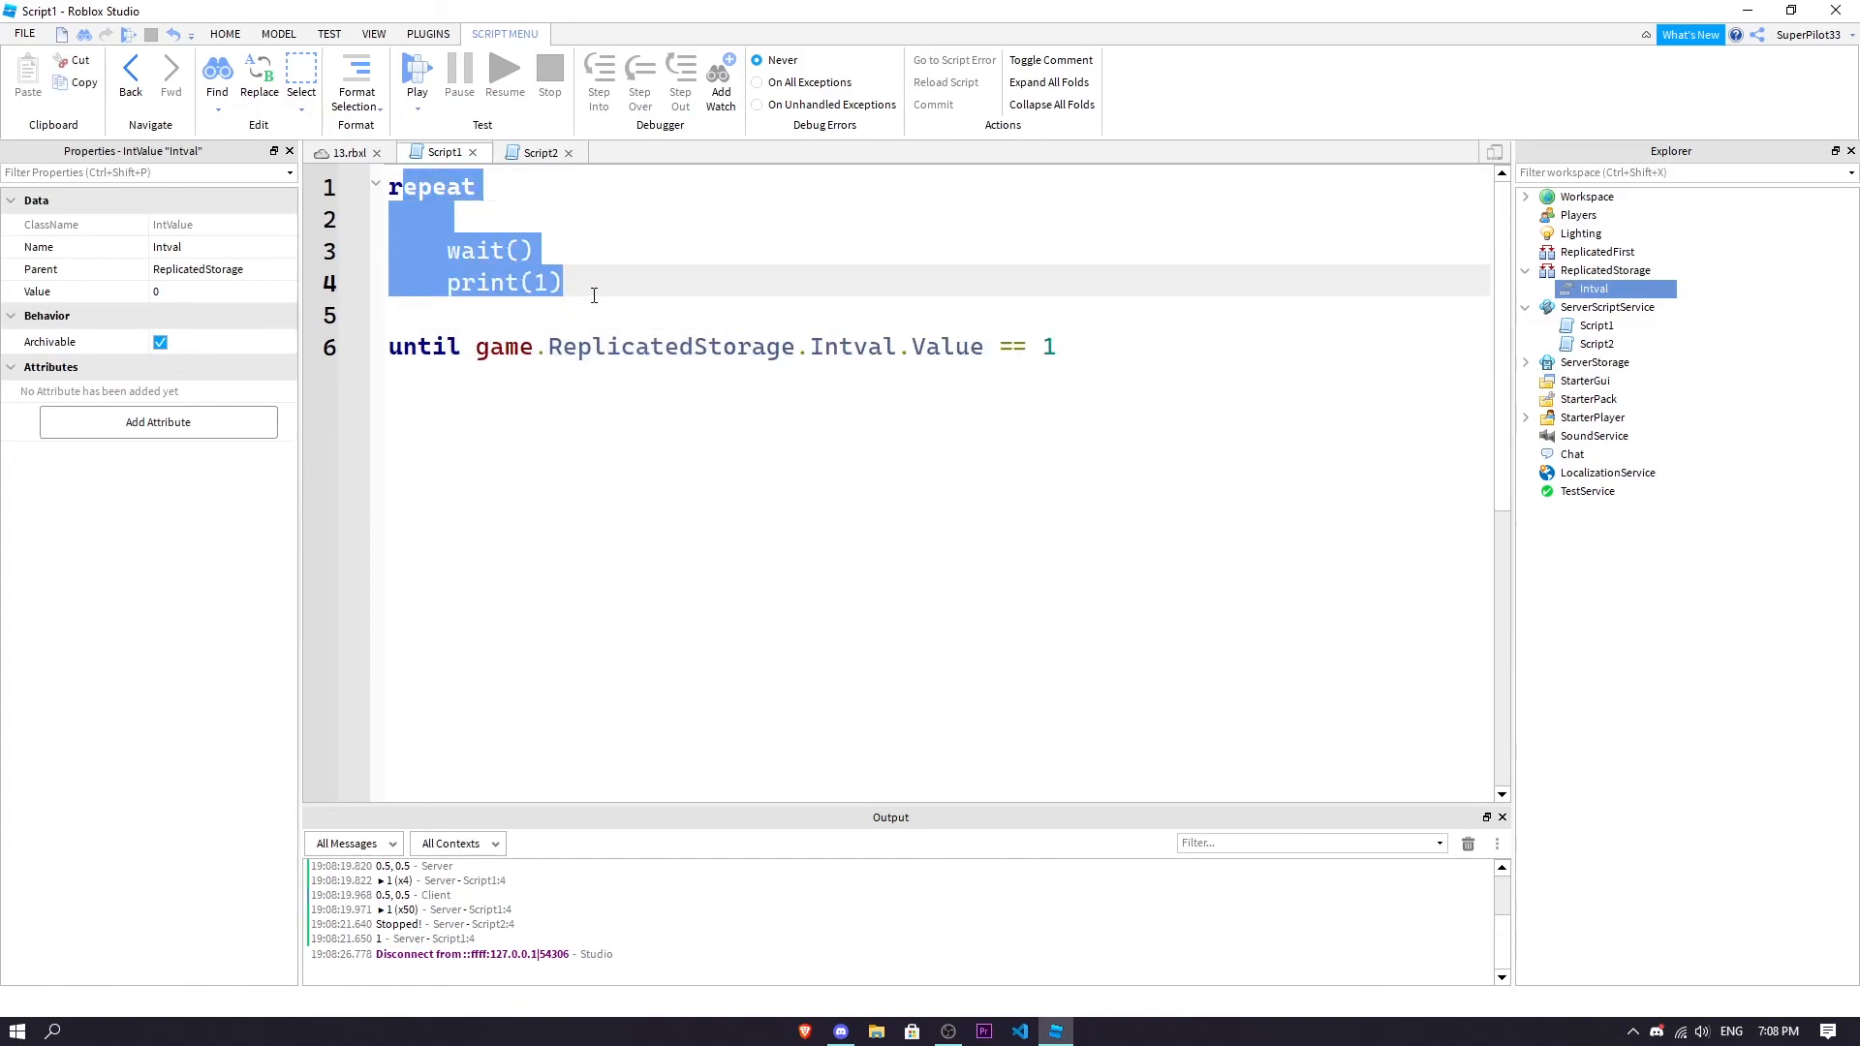
left_click(1023, 317)
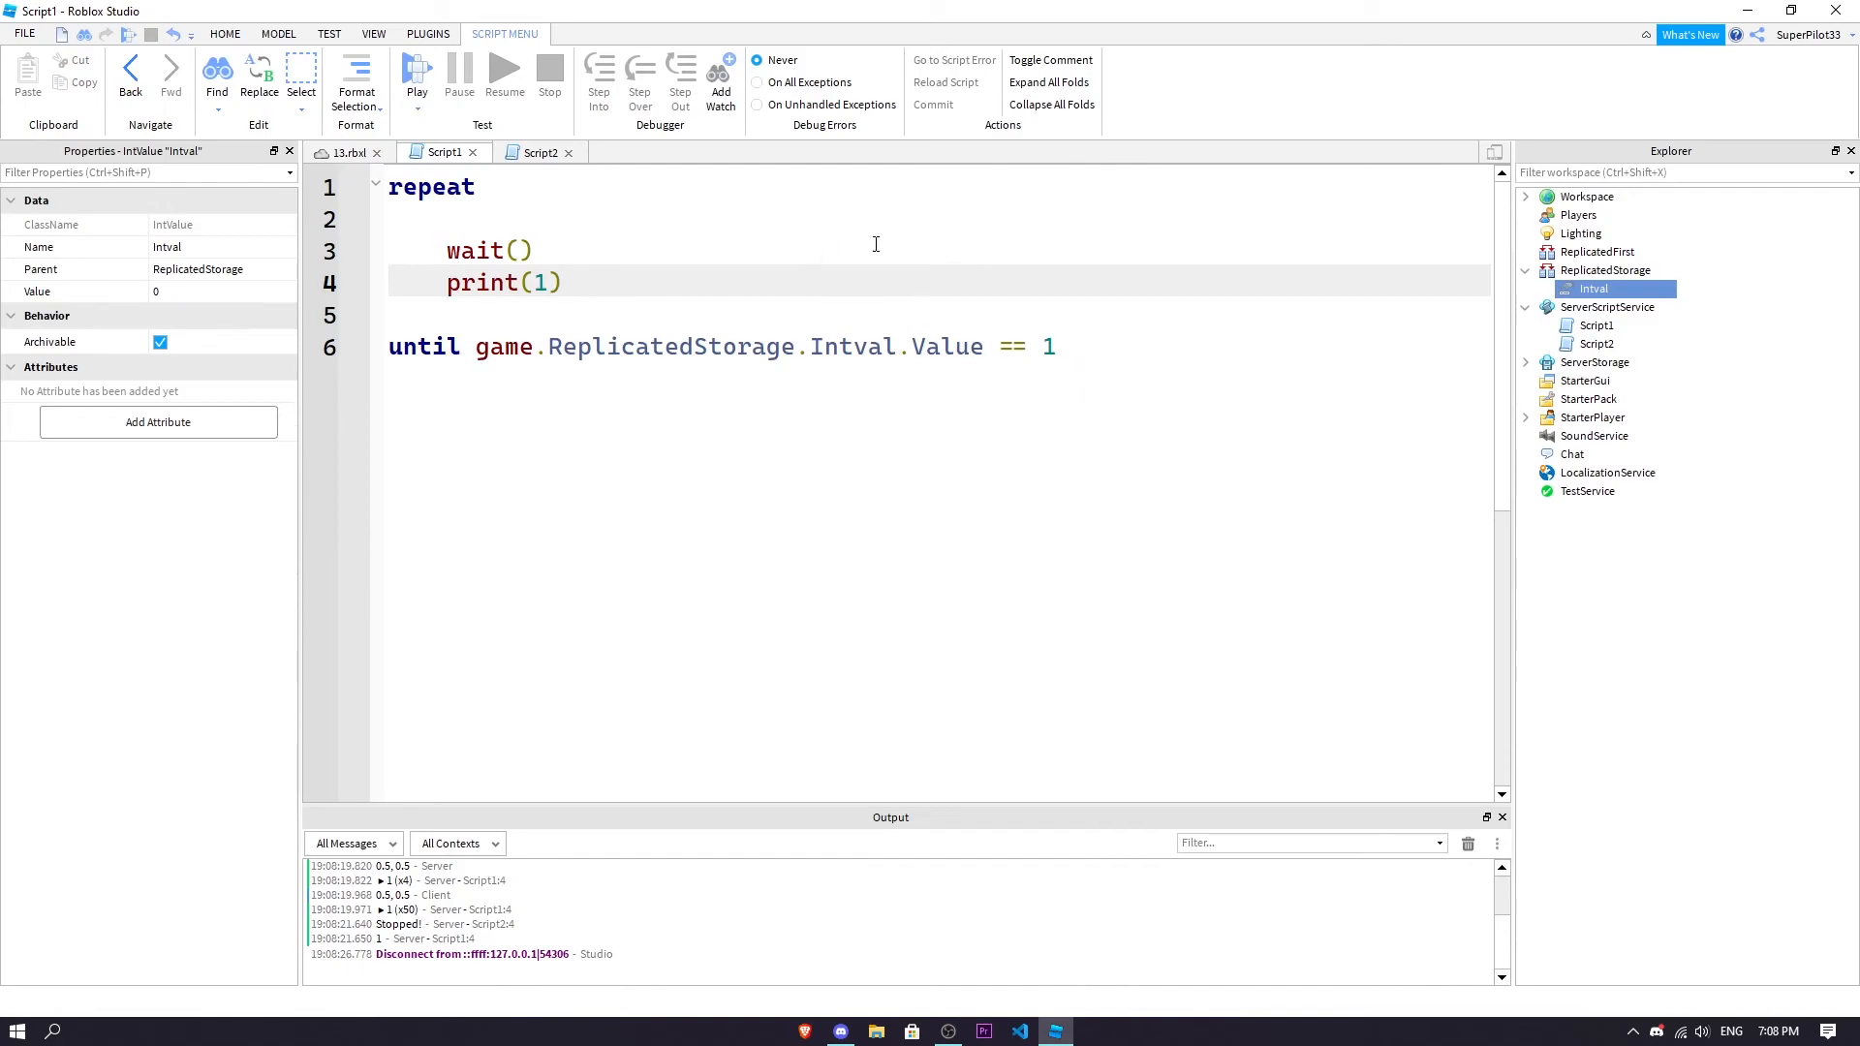
mouse_move(857, 276)
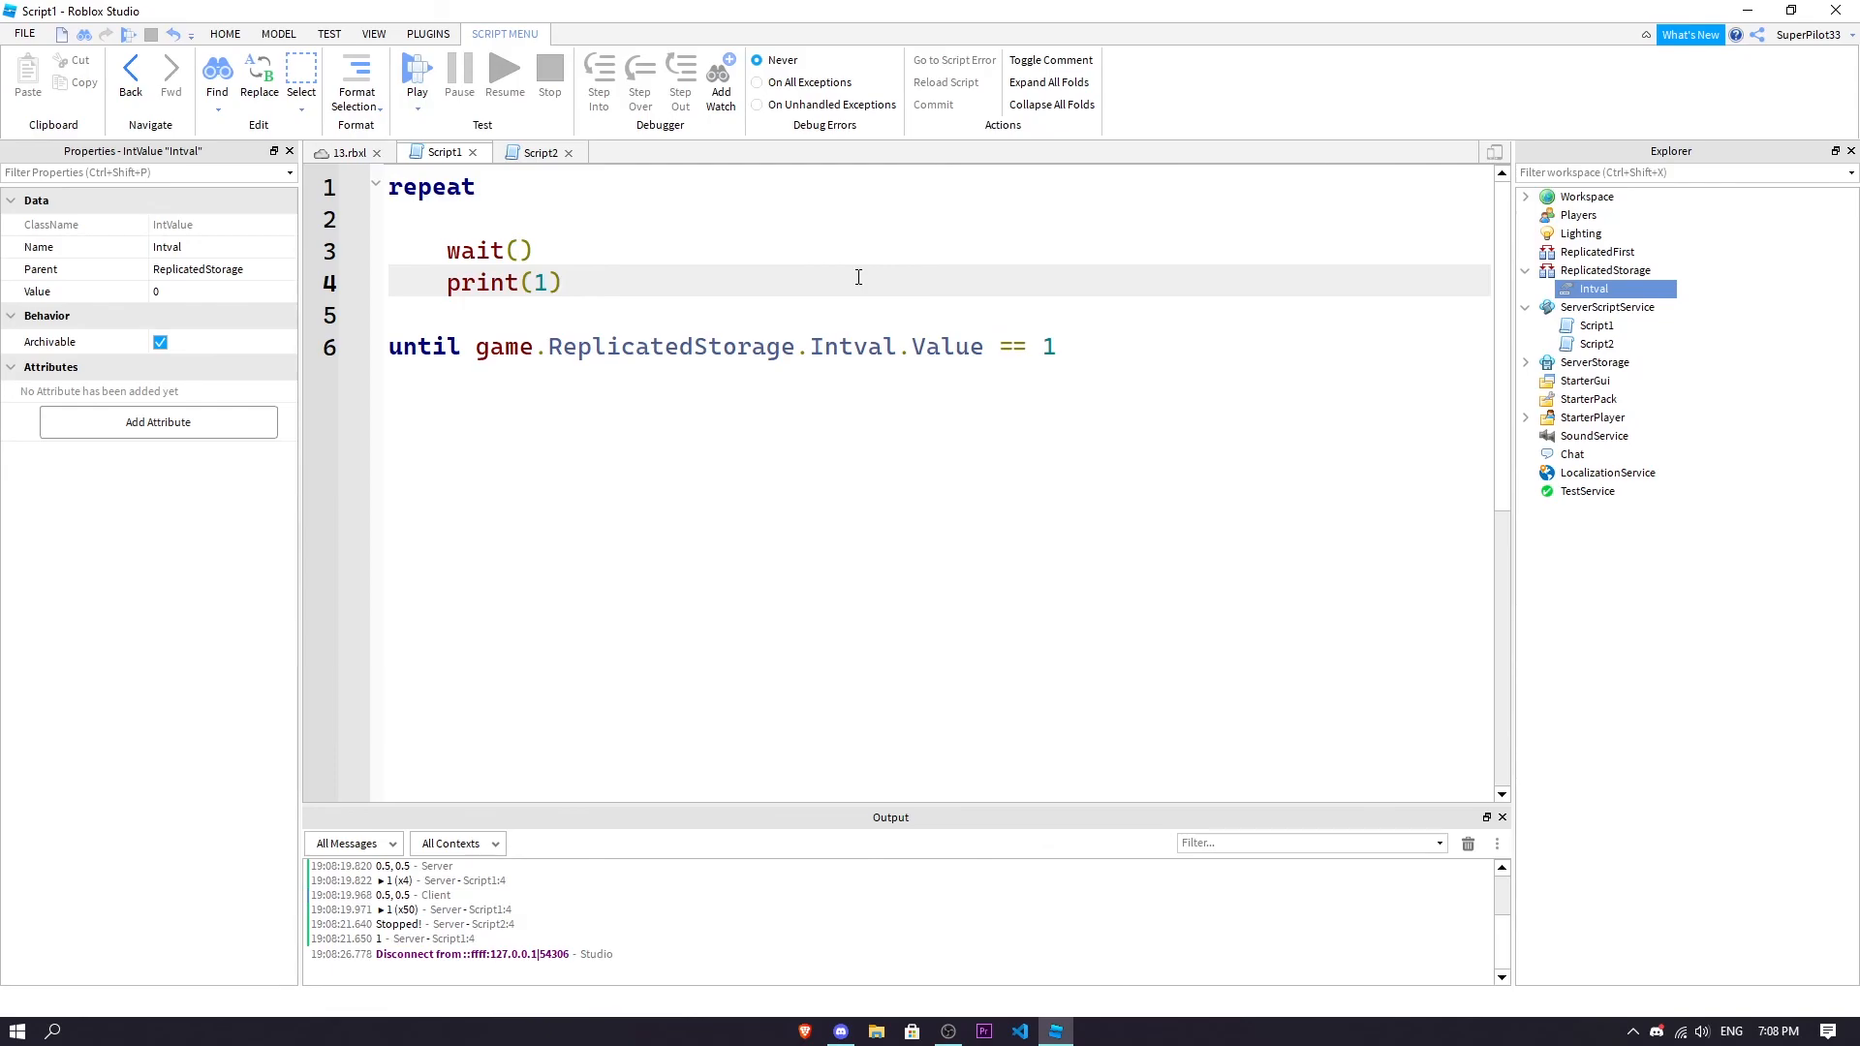
left_click(565, 282)
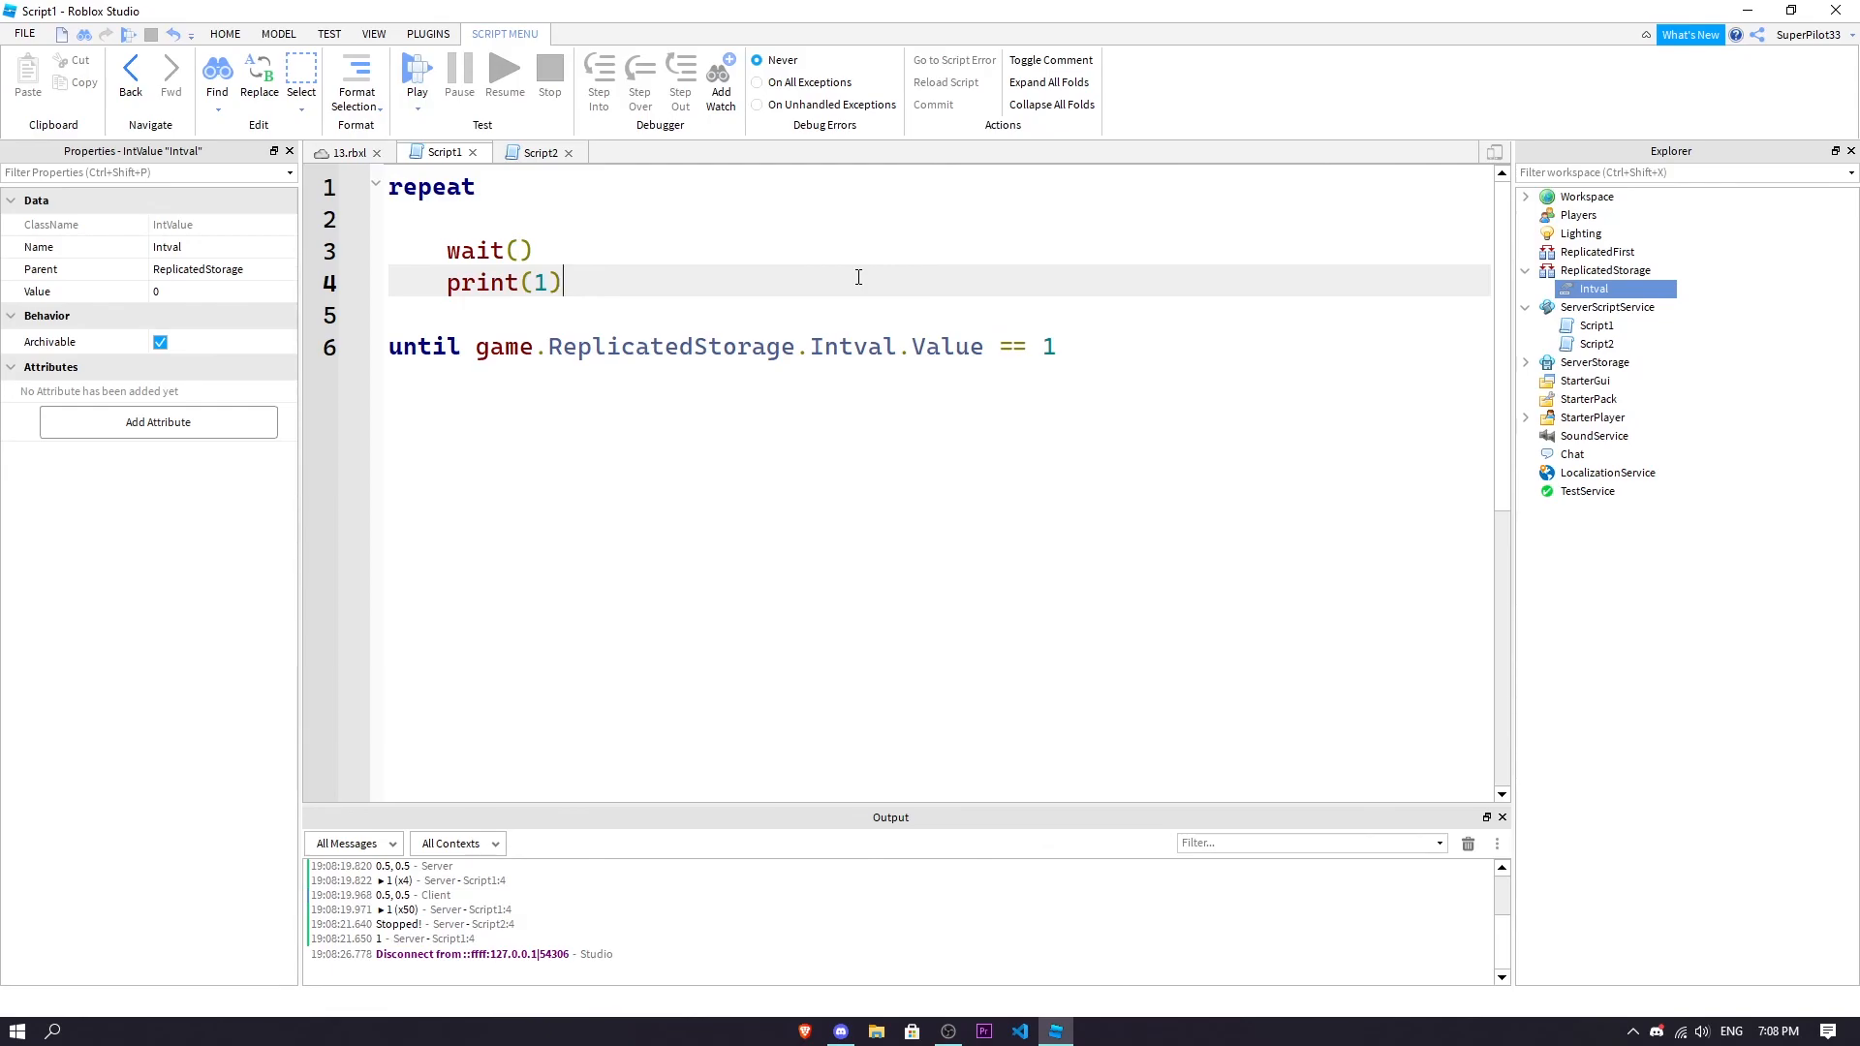
mouse_move(1094, 862)
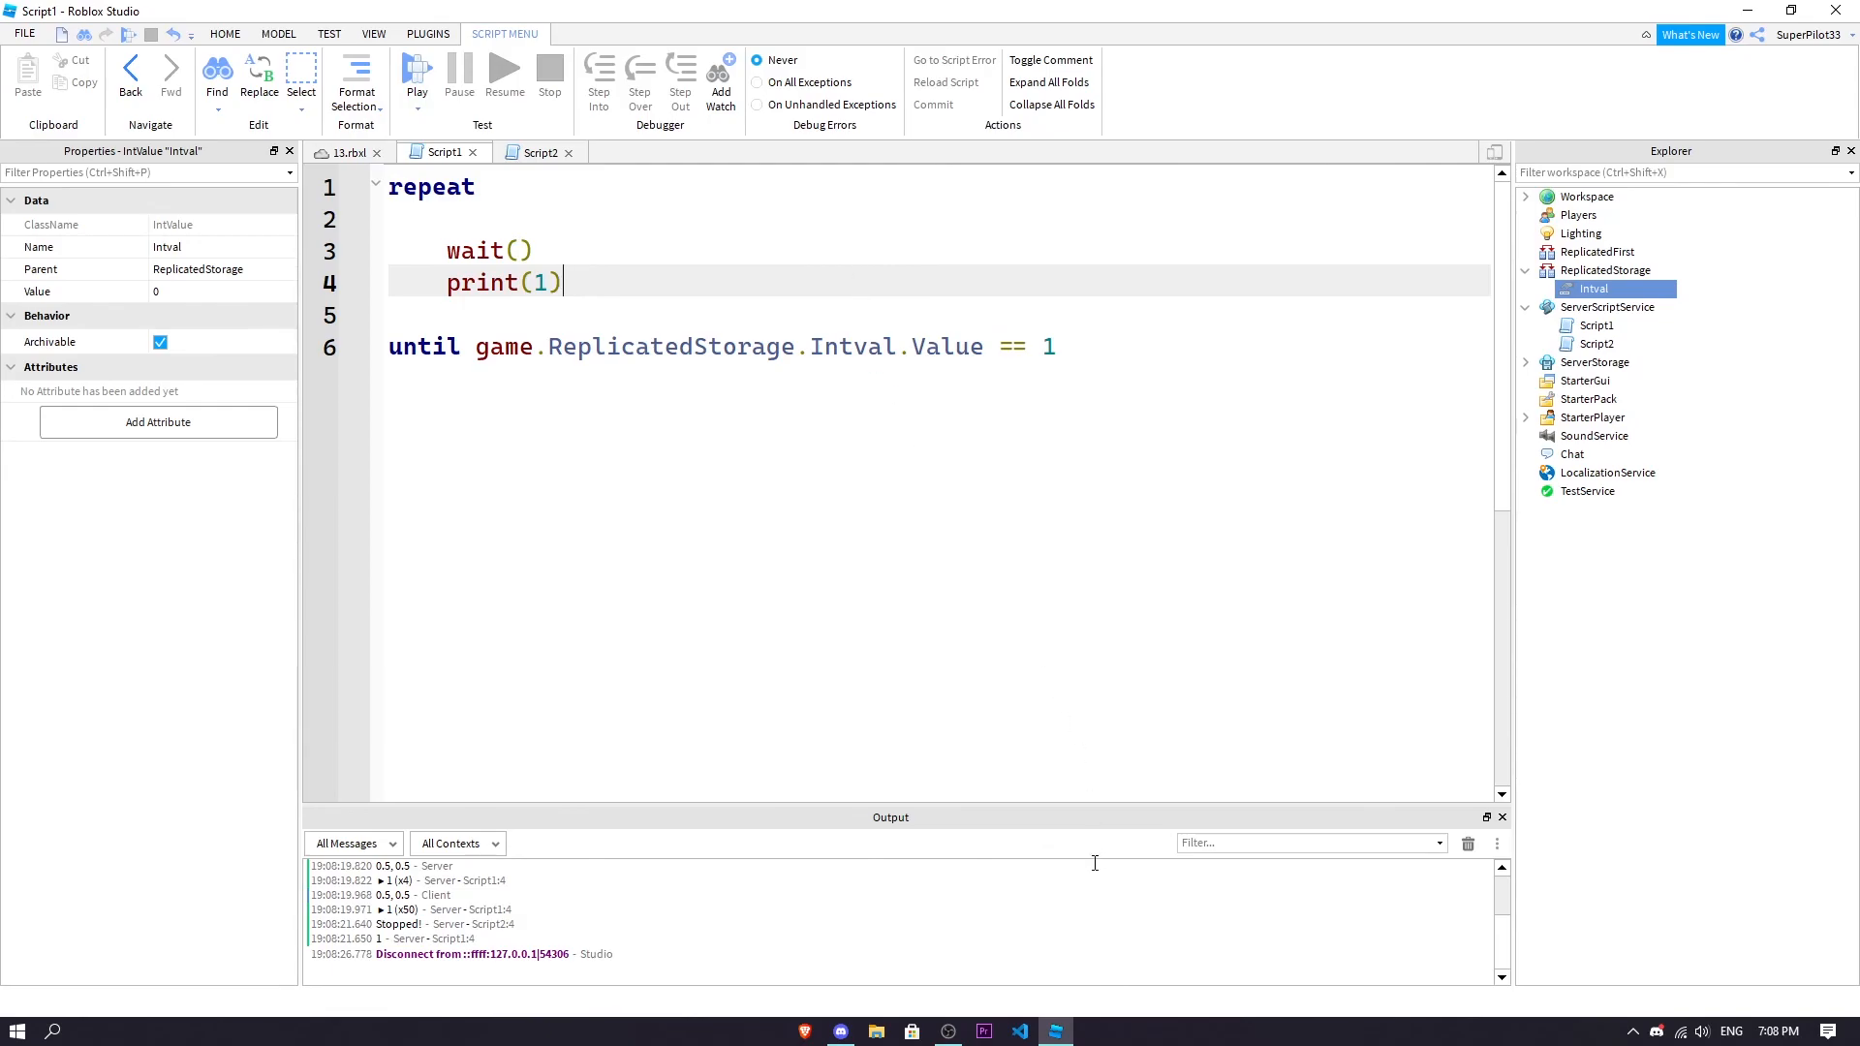